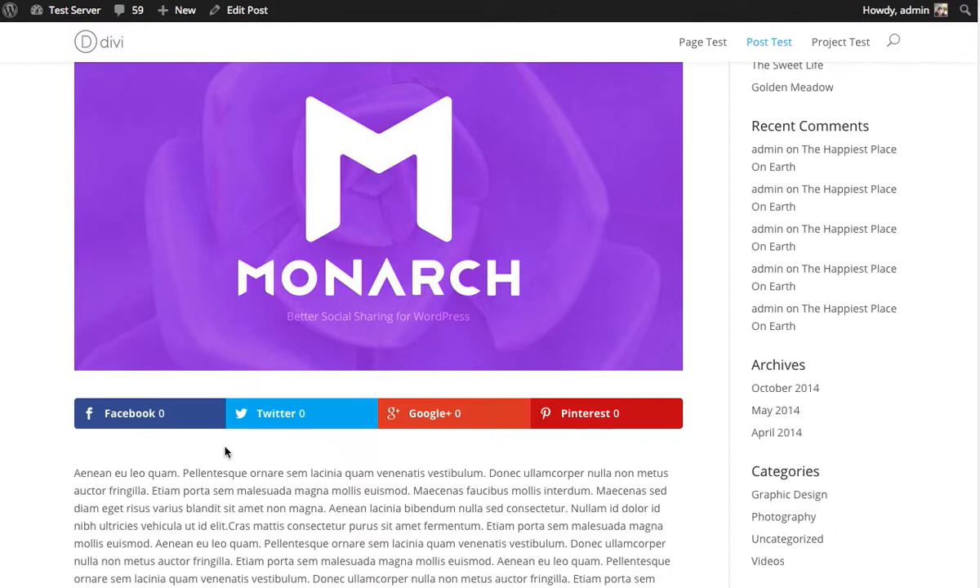
mouse_move(137, 425)
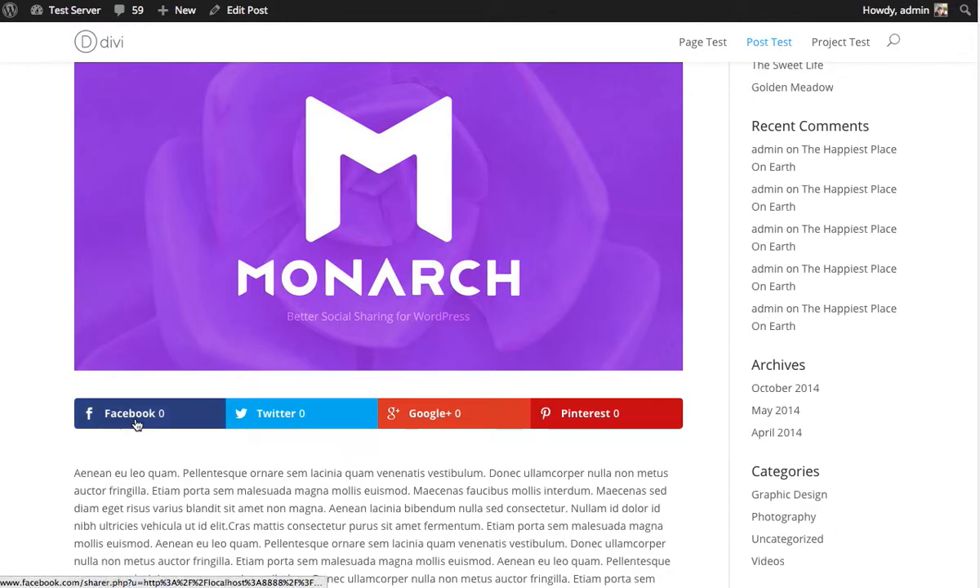
mouse_move(640, 422)
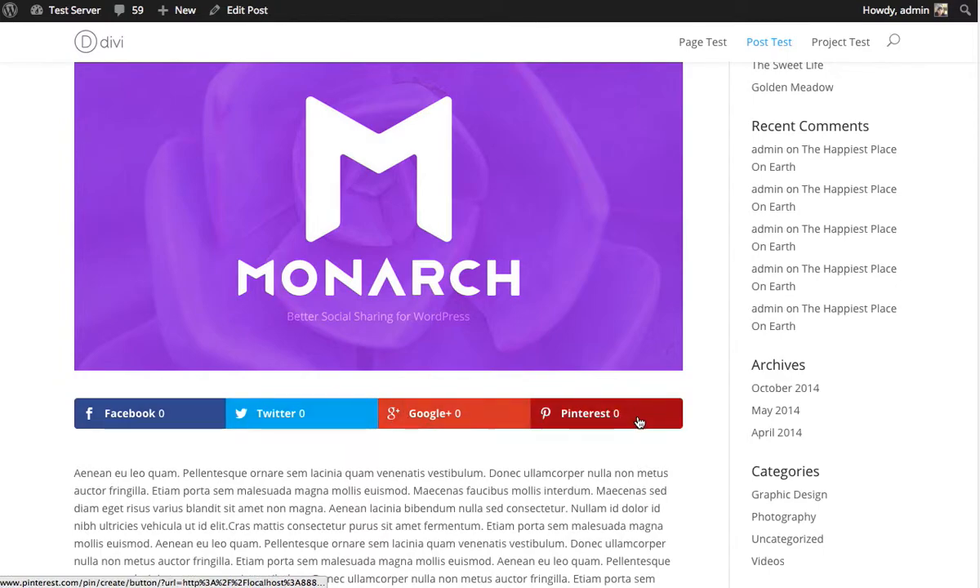
mouse_move(198, 471)
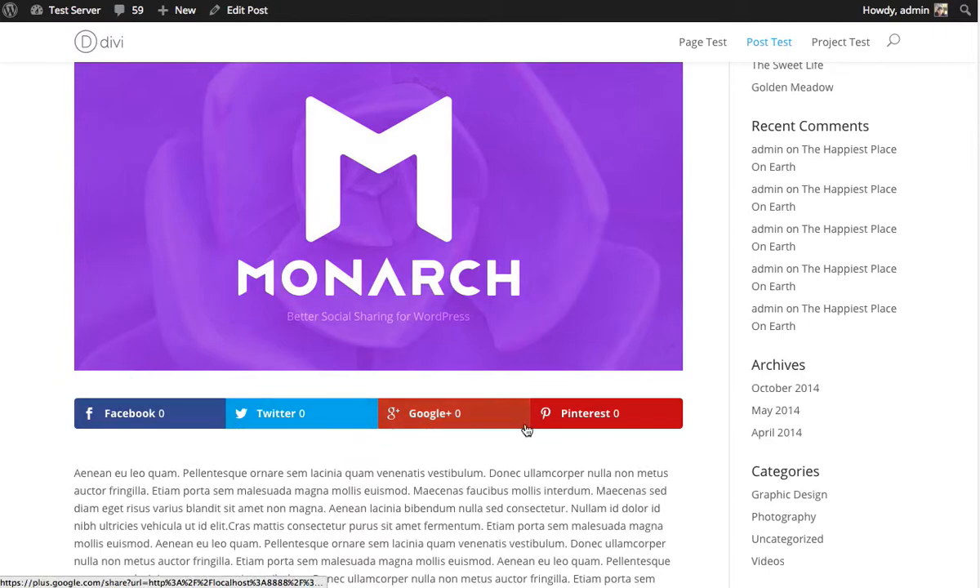
mouse_move(595, 466)
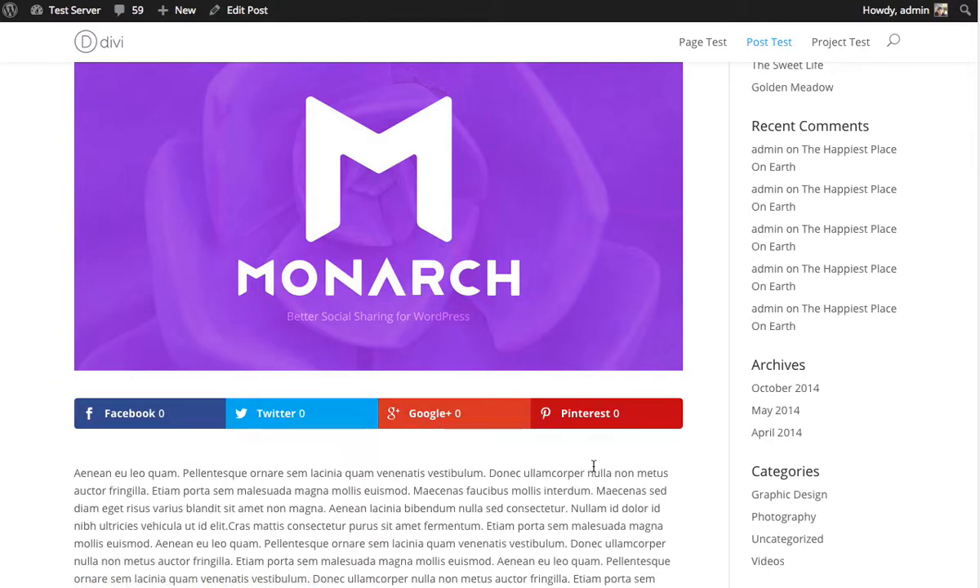
mouse_move(163, 421)
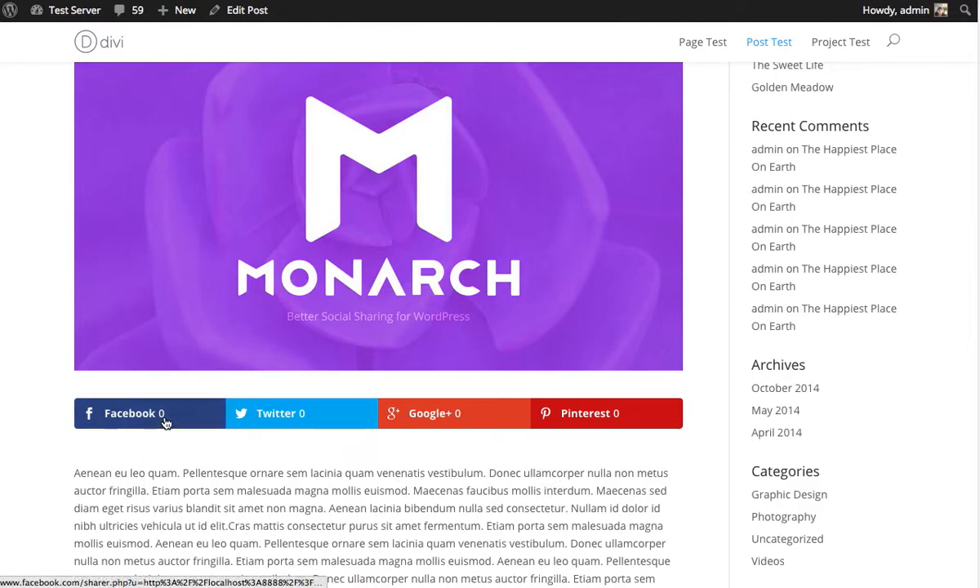
mouse_move(127, 423)
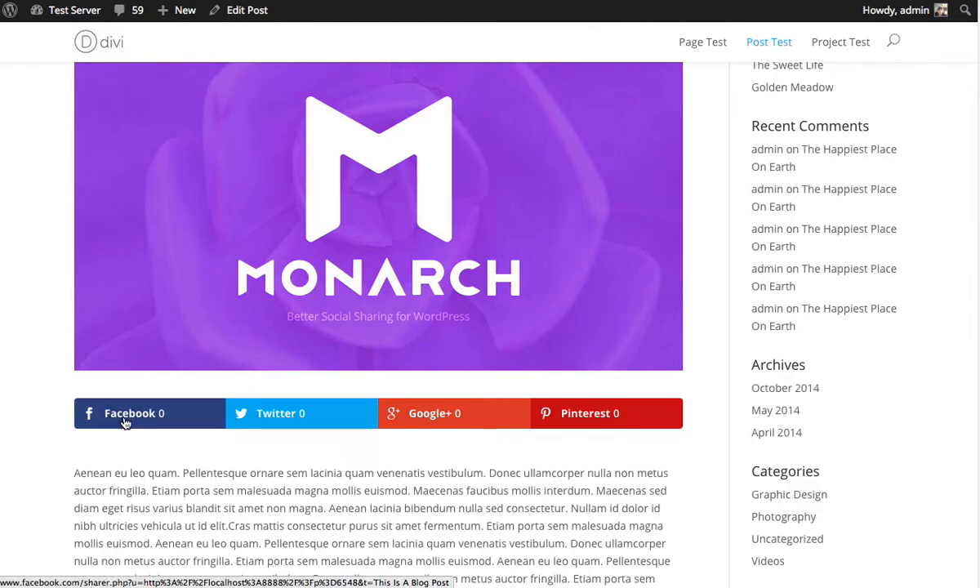
mouse_move(482, 410)
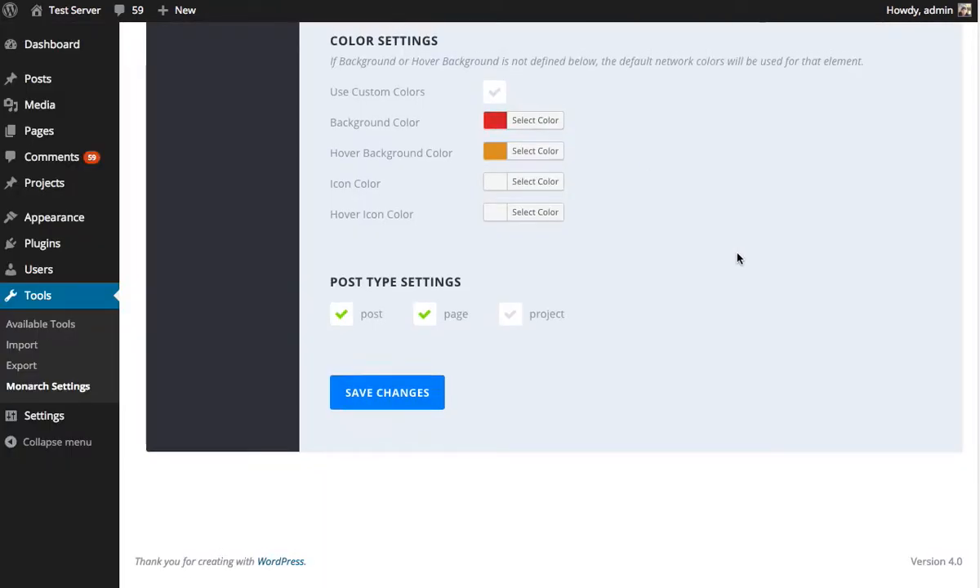
Review the Inline display settings, centre the icon alignment so icon, name and count stack, and save
click(201, 190)
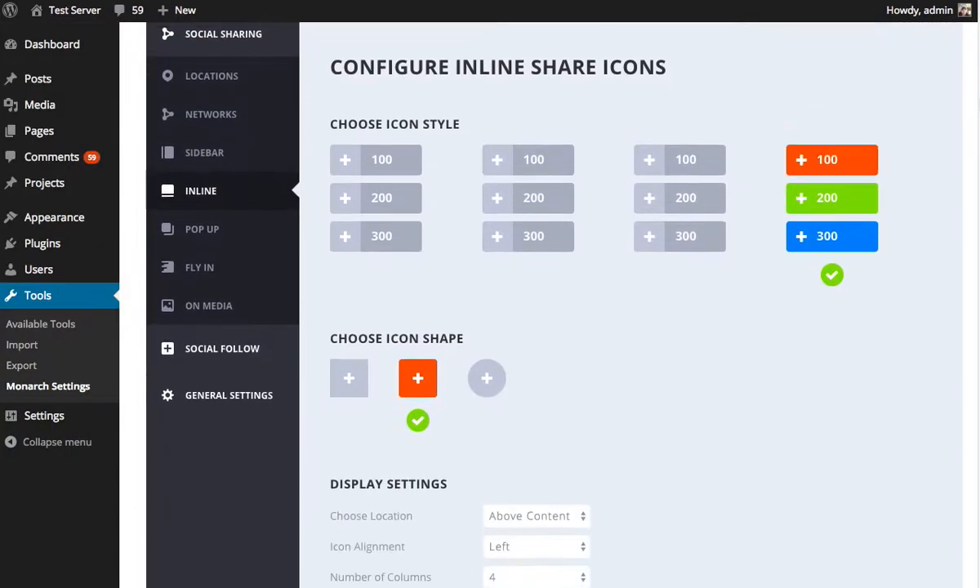
scroll(down, 3)
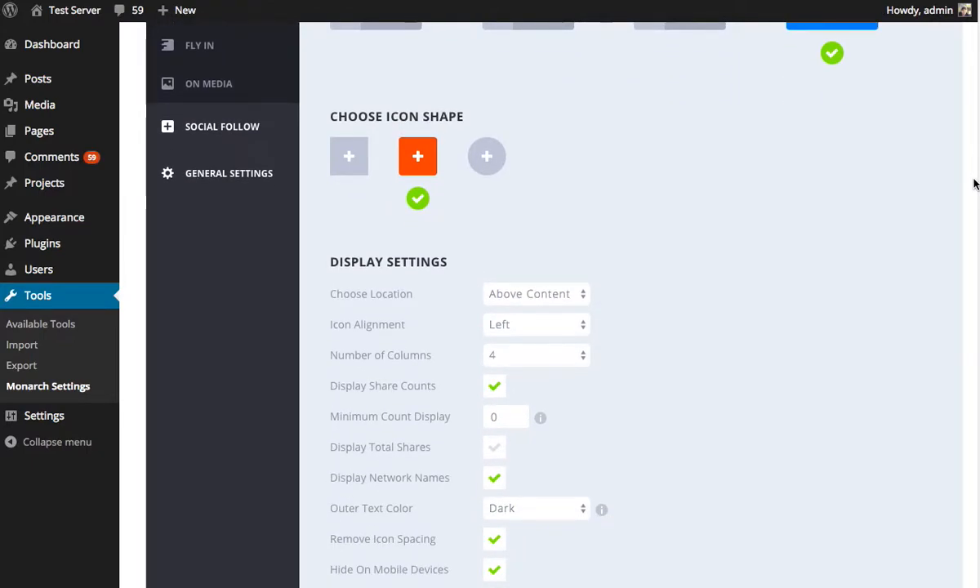
mouse_move(915, 219)
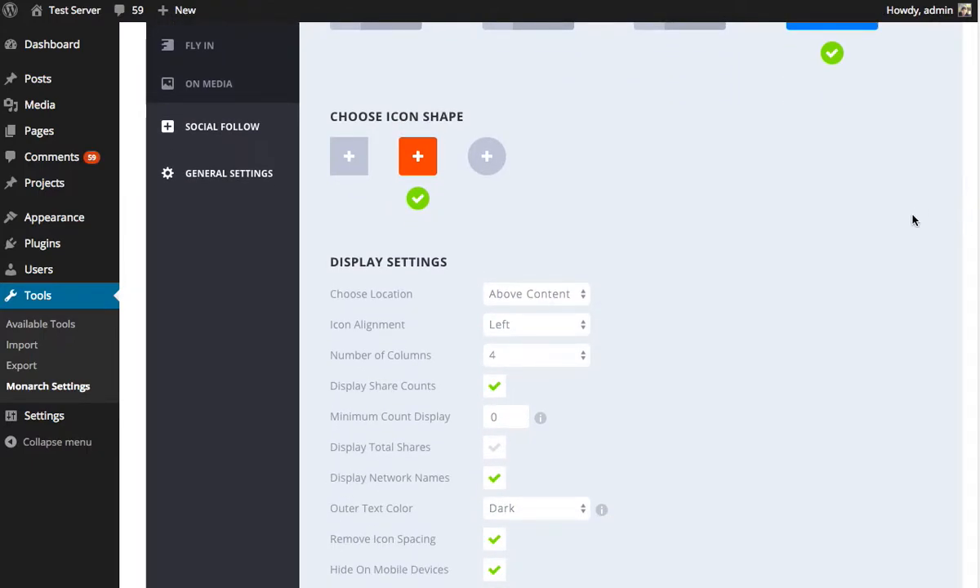
mouse_move(491, 314)
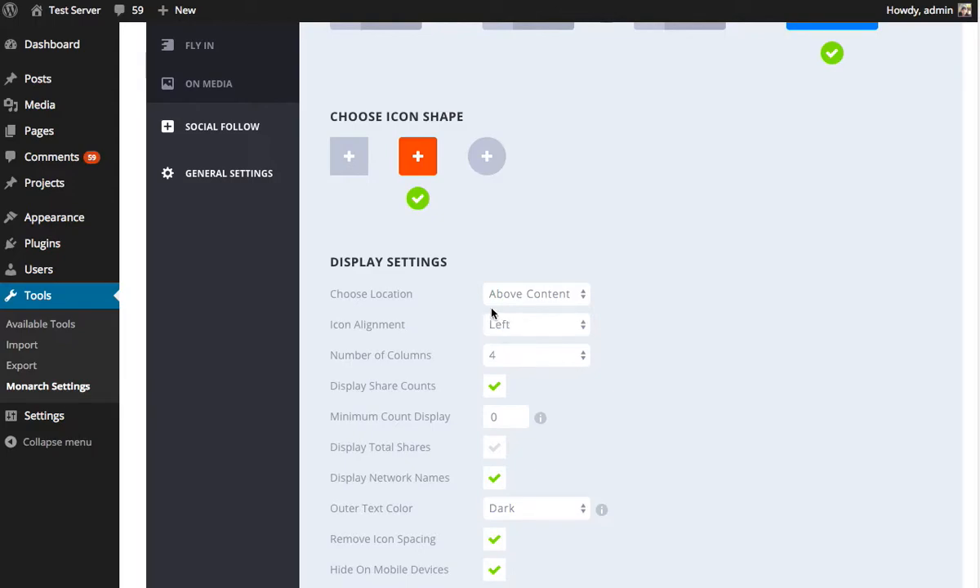
scroll(up, 3)
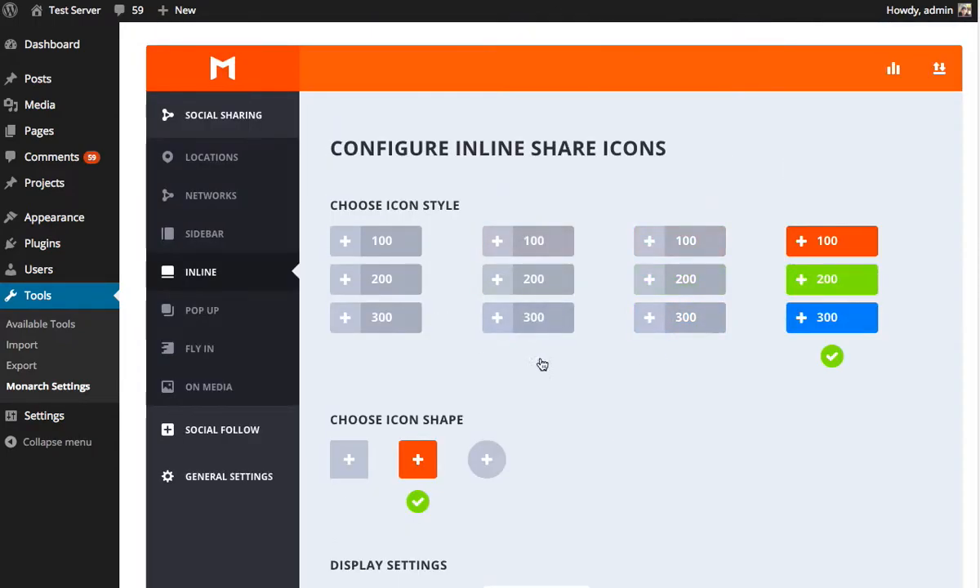
scroll(down, 3)
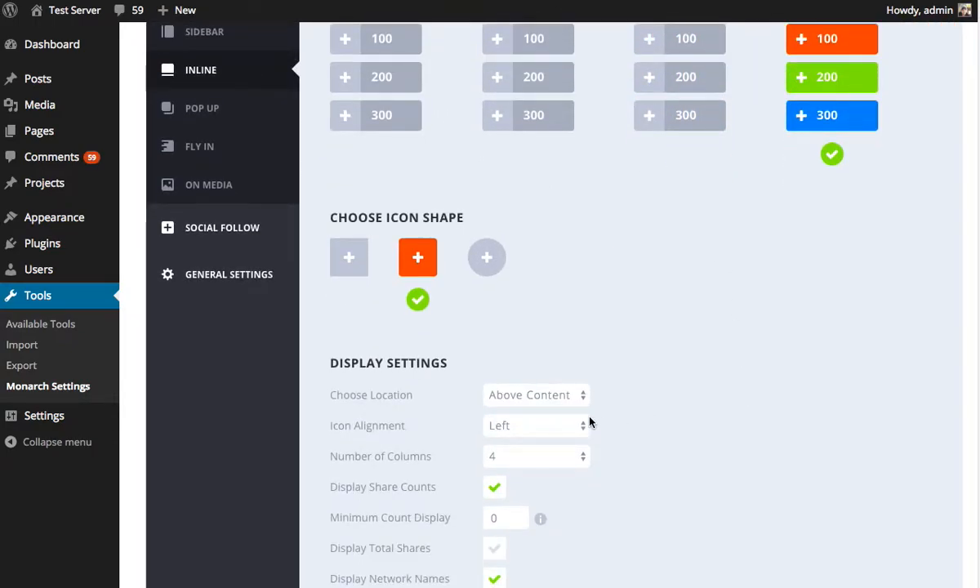
mouse_move(575, 428)
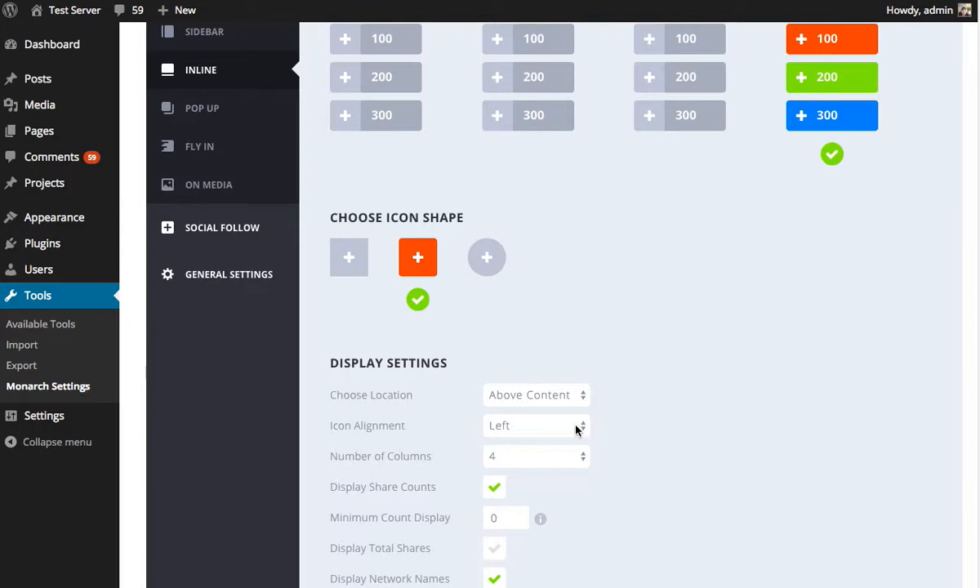
click(535, 424)
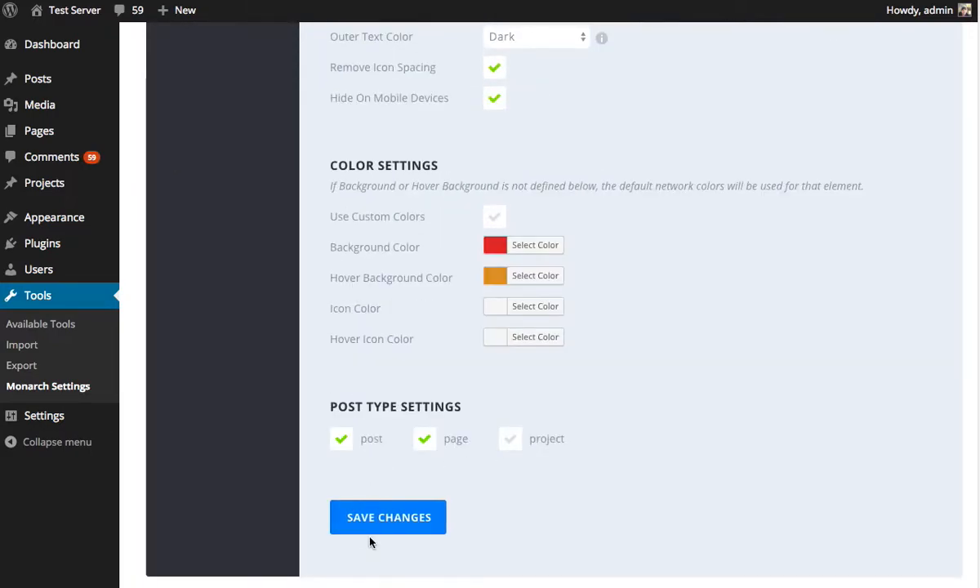
click(389, 516)
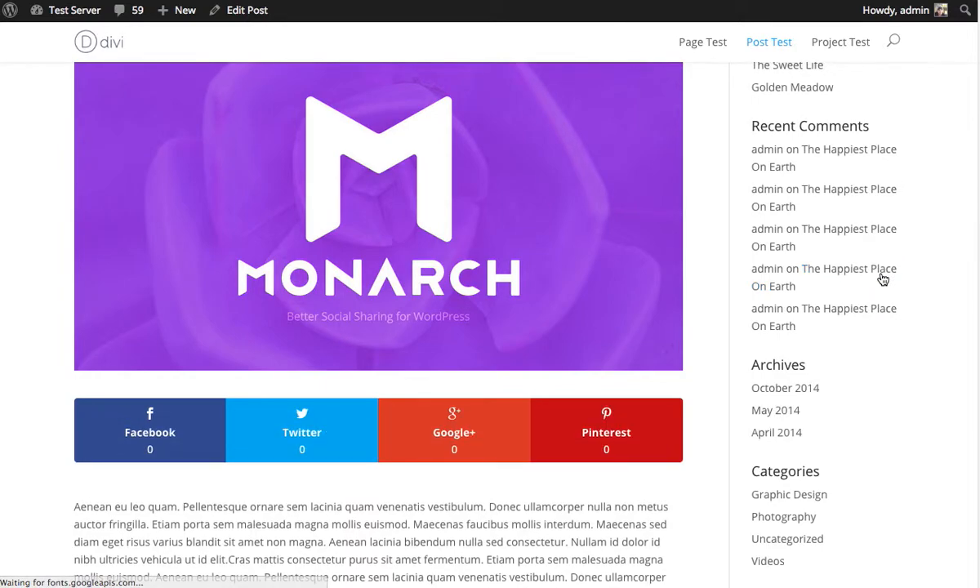
mouse_move(882, 281)
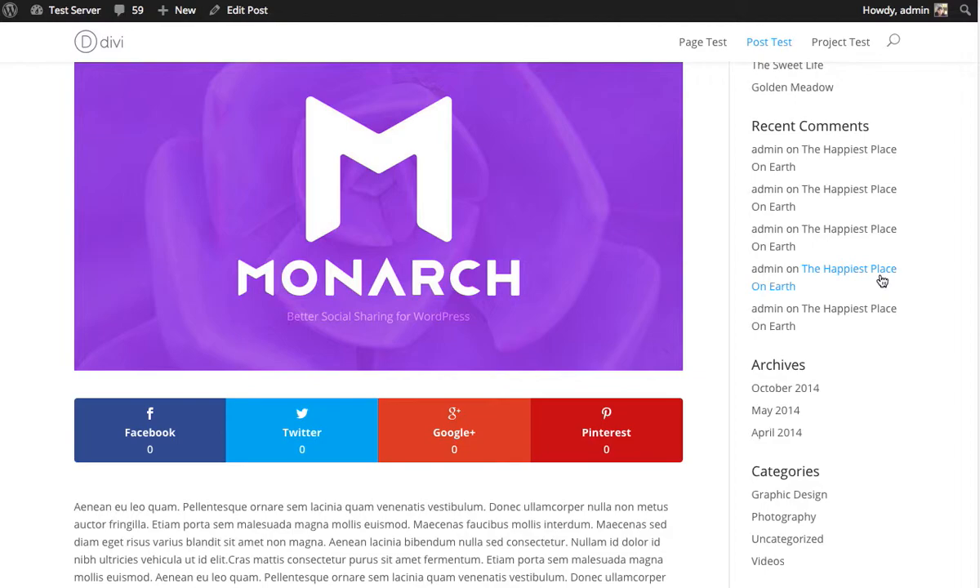
mouse_move(660, 497)
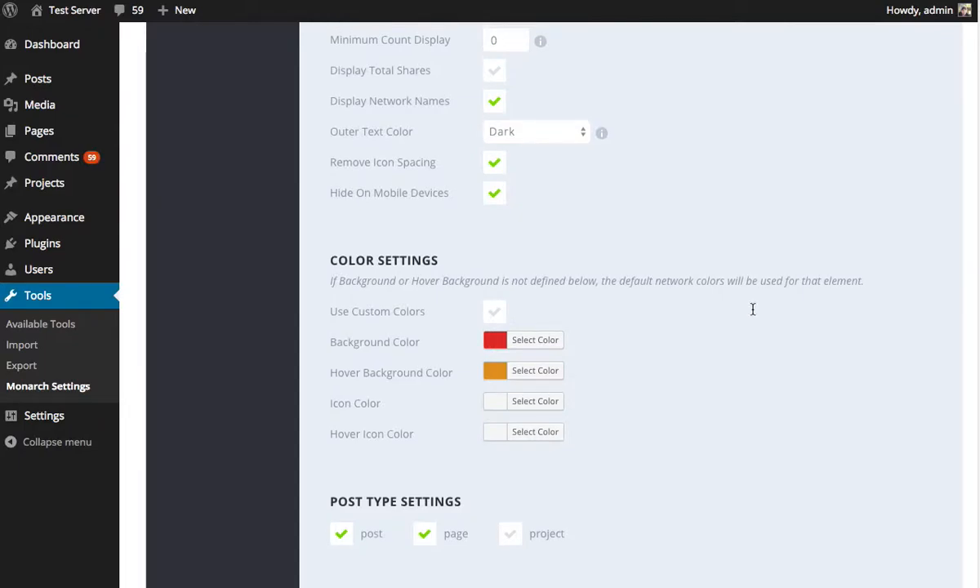
scroll(up, 3)
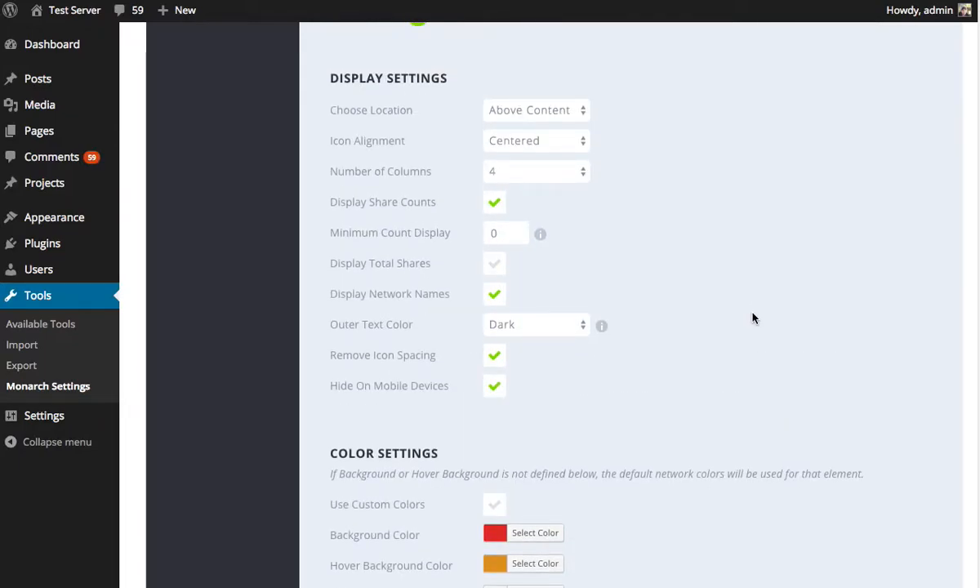
mouse_move(569, 172)
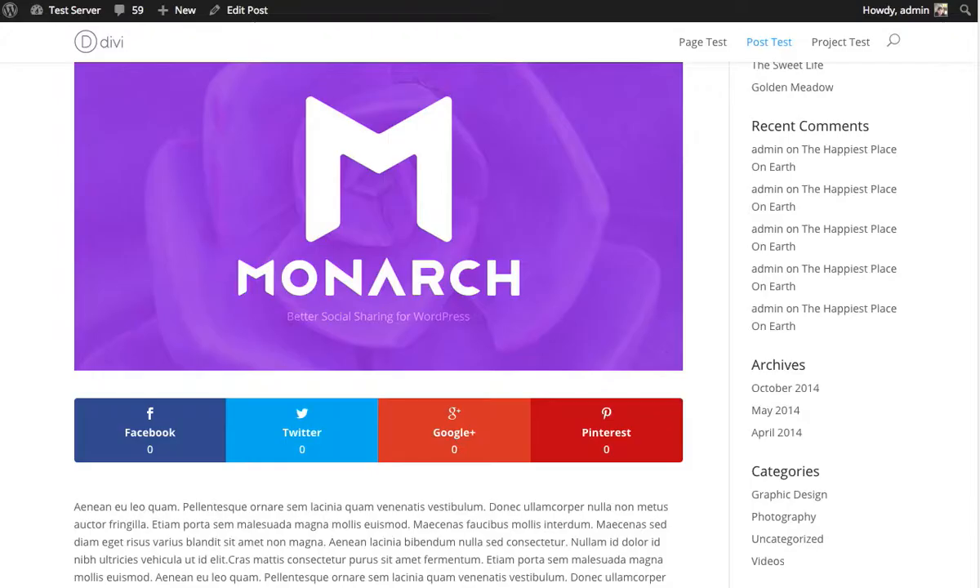
mouse_move(596, 500)
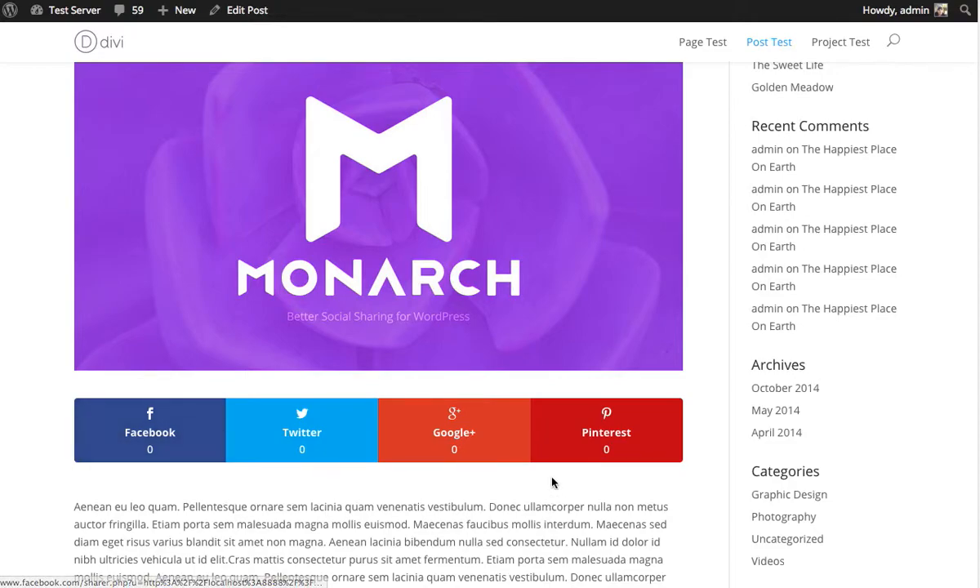
mouse_move(639, 425)
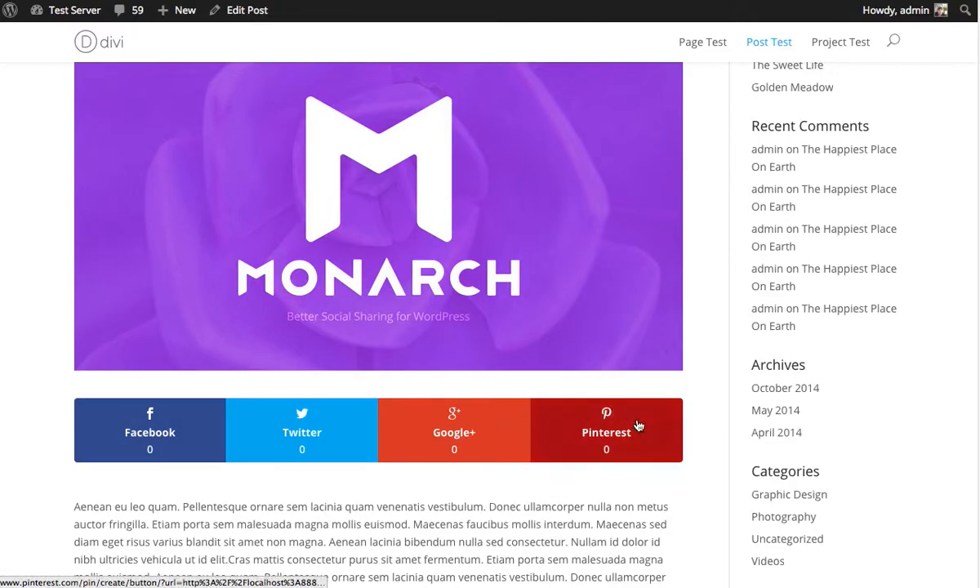
mouse_move(656, 500)
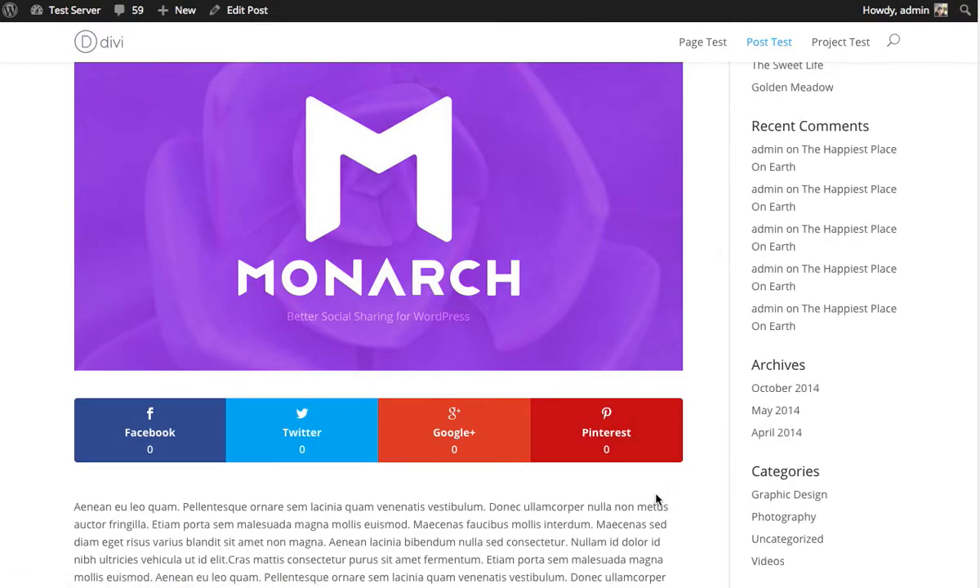
mouse_move(754, 424)
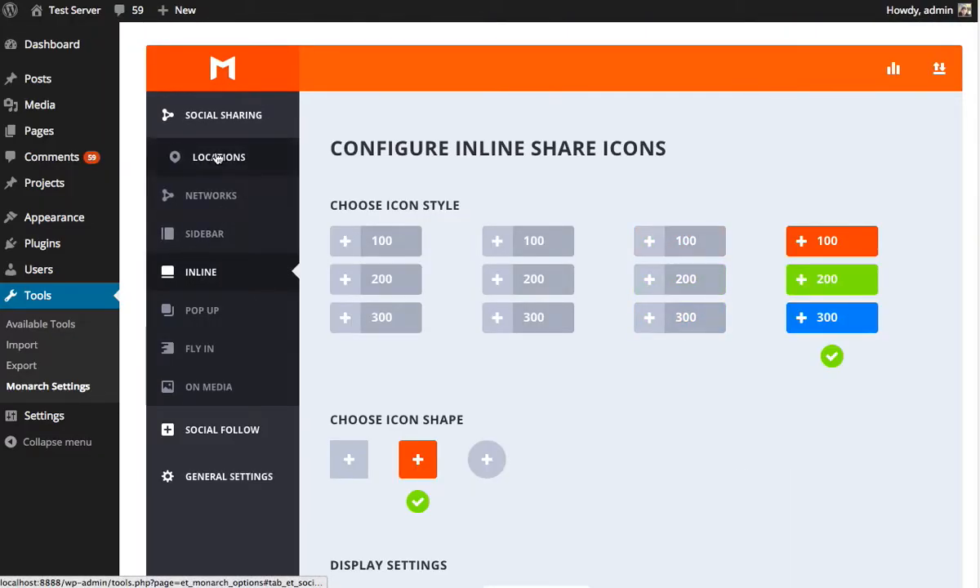
Go to the Networks list to remove Pinterest from the shared networks
click(211, 196)
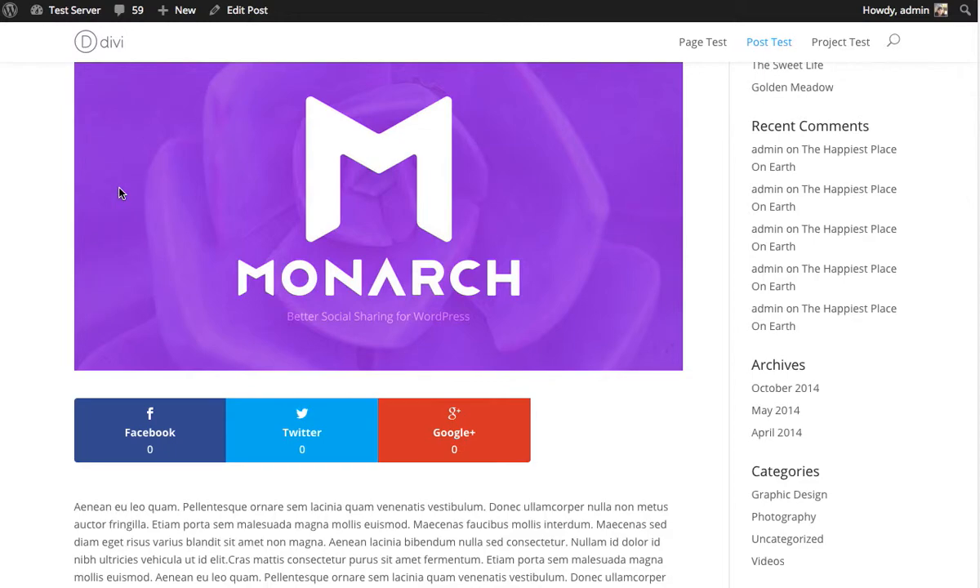
mouse_move(536, 408)
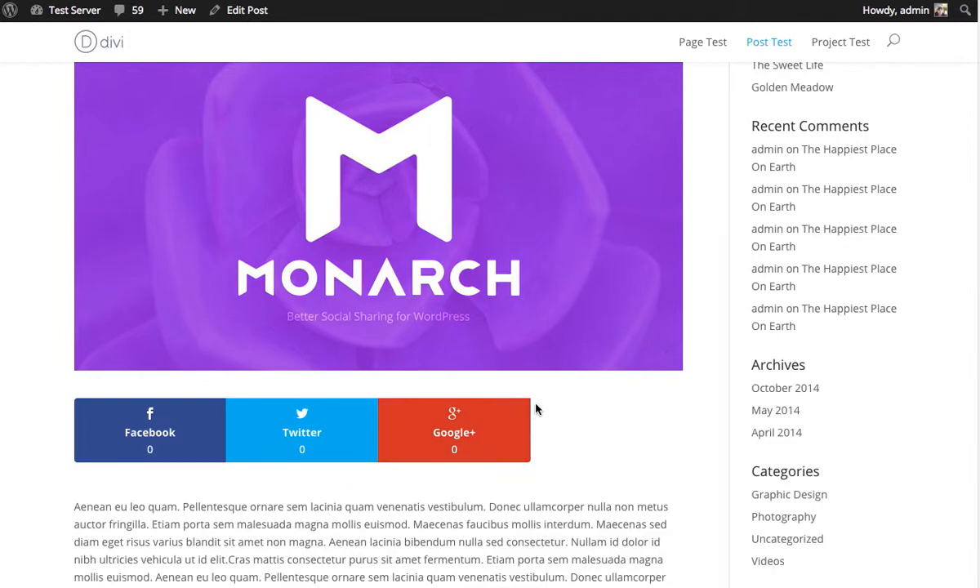
mouse_move(363, 74)
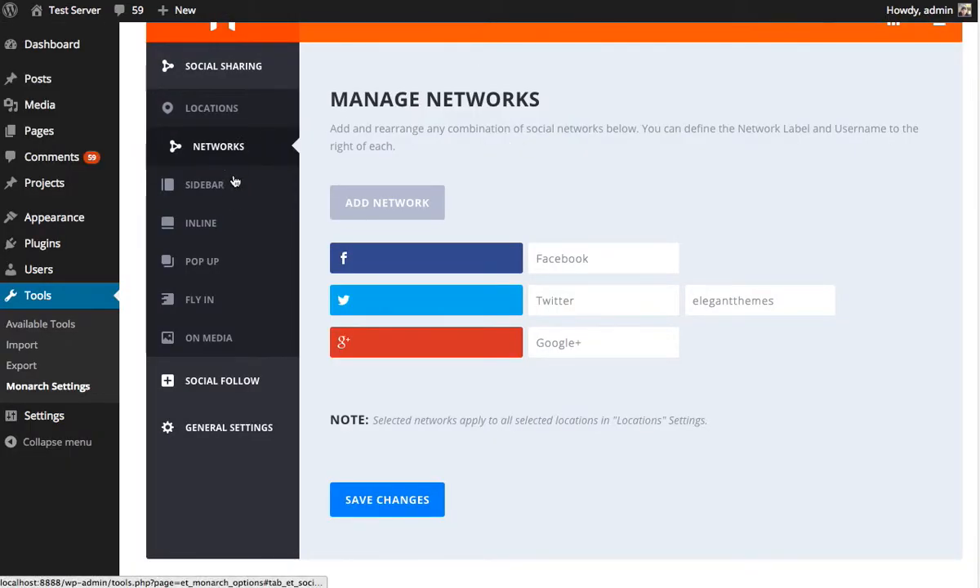
mouse_move(207, 222)
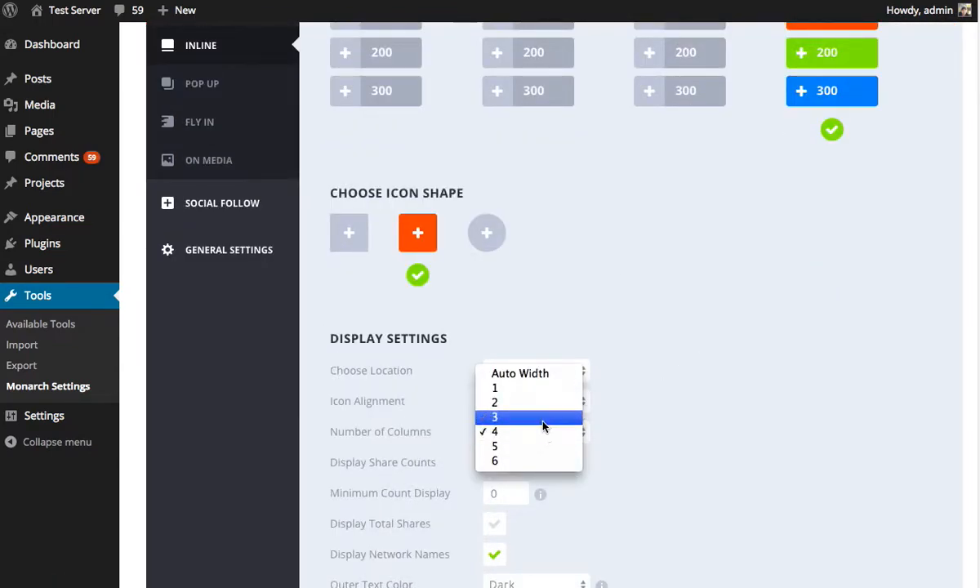
Reach the Inline display settings to set Number of Columns to 3
scroll(down, 3)
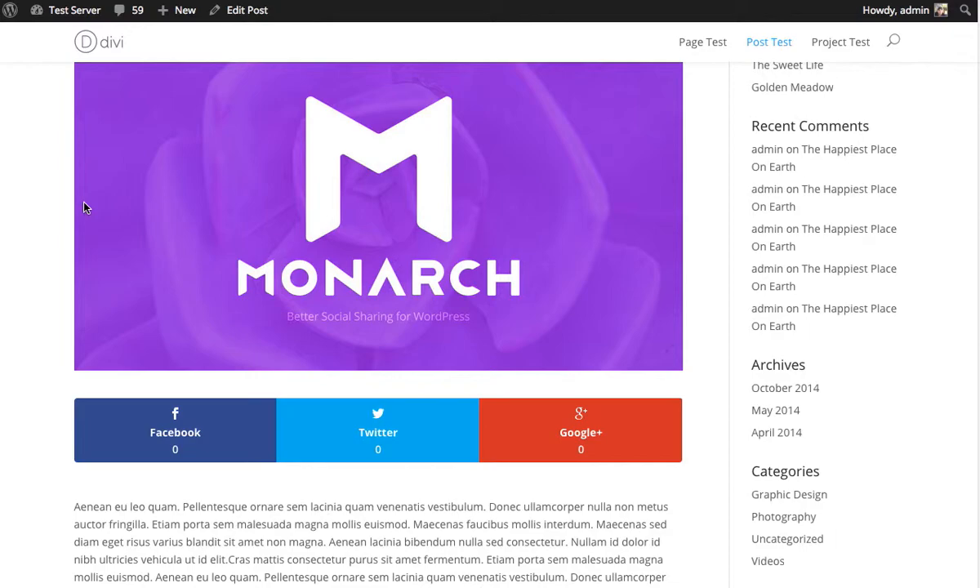
mouse_move(72, 82)
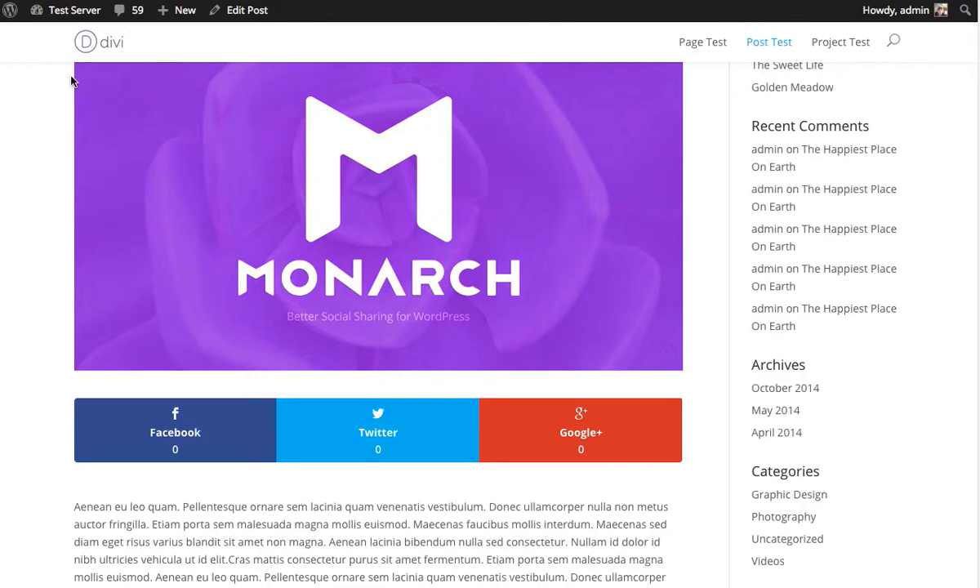
mouse_move(930, 309)
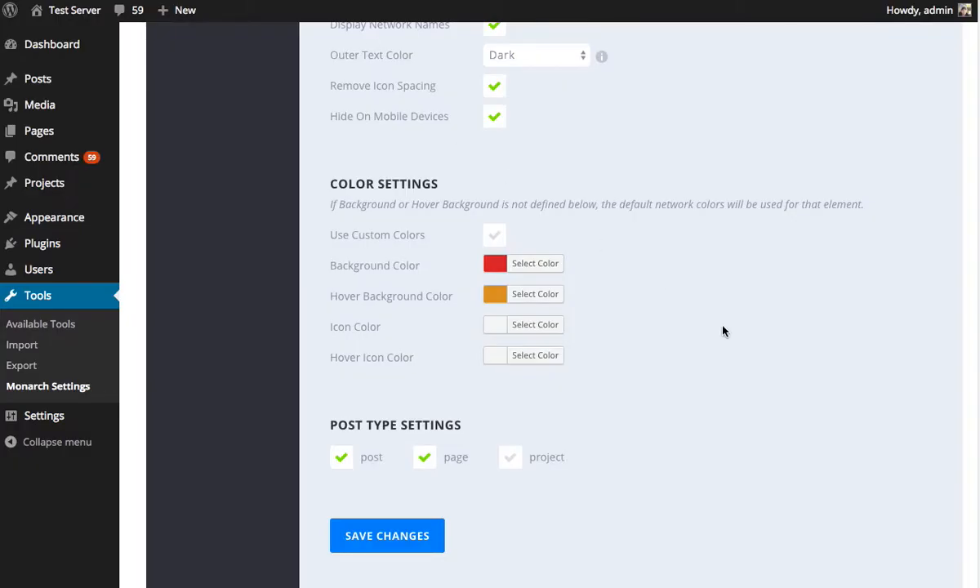
Add Pinterest, FriendFeed and LiveJournal via Add Network and apply the selection
click(203, 162)
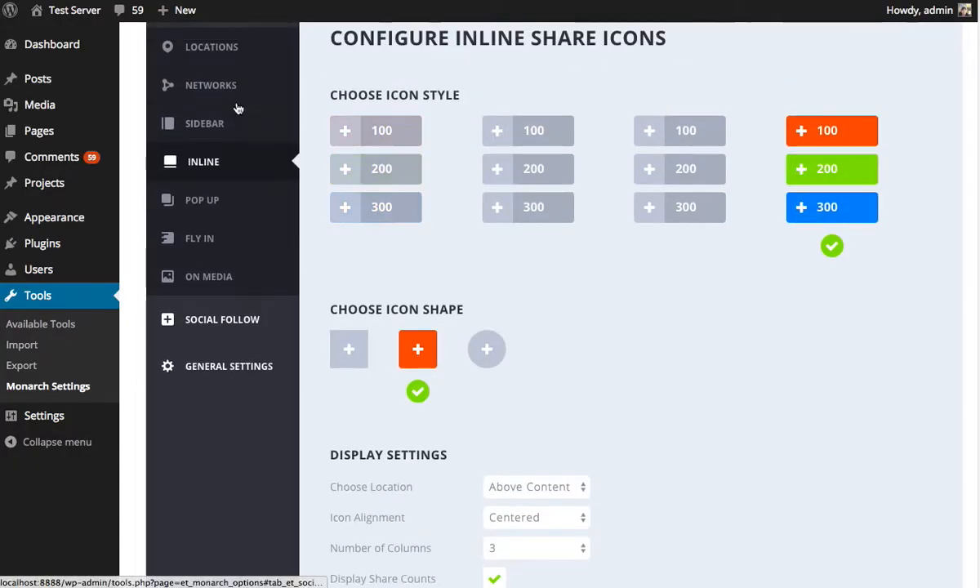
click(209, 85)
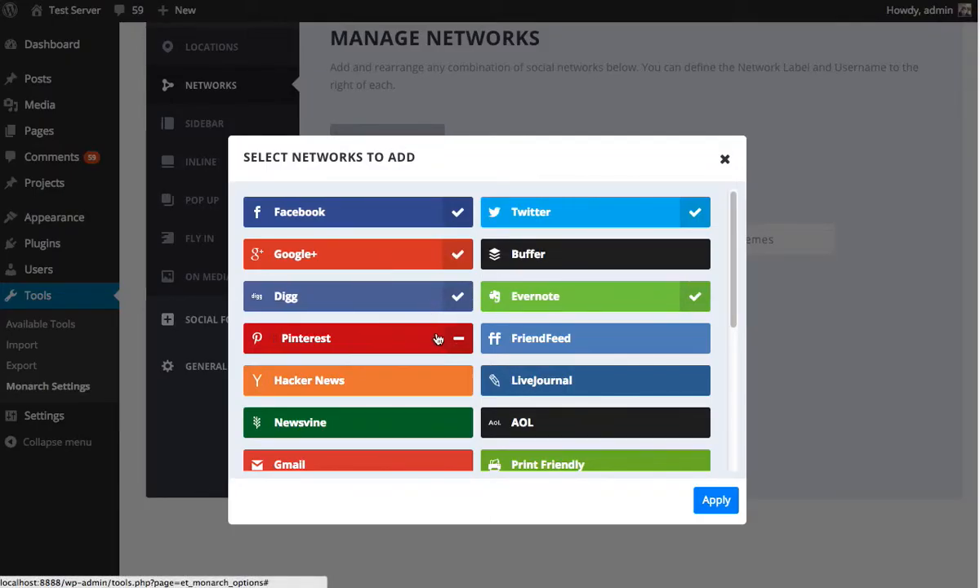
click(715, 500)
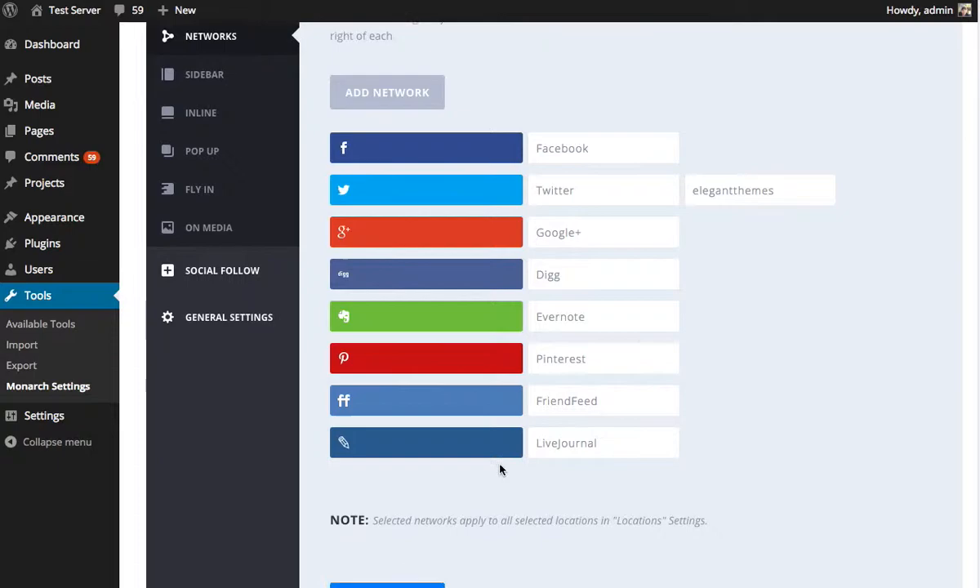
scroll(up, 3)
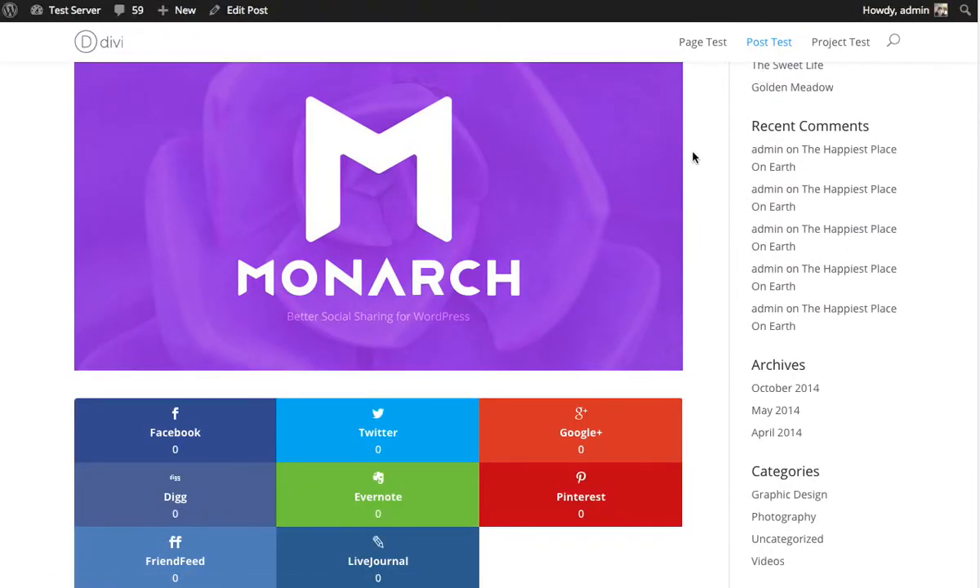
scroll(down, 3)
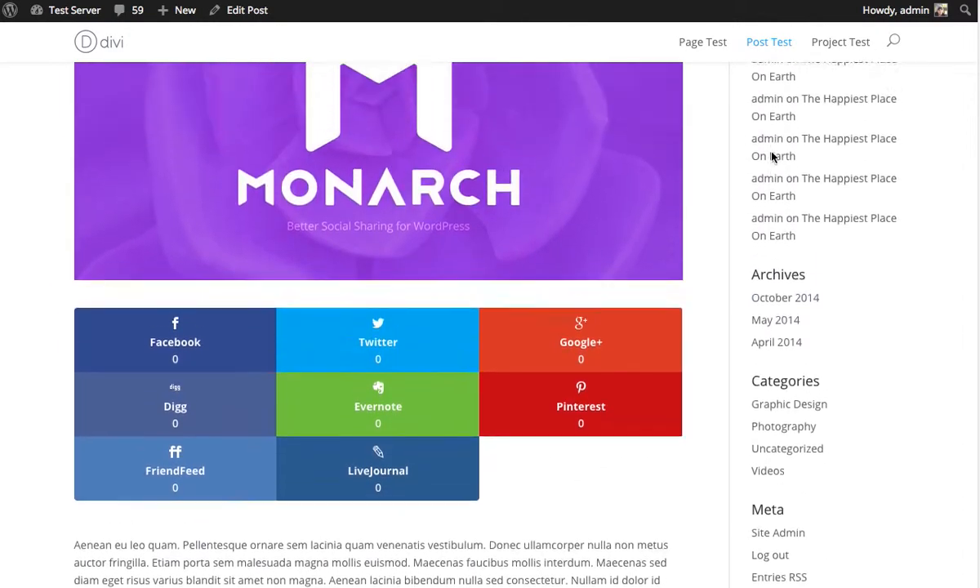
scroll(down, 3)
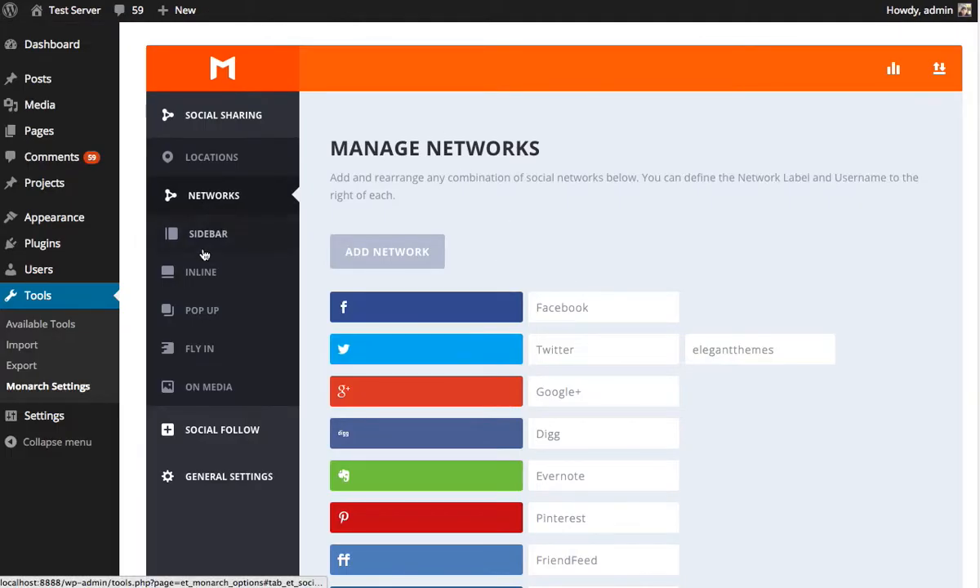
Move down the Inline settings to the icon display options for compact side-by-side buttons
scroll(down, 3)
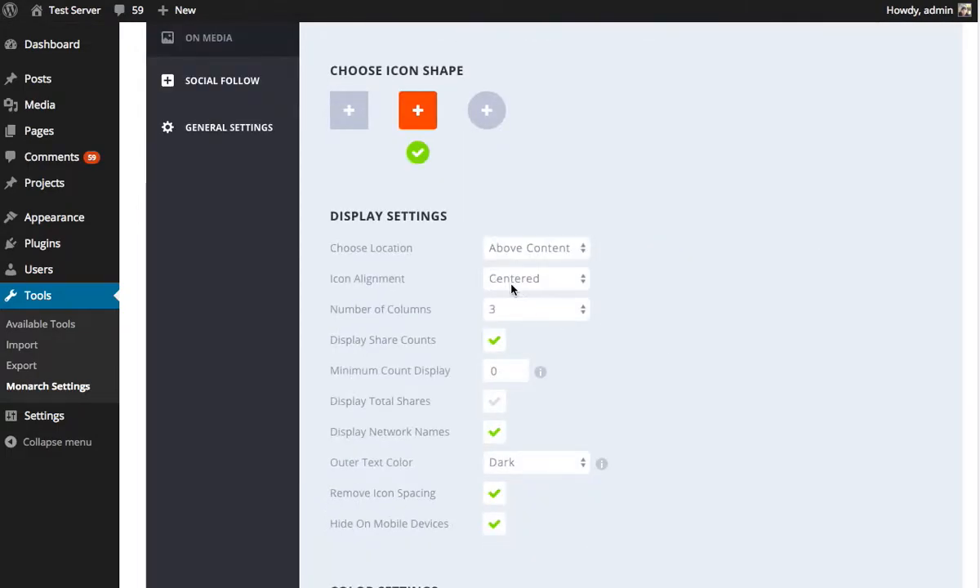
scroll(down, 3)
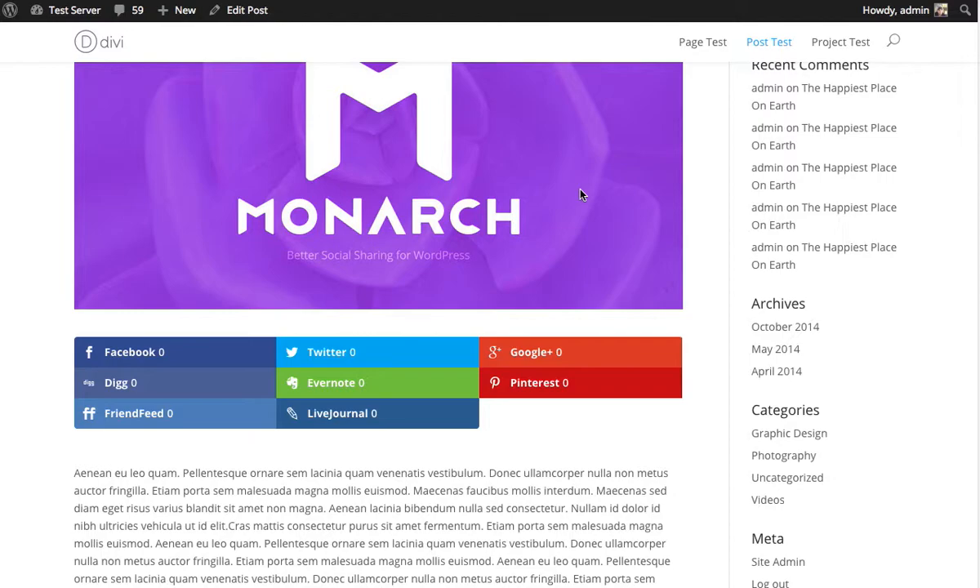
mouse_move(287, 359)
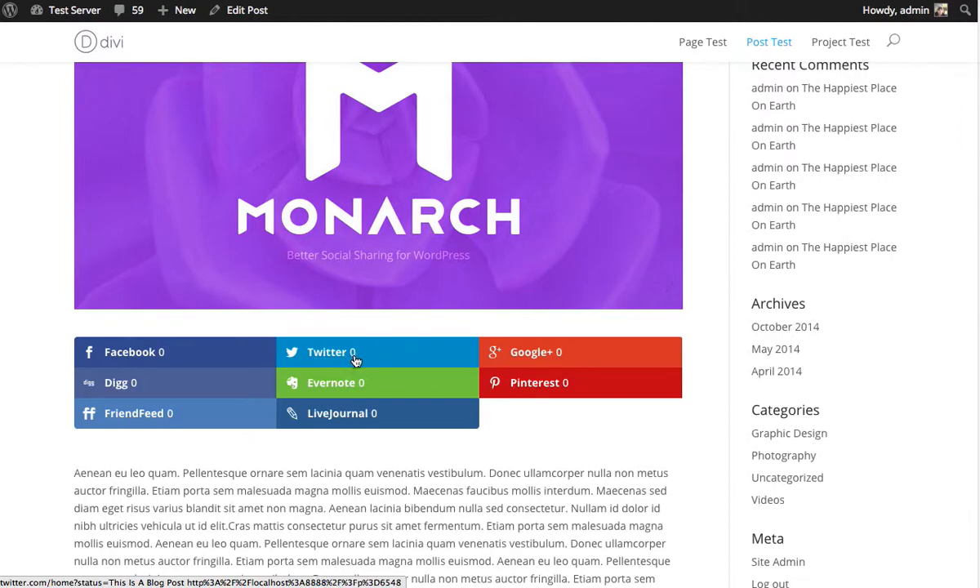
mouse_move(350, 364)
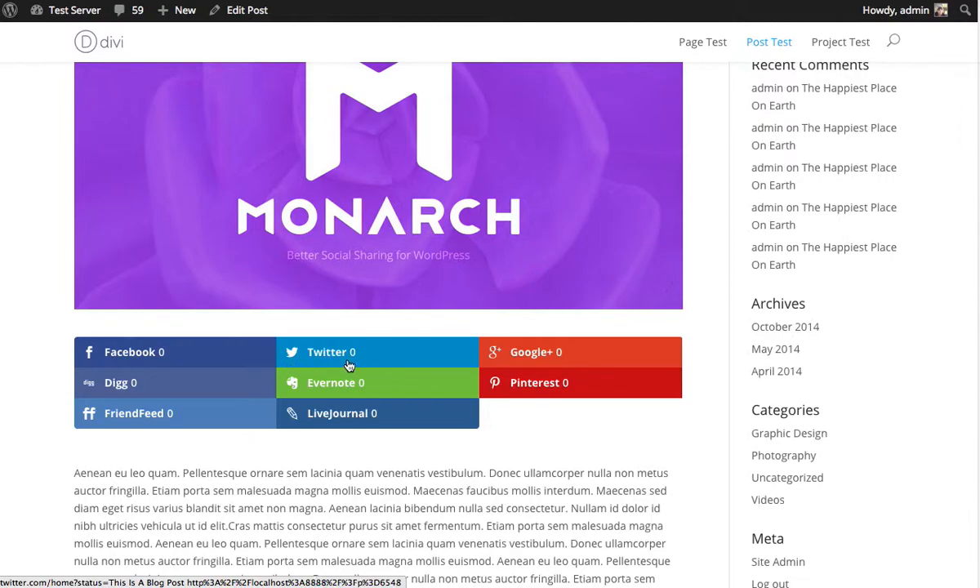
mouse_move(331, 424)
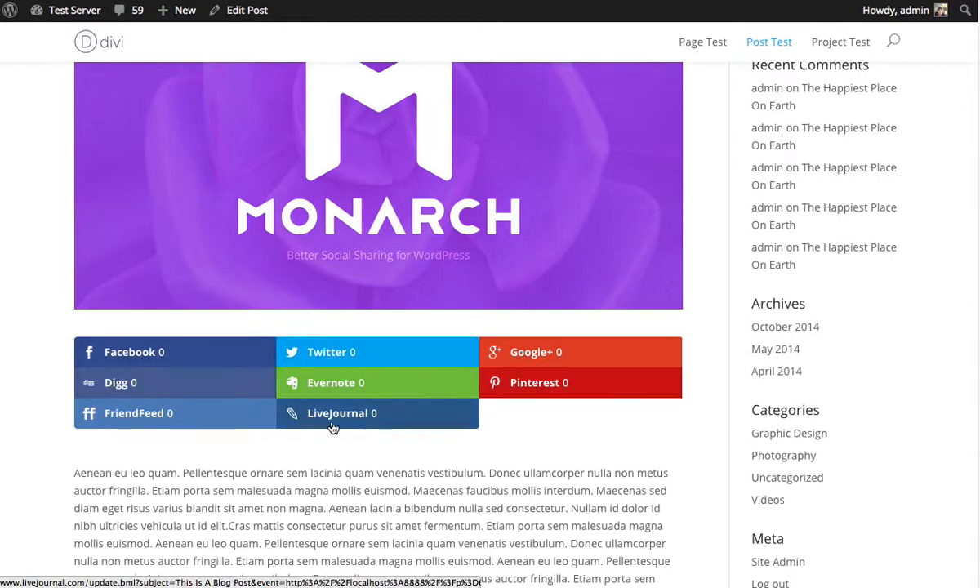
mouse_move(702, 456)
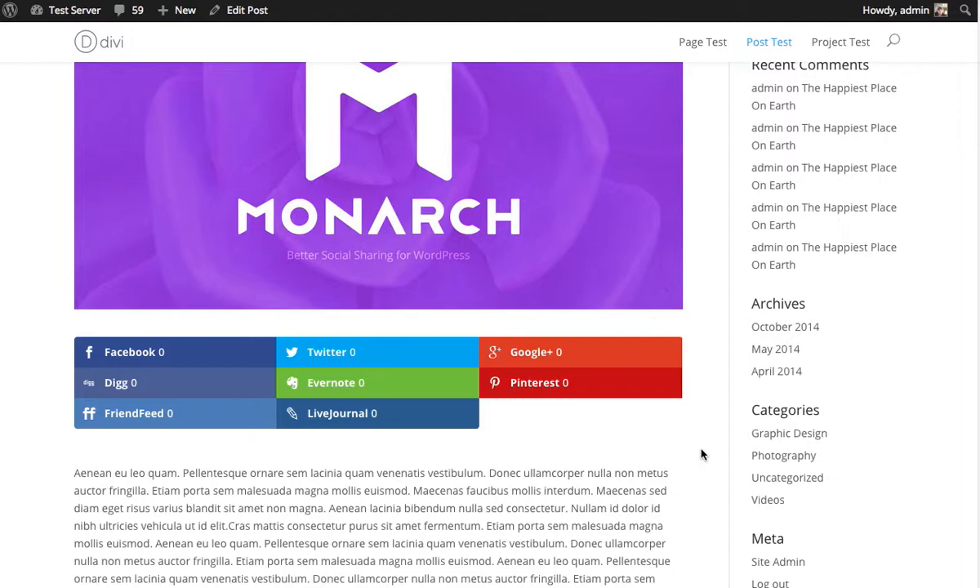
mouse_move(467, 480)
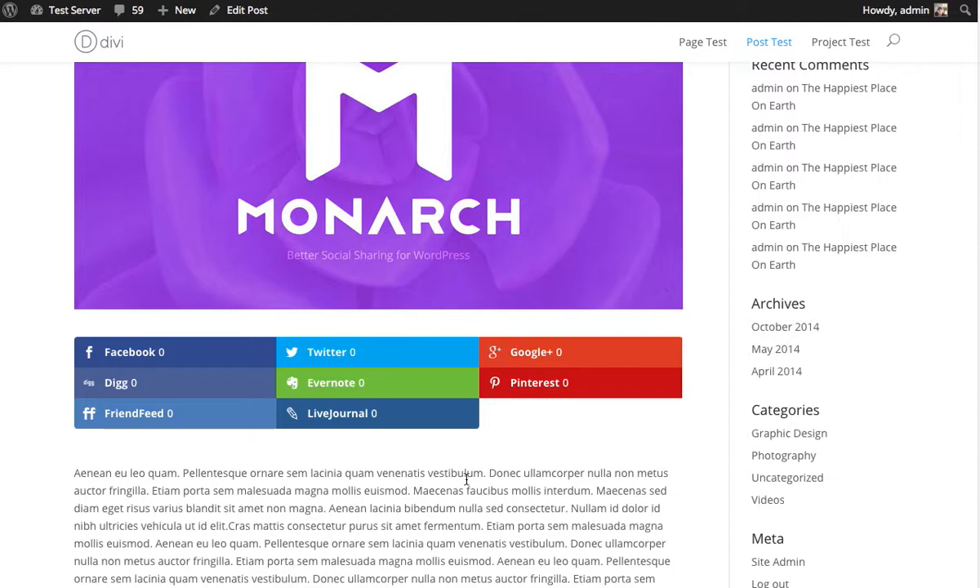
mouse_move(503, 474)
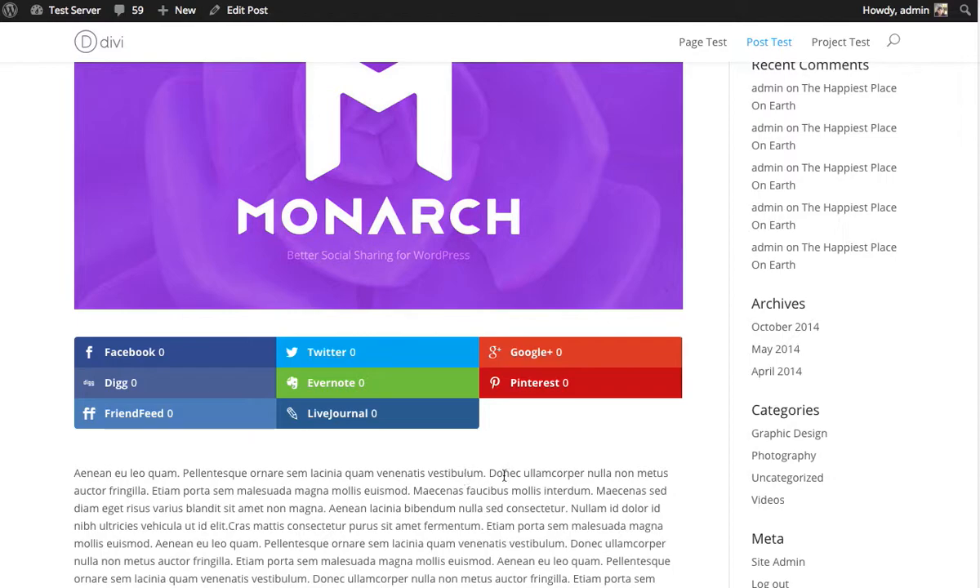
mouse_move(572, 435)
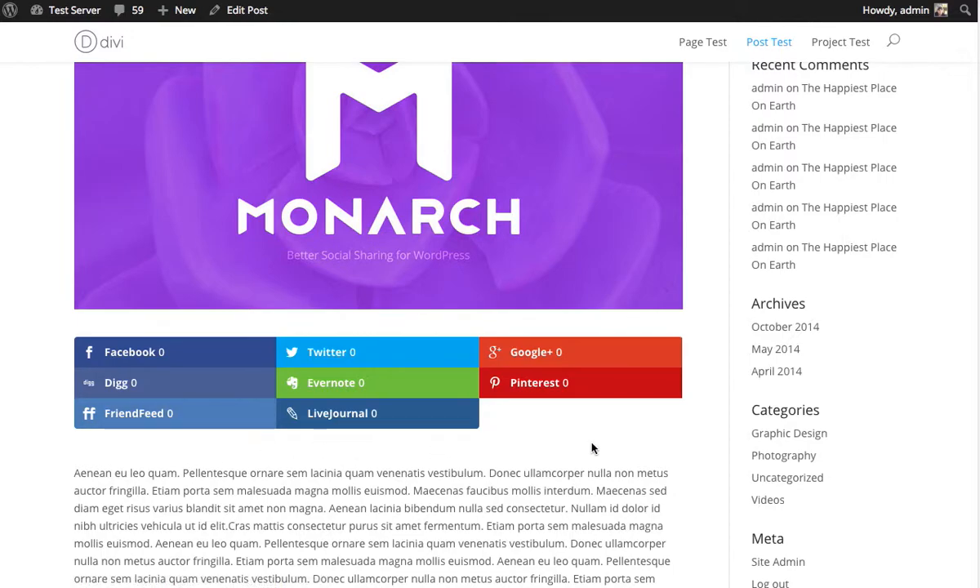
mouse_move(577, 428)
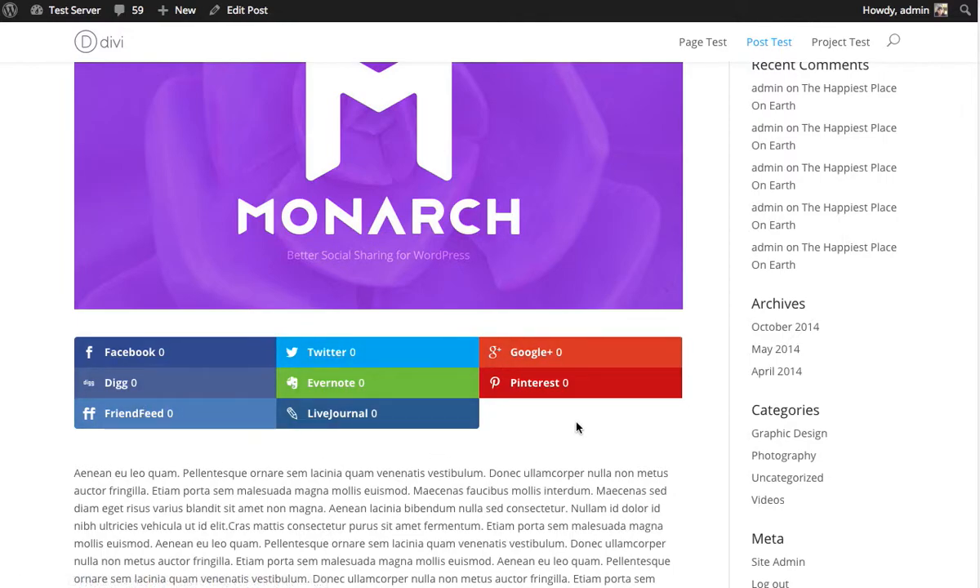
mouse_move(776, 425)
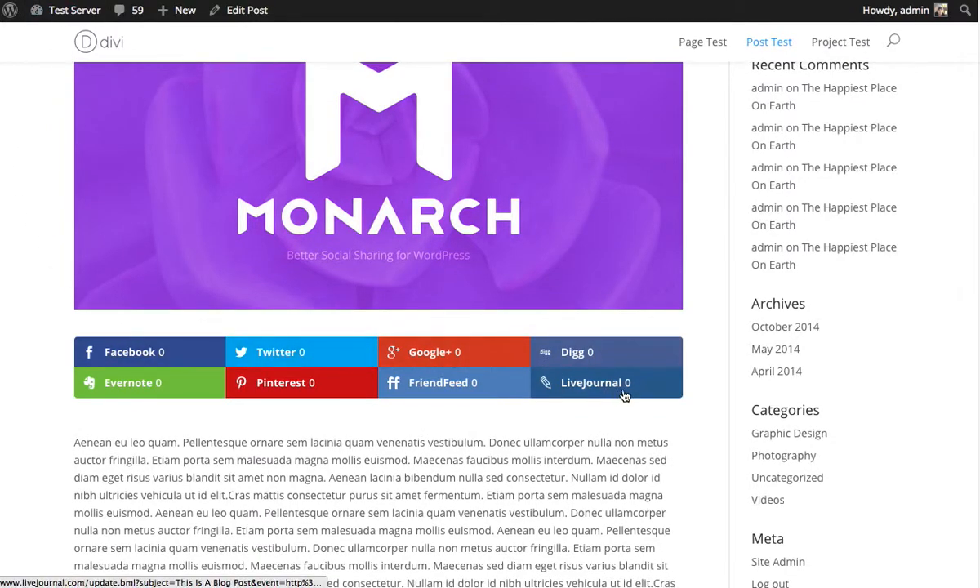
mouse_move(138, 435)
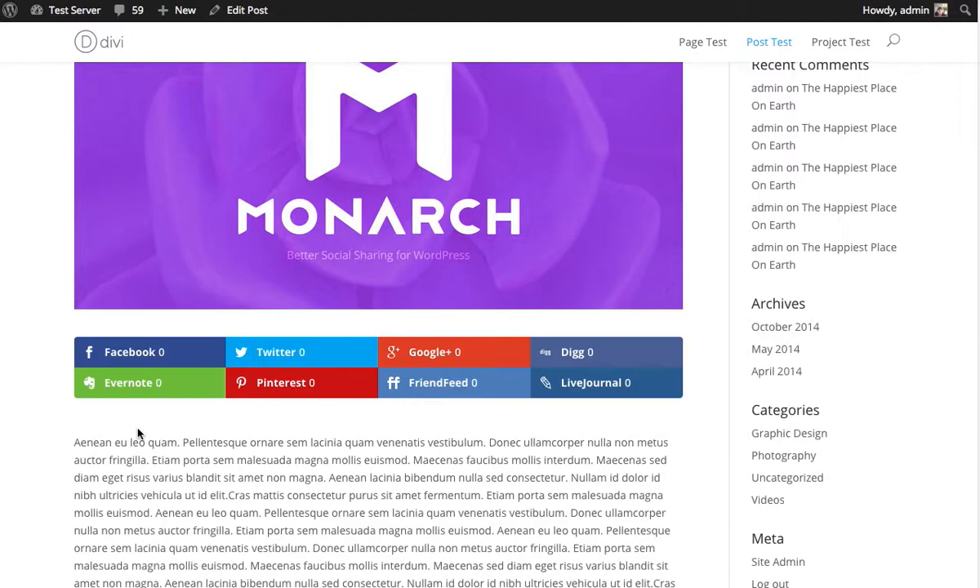
mouse_move(226, 351)
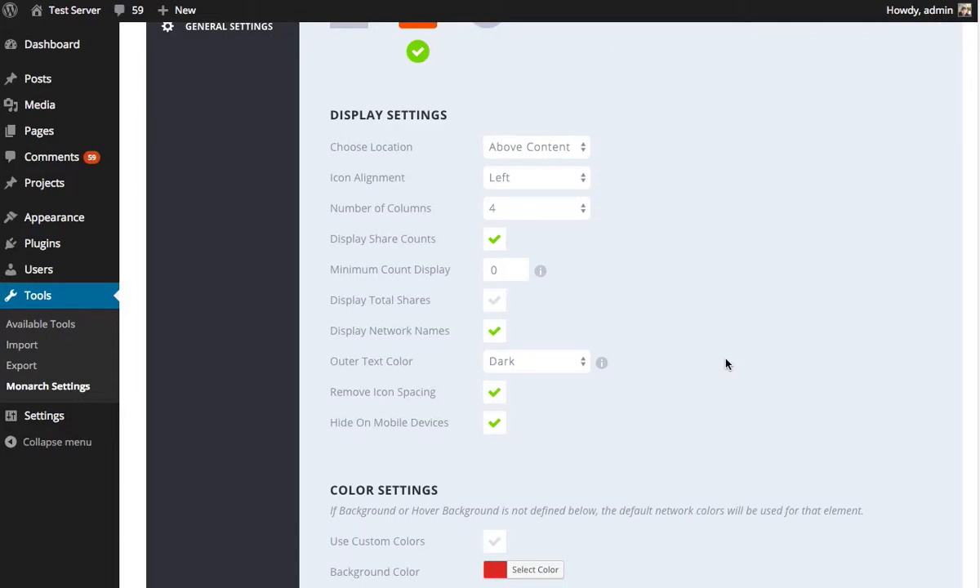
mouse_move(582, 90)
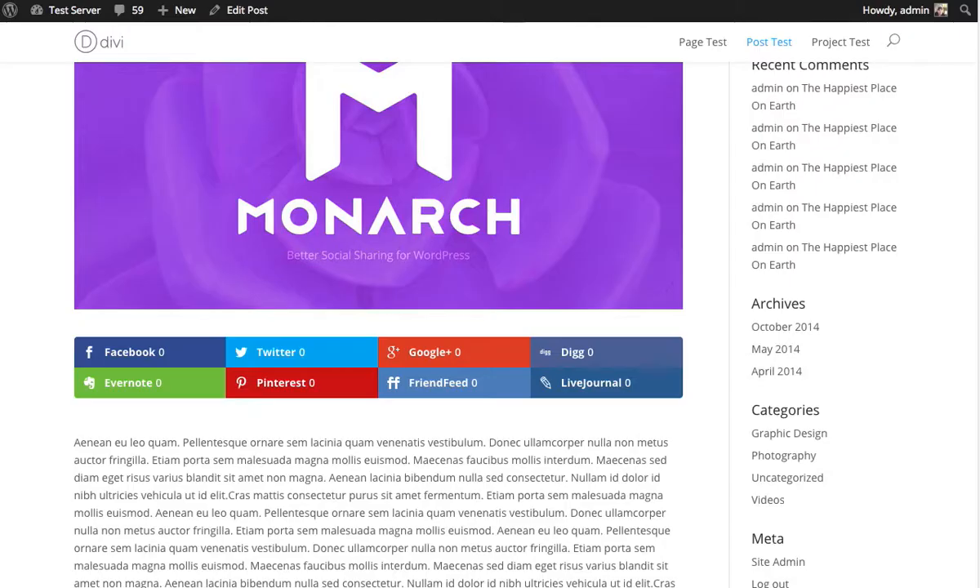
mouse_move(281, 356)
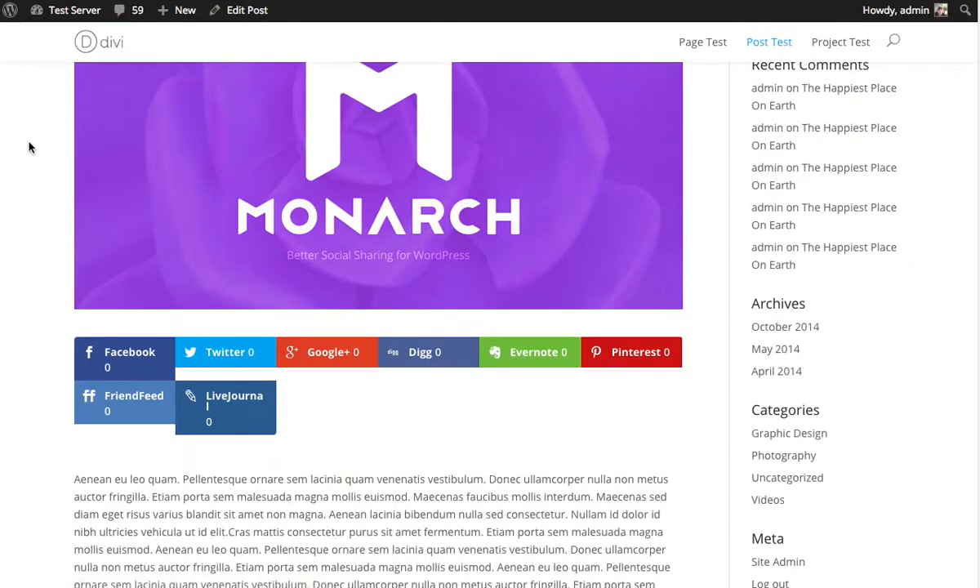
mouse_move(66, 235)
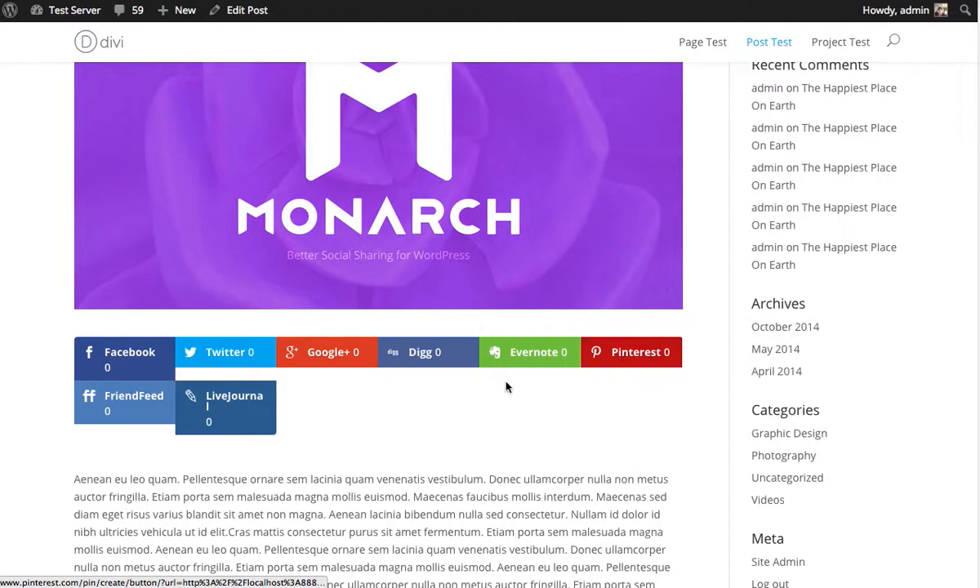
mouse_move(514, 411)
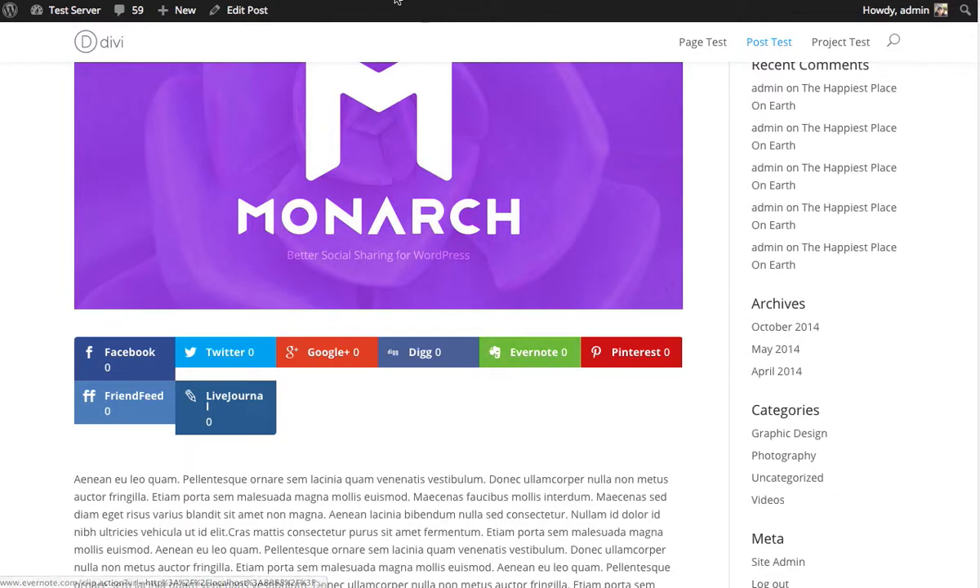
mouse_move(399, 235)
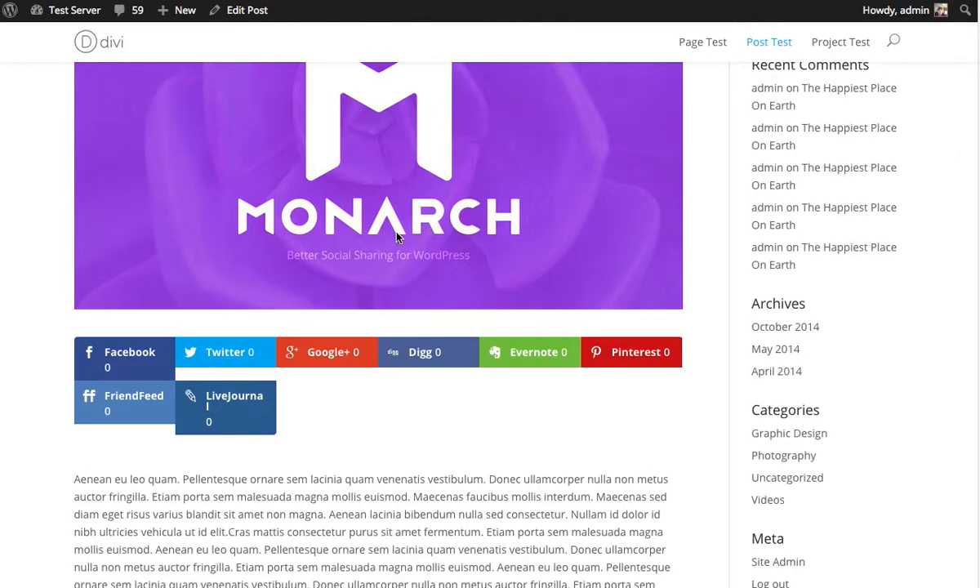
mouse_move(412, 124)
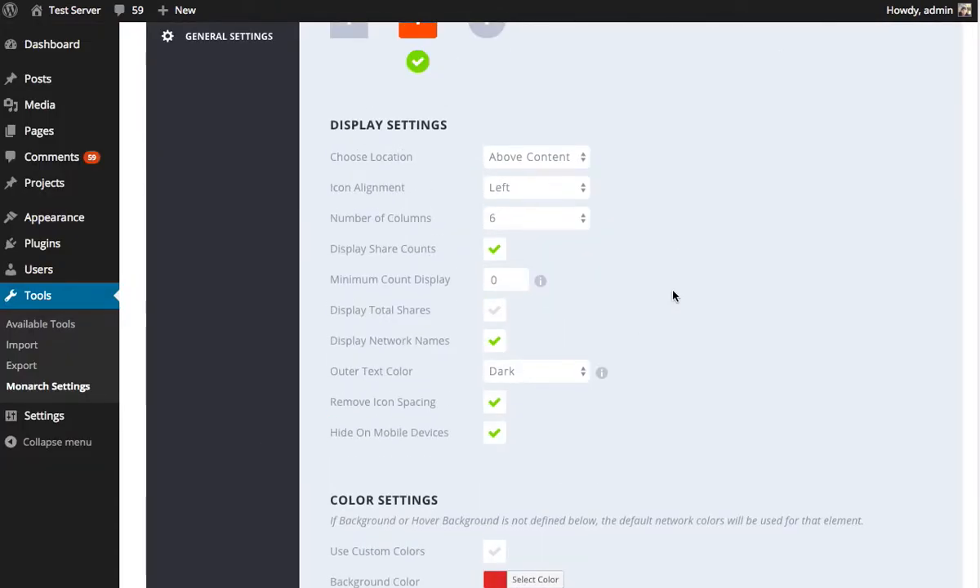
Switch off Display Network Names and Display Share Counts so buttons show icons only
click(493, 342)
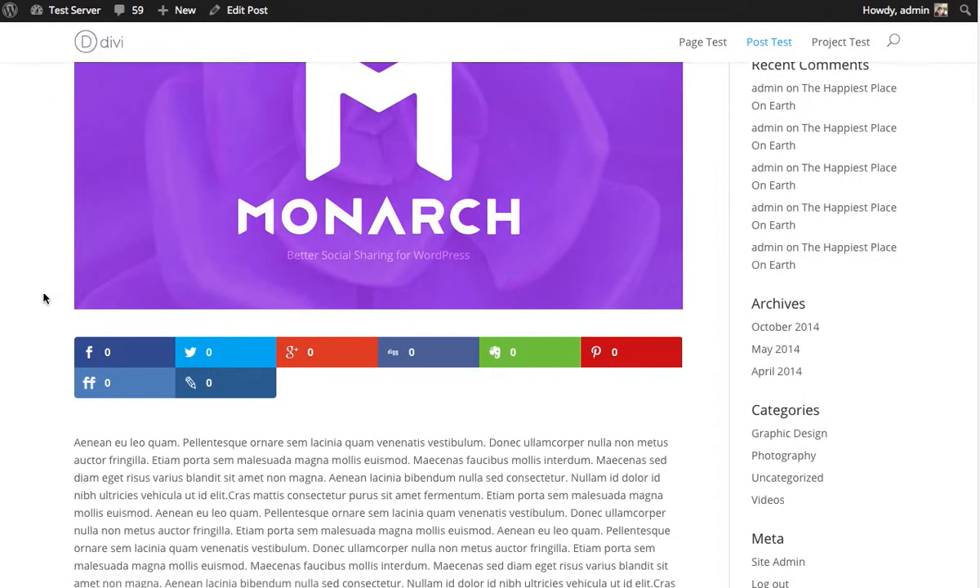
mouse_move(414, 500)
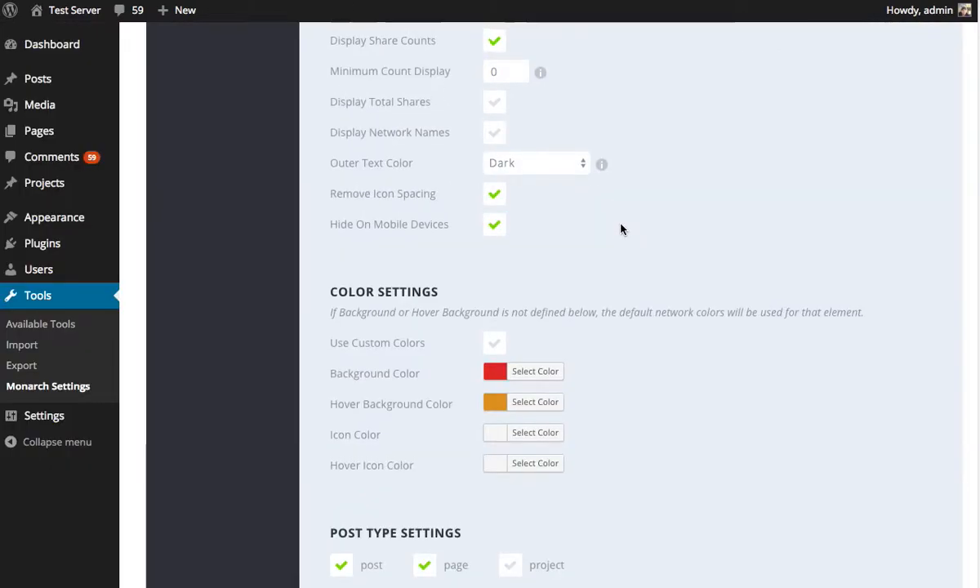
scroll(up, 3)
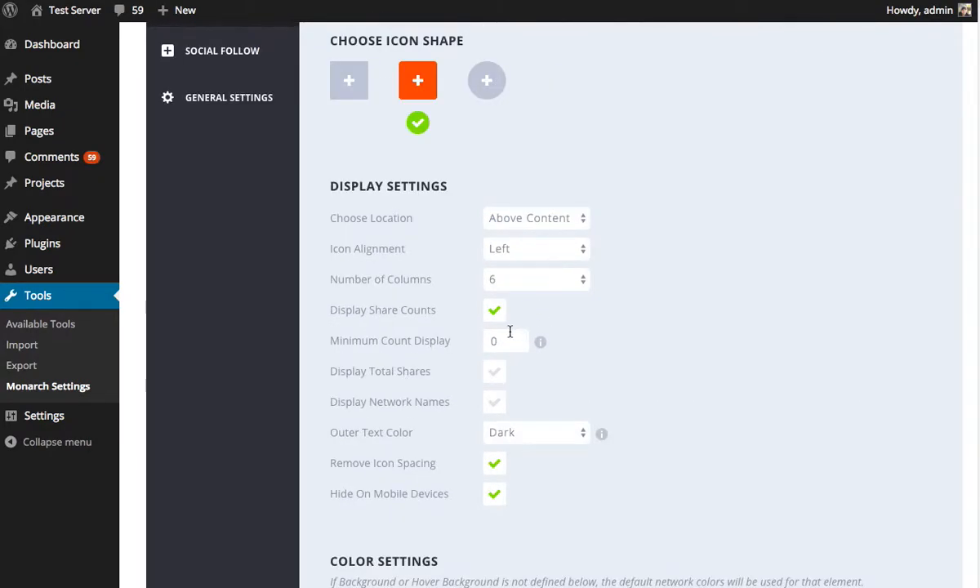
click(493, 310)
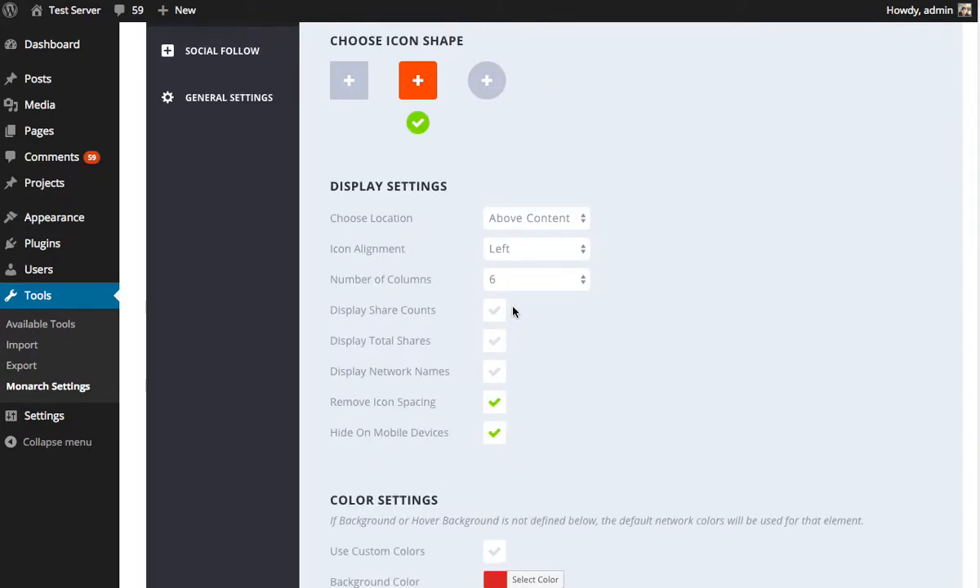
scroll(down, 3)
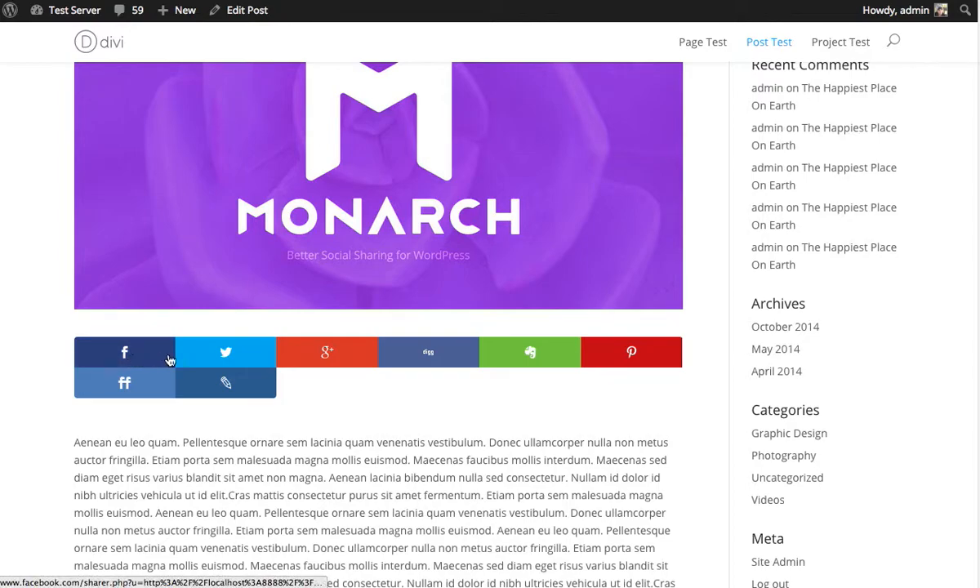
mouse_move(572, 353)
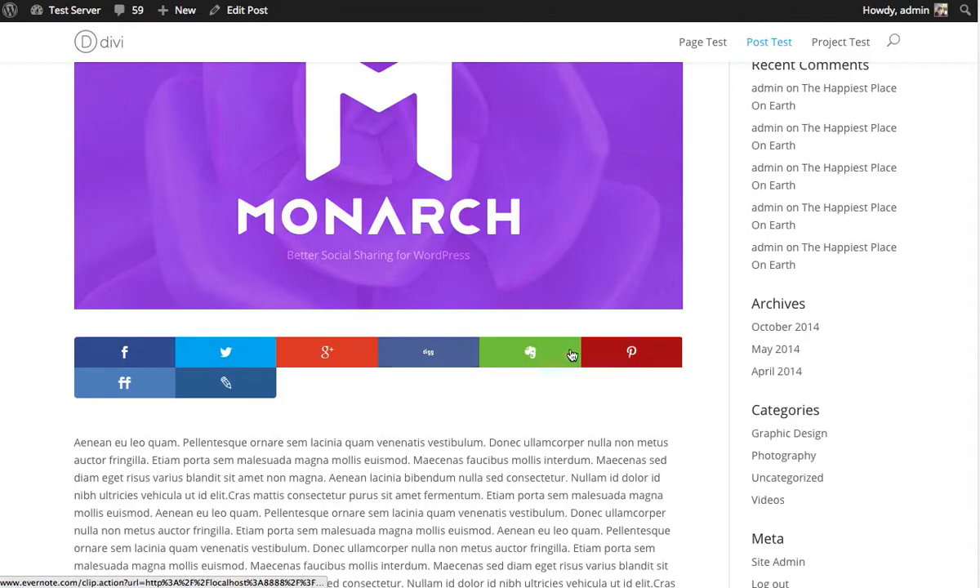
mouse_move(425, 356)
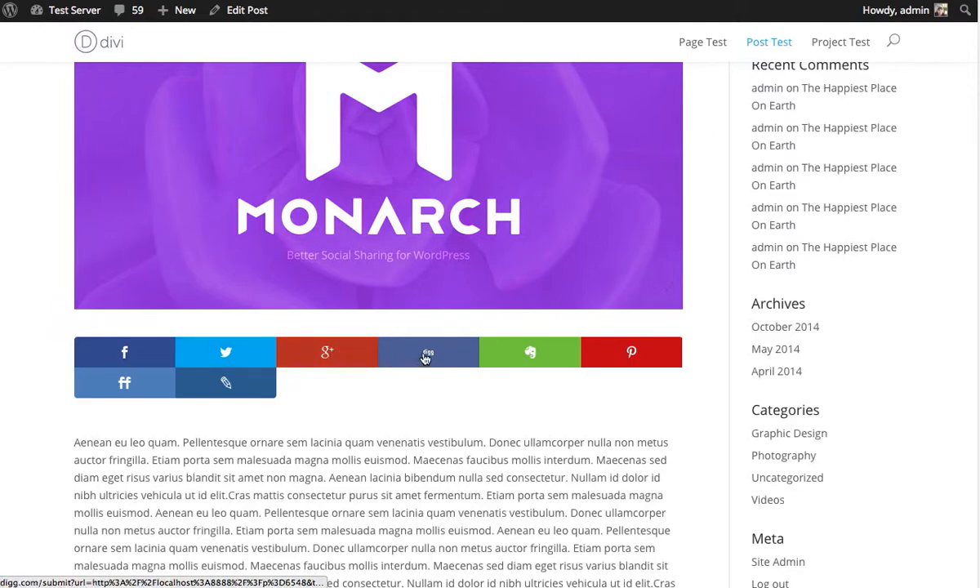
mouse_move(562, 423)
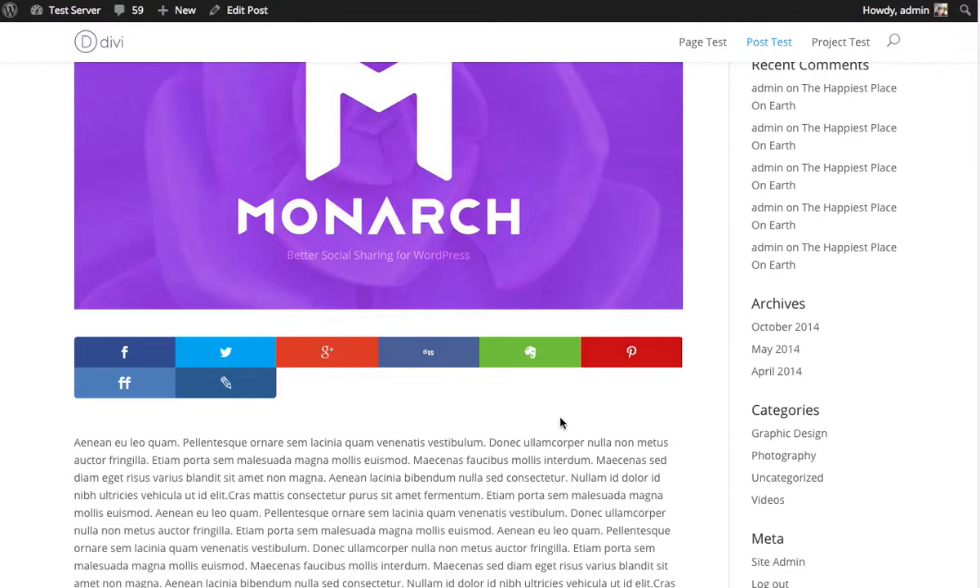
mouse_move(425, 131)
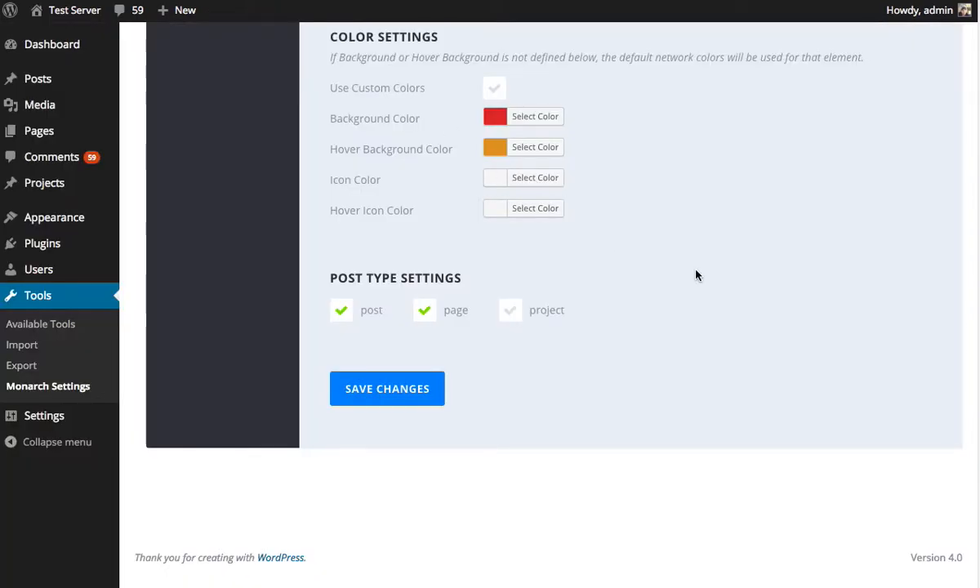
Set the inline buttons' Number of Columns to Auto Width
scroll(up, 3)
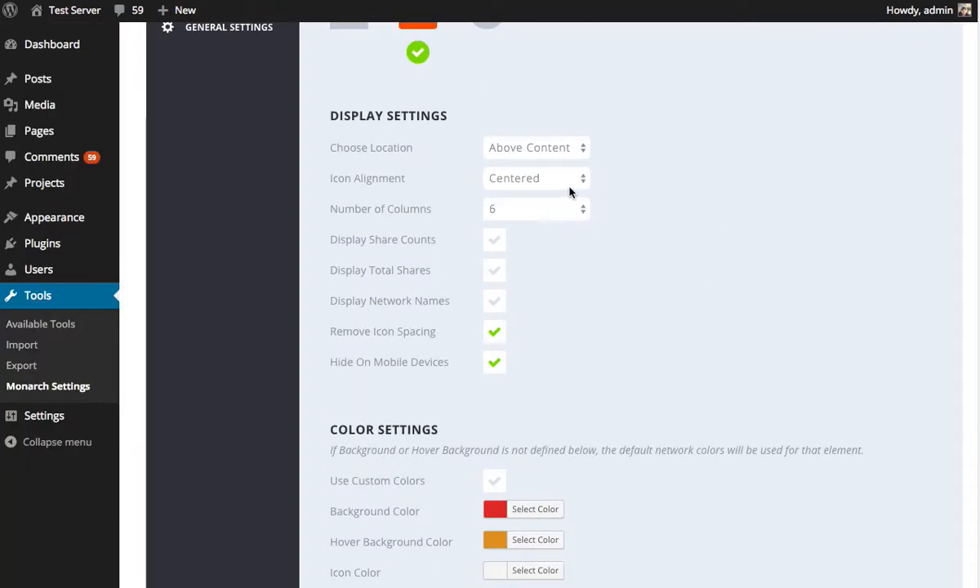
click(536, 209)
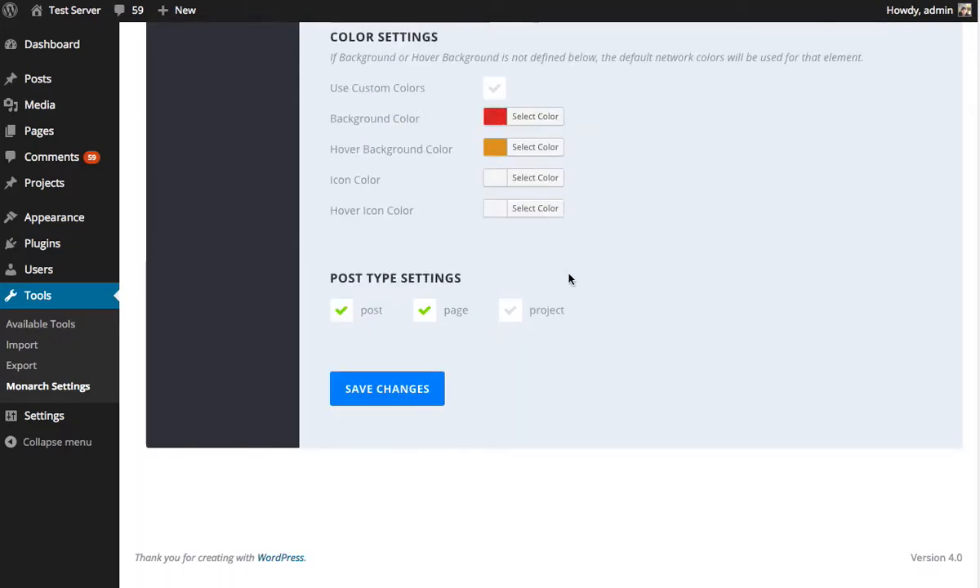
mouse_move(425, 415)
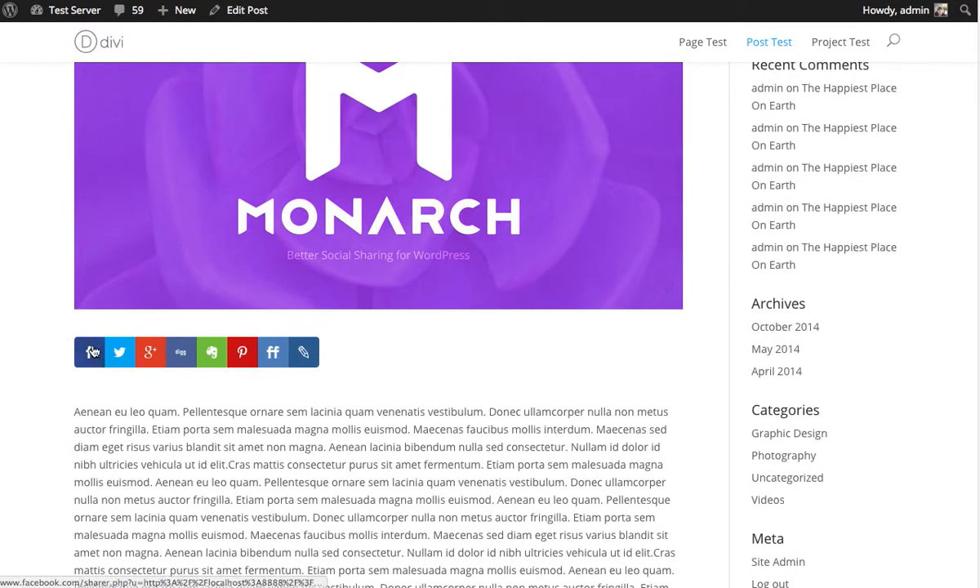
mouse_move(619, 366)
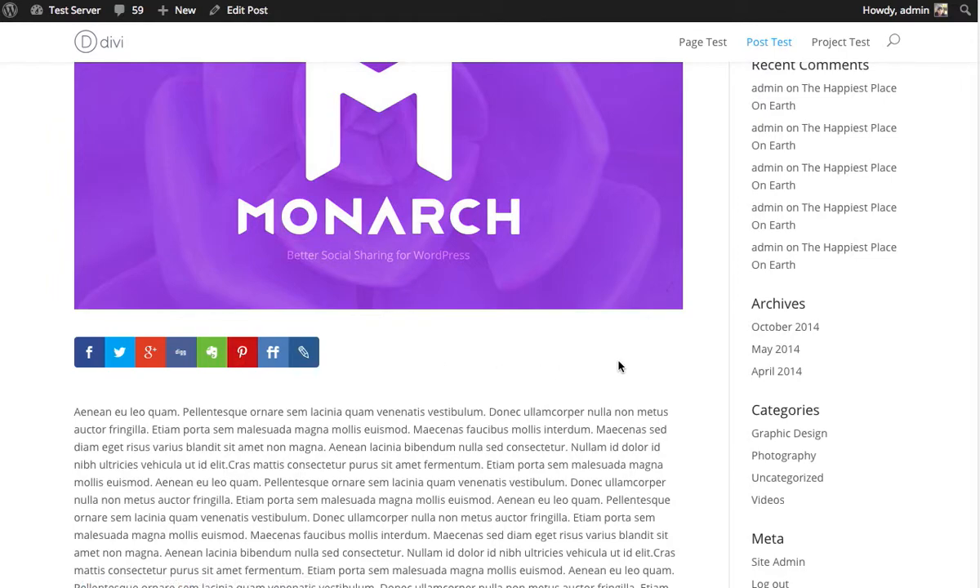
mouse_move(88, 353)
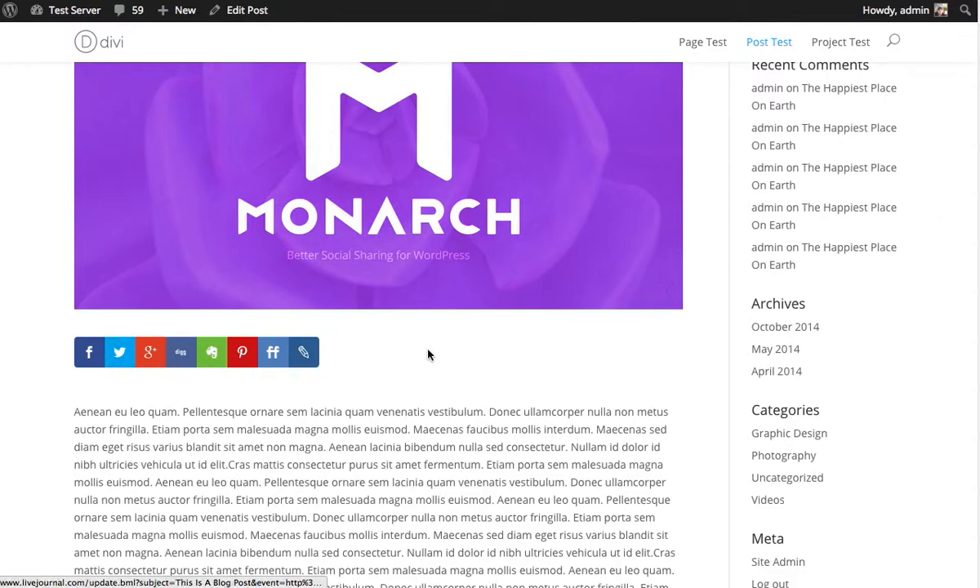
mouse_move(119, 352)
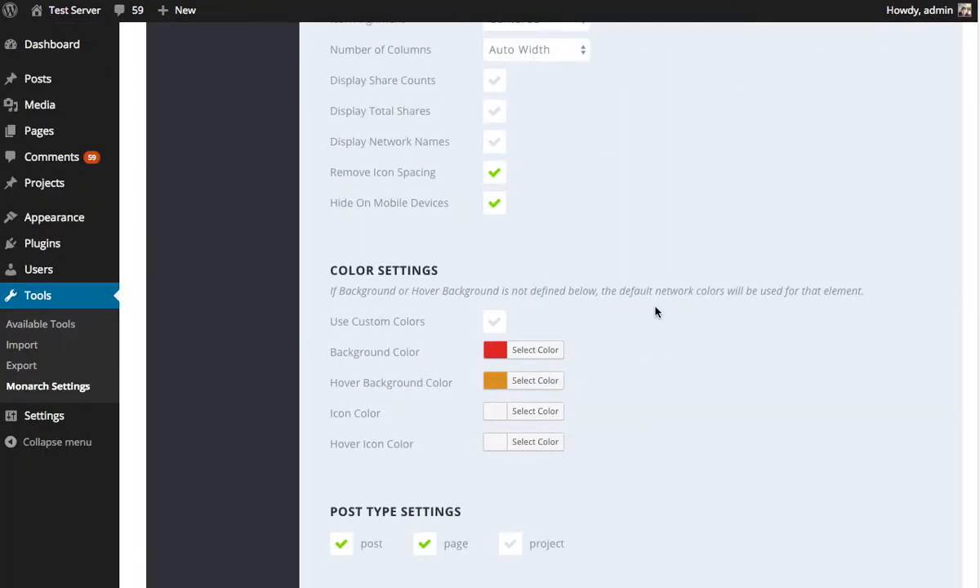
Locate Display Share Counts in the Inline display settings to turn counts back on
scroll(up, 3)
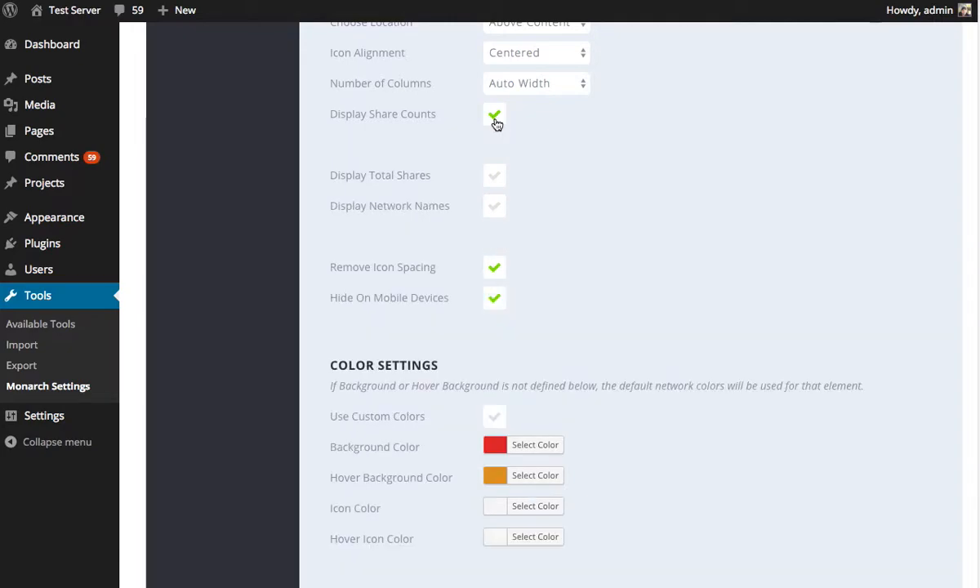
scroll(down, 3)
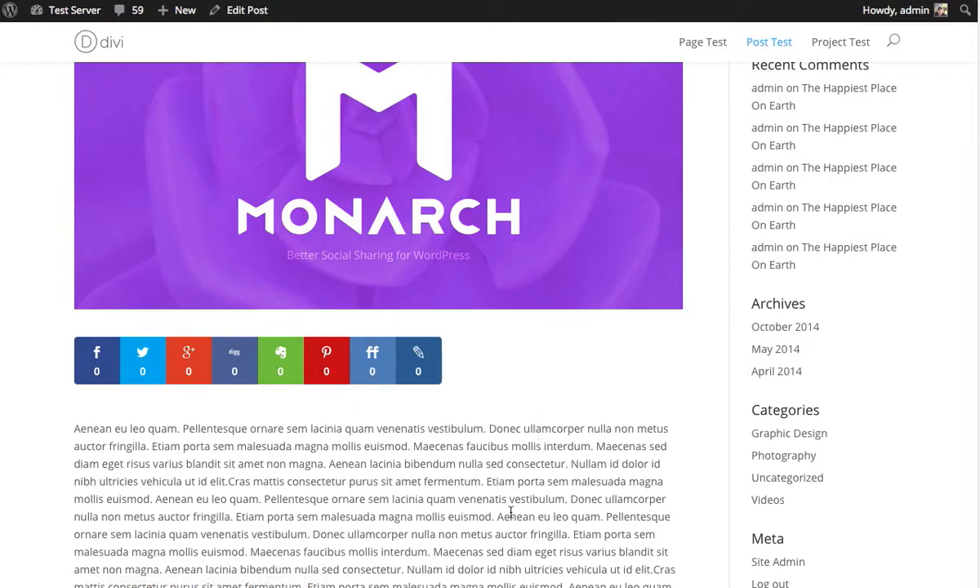
mouse_move(736, 330)
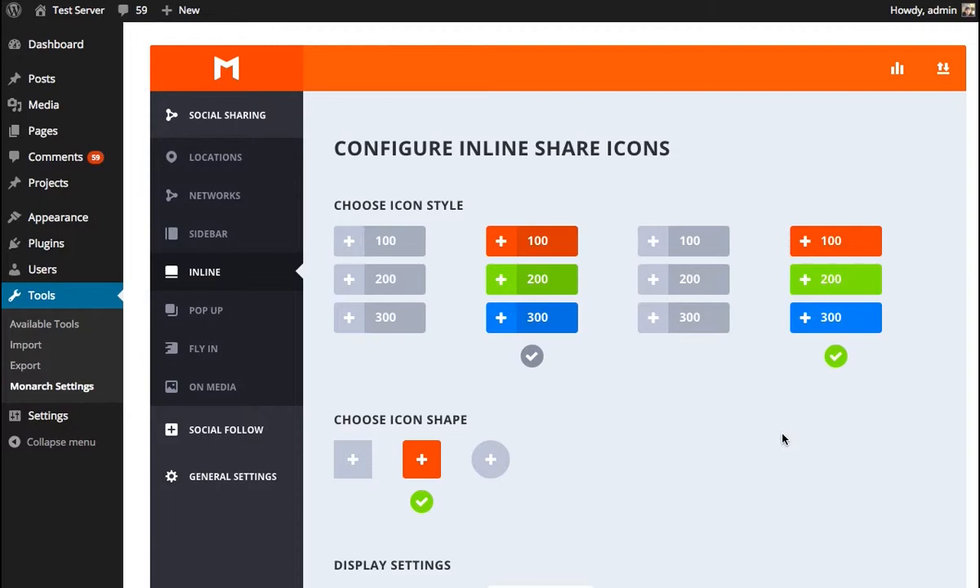
Review the Pop Up sharing settings with the 'Tell Your Friends!' title, then preview the post's pop-up
click(222, 157)
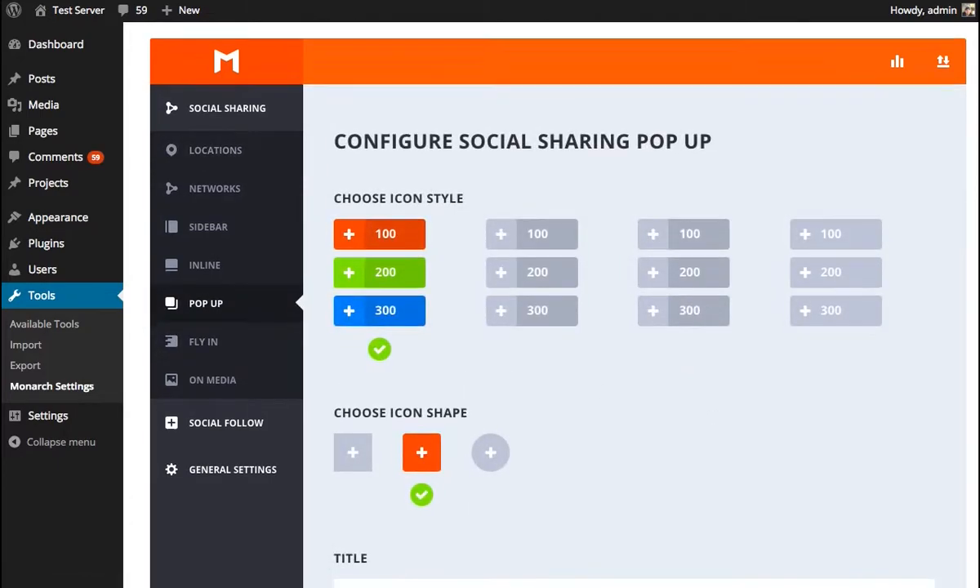
scroll(down, 3)
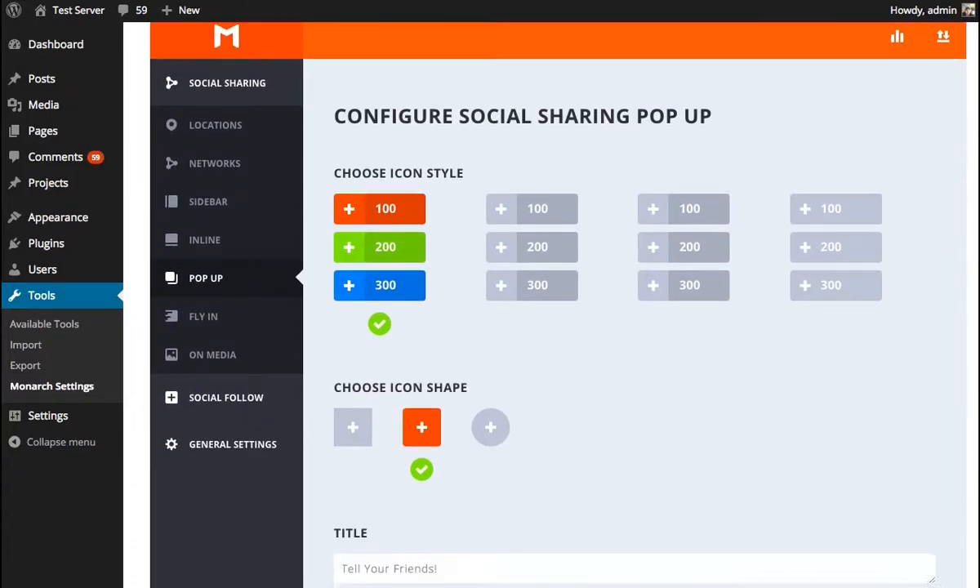
scroll(down, 3)
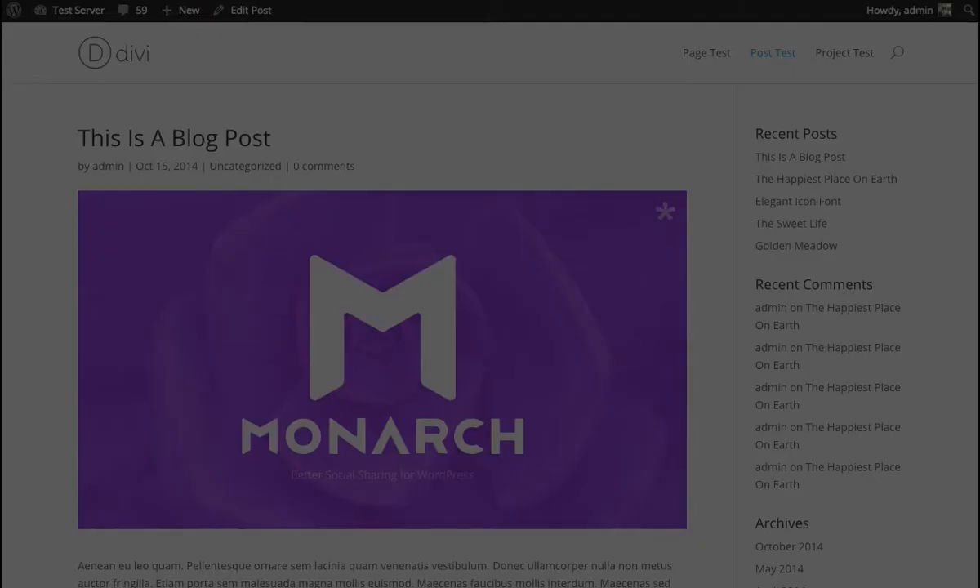
click(667, 212)
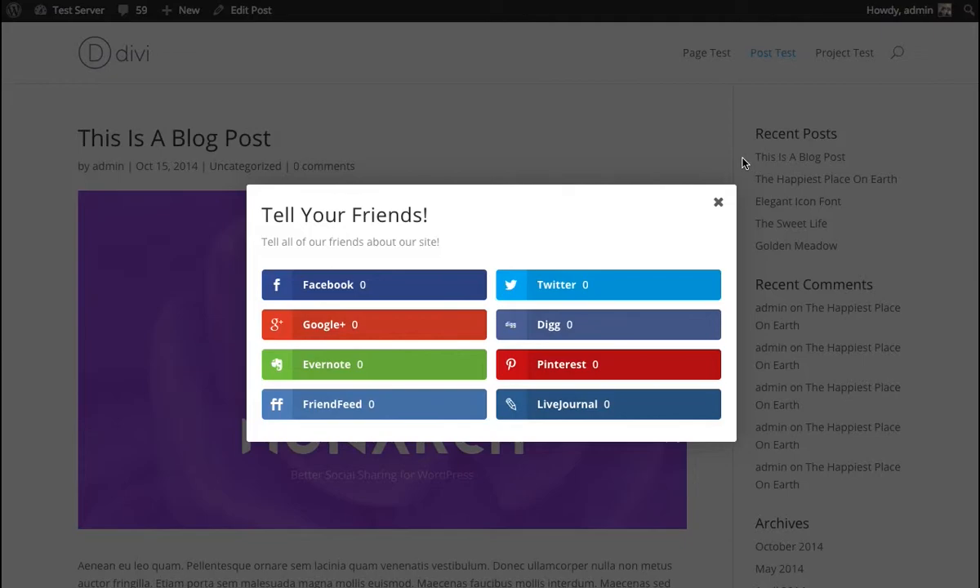
mouse_move(775, 142)
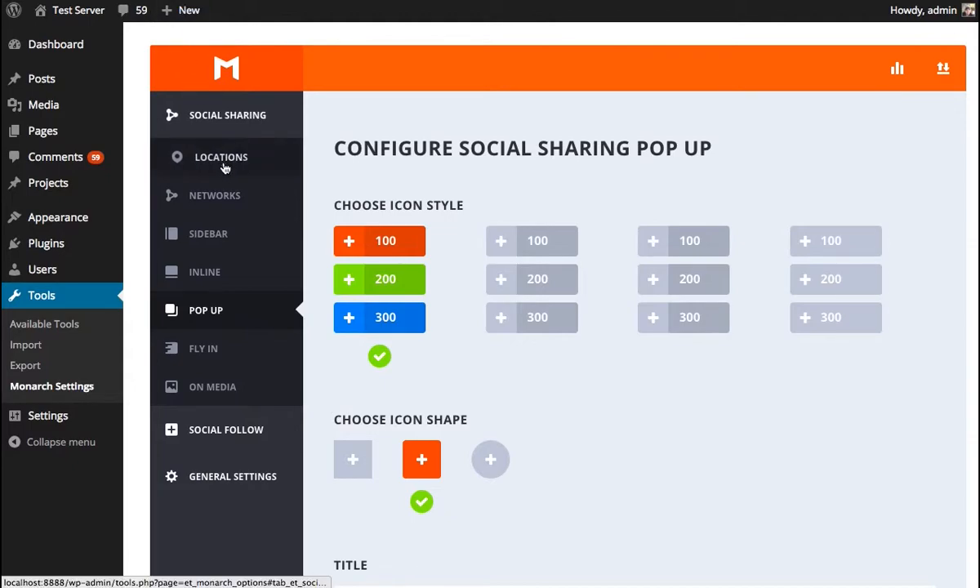
Remove Pinterest from the Networks list and return to the Pop Up settings
click(214, 197)
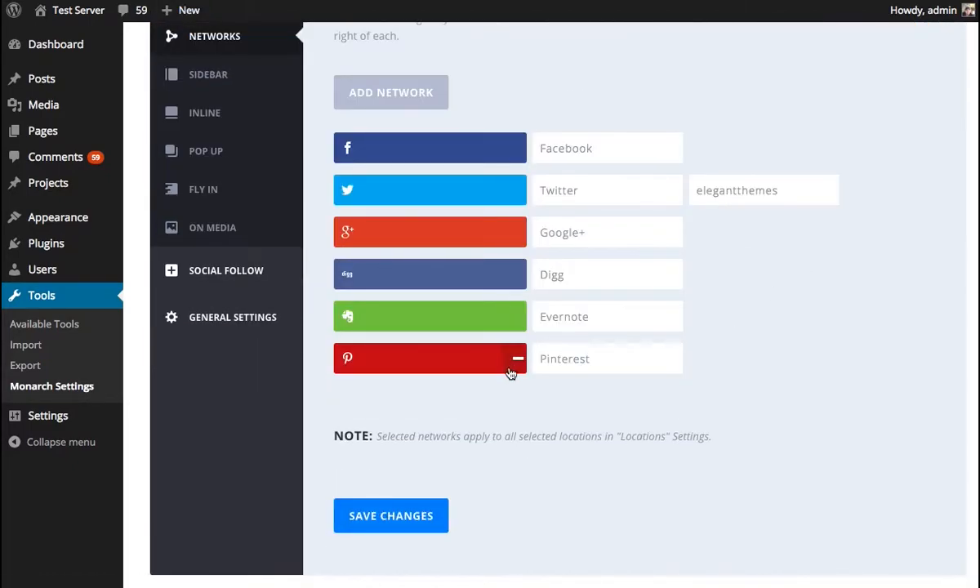
click(516, 359)
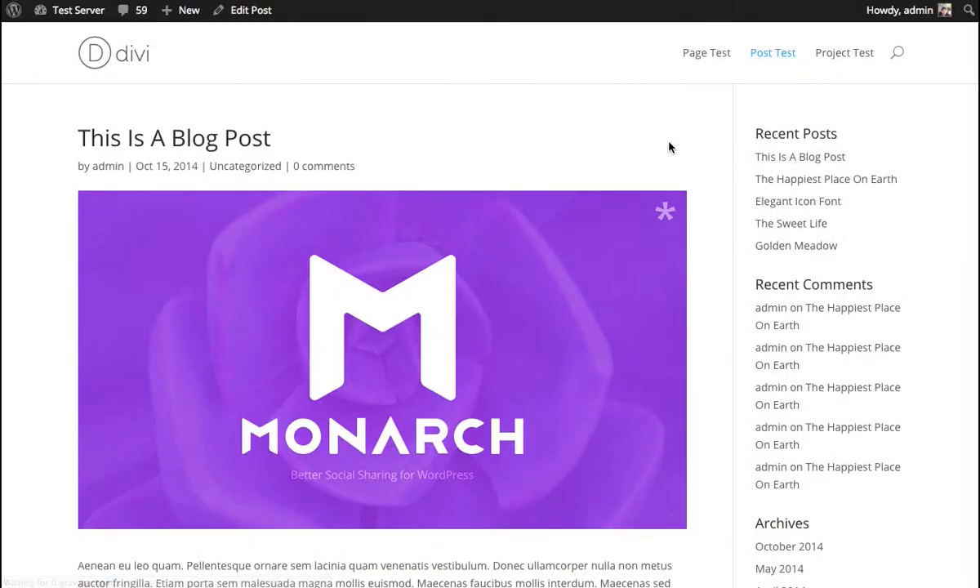
click(665, 213)
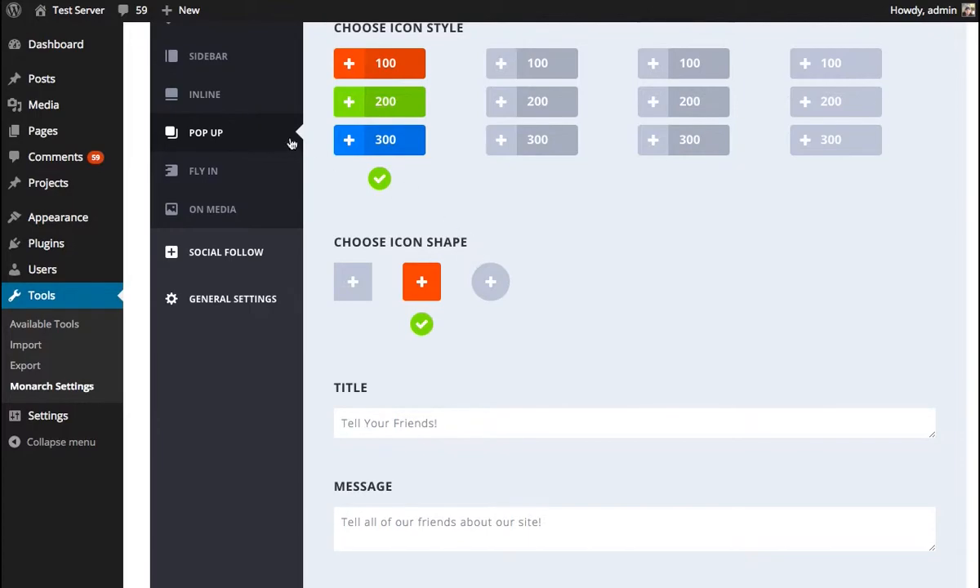
Set pop-up Icon Alignment to Centered and tick Remove Icon Spacing
scroll(down, 3)
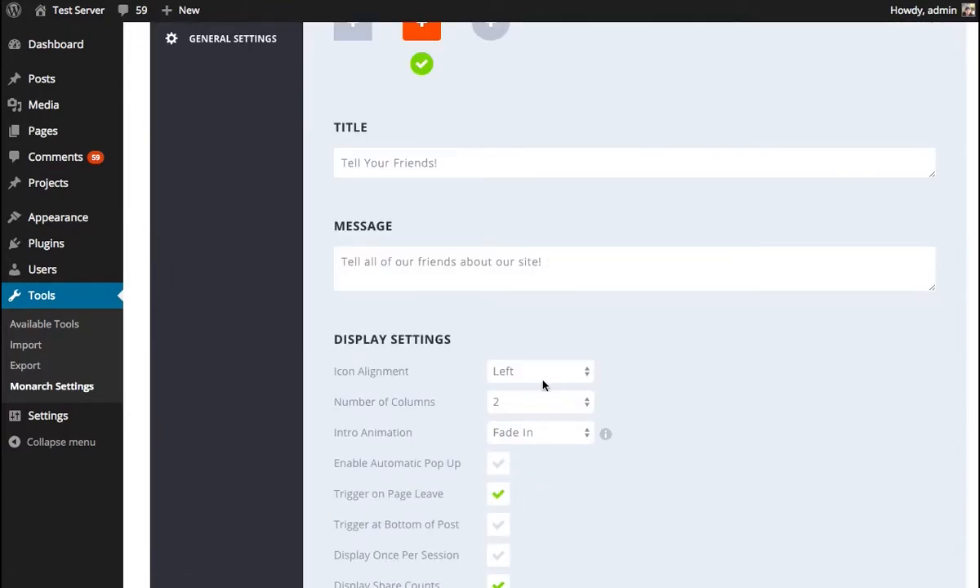
click(539, 371)
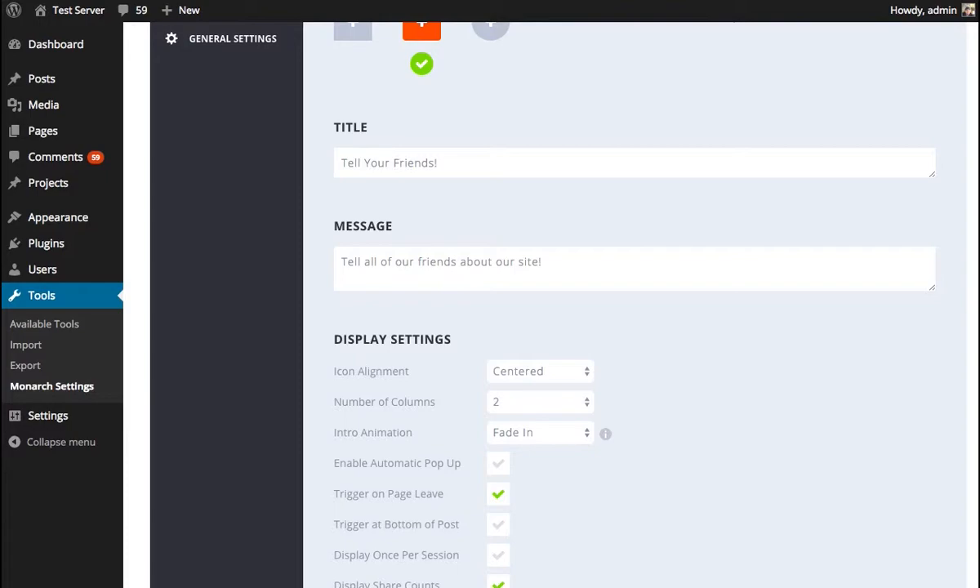
mouse_move(781, 317)
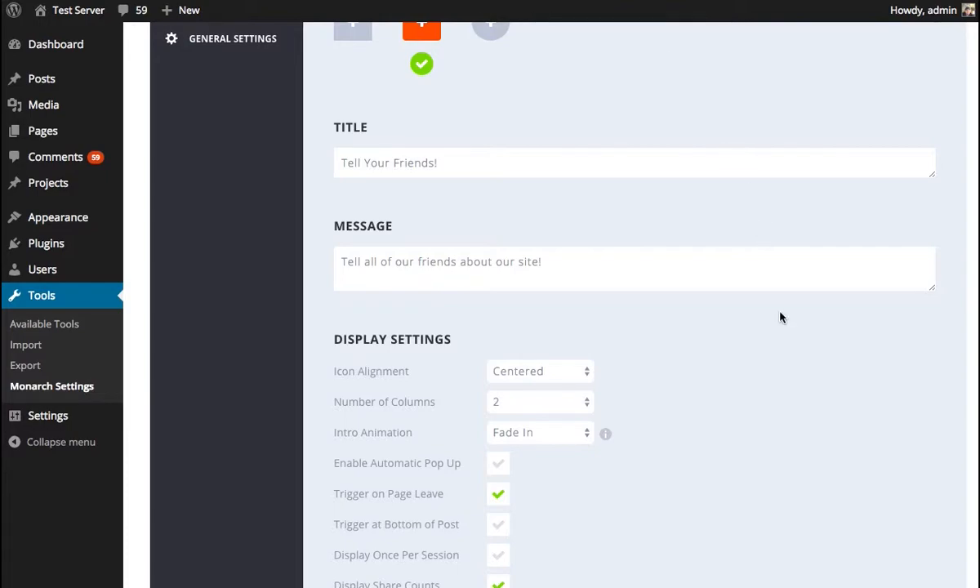
scroll(down, 3)
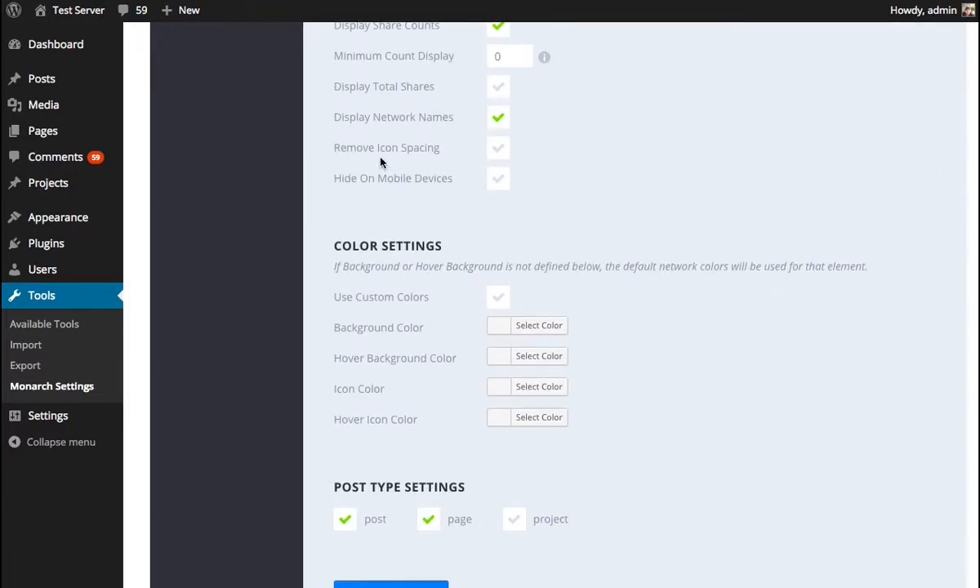
click(498, 147)
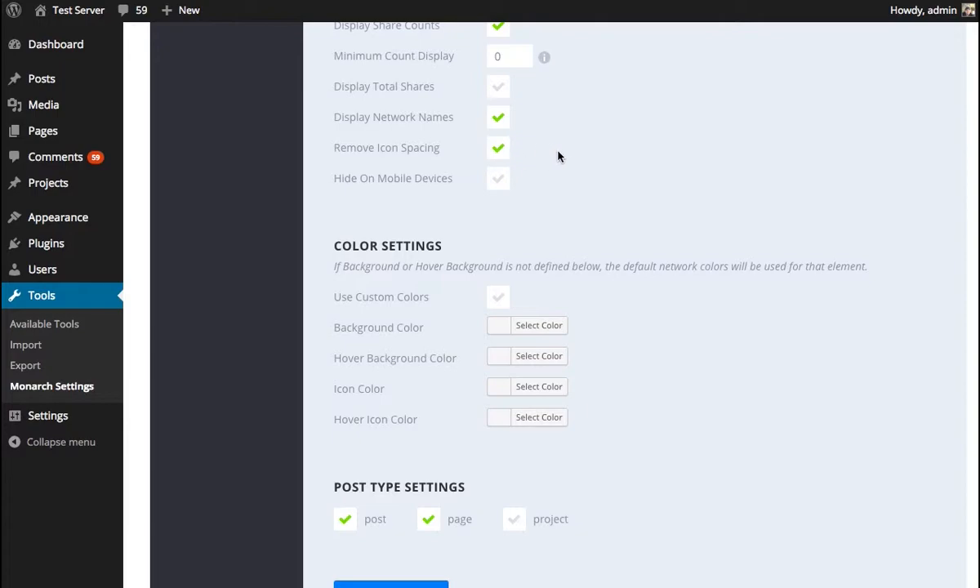
scroll(down, 3)
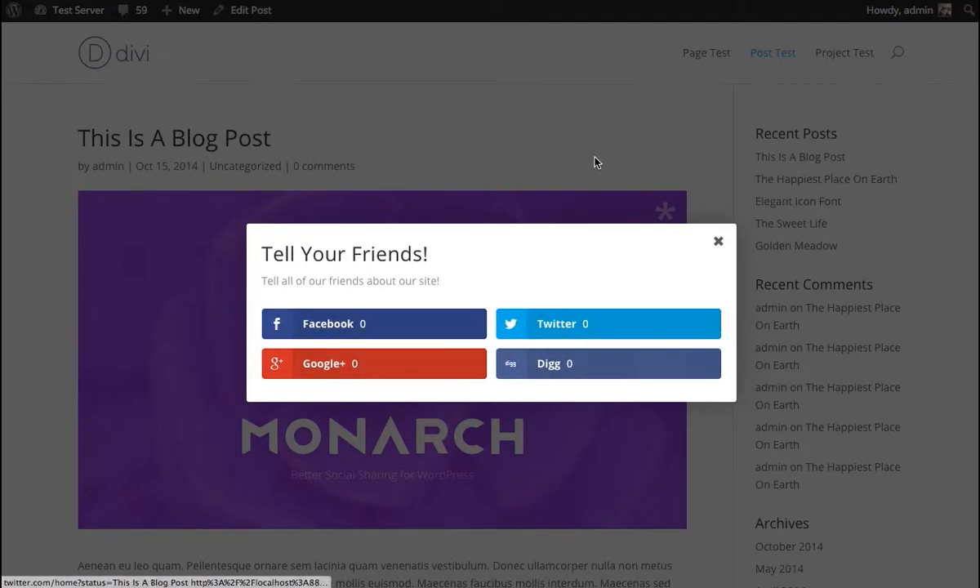
Close the share pop-up and bring it back showing gapless centred tiles with counts
click(719, 242)
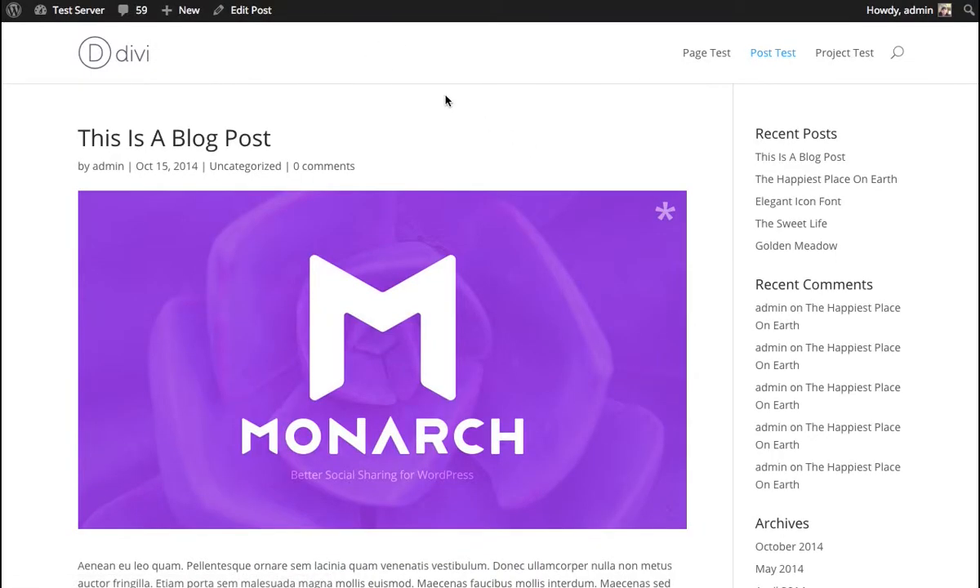
click(665, 212)
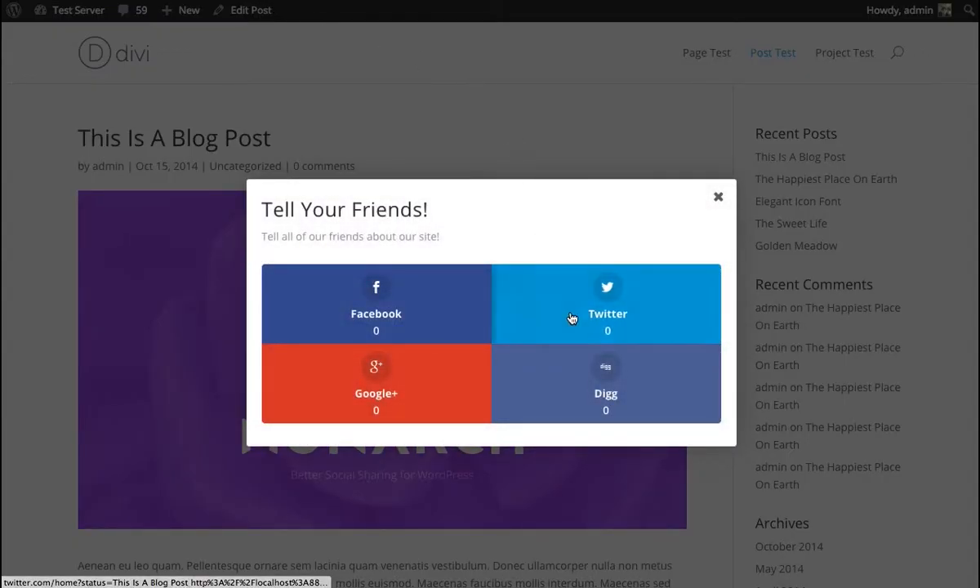
mouse_move(637, 192)
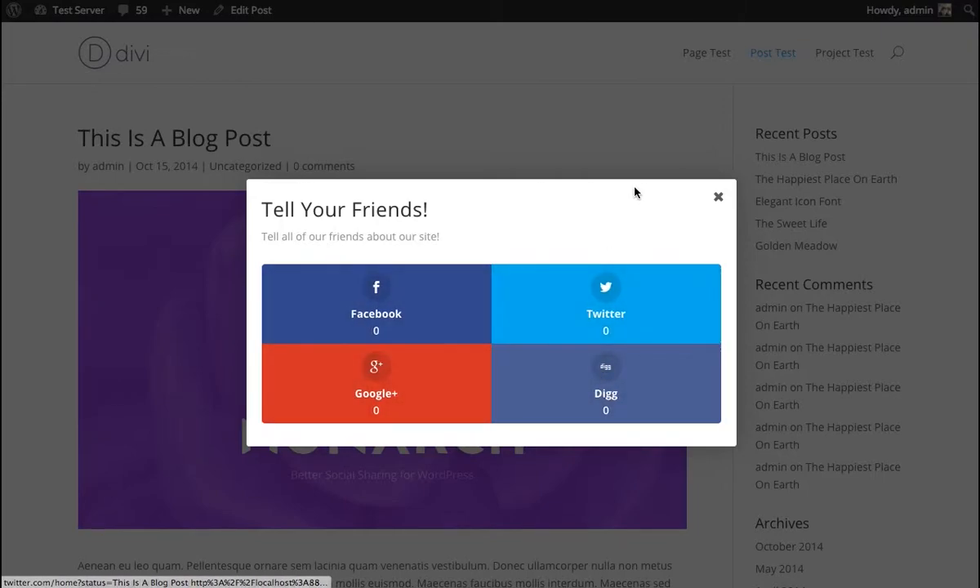
mouse_move(779, 101)
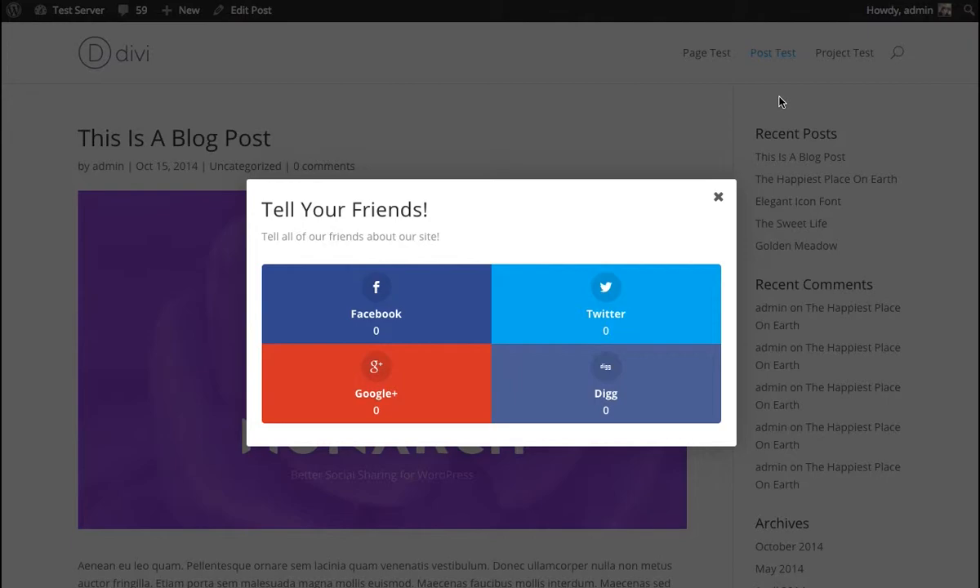
mouse_move(607, 333)
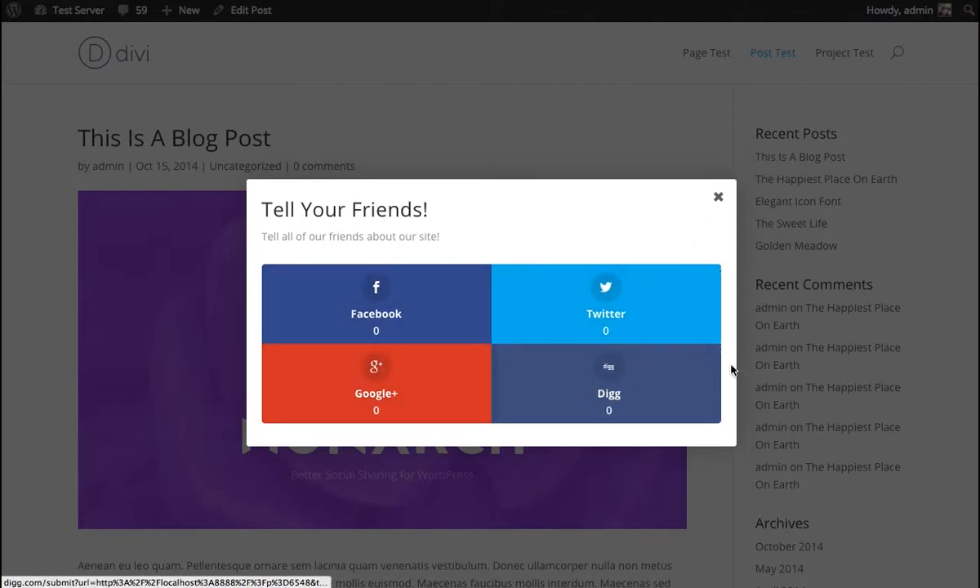
mouse_move(946, 333)
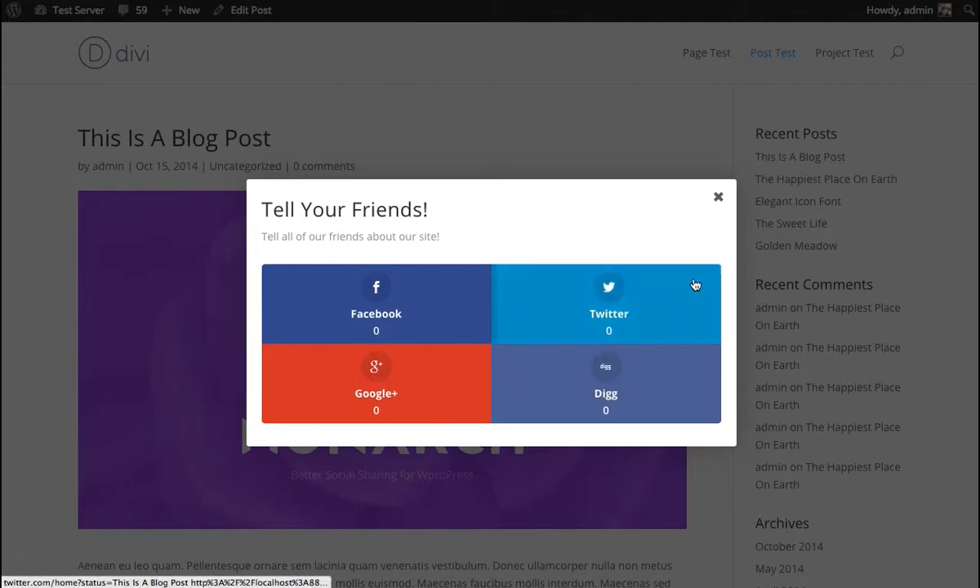
mouse_move(531, 293)
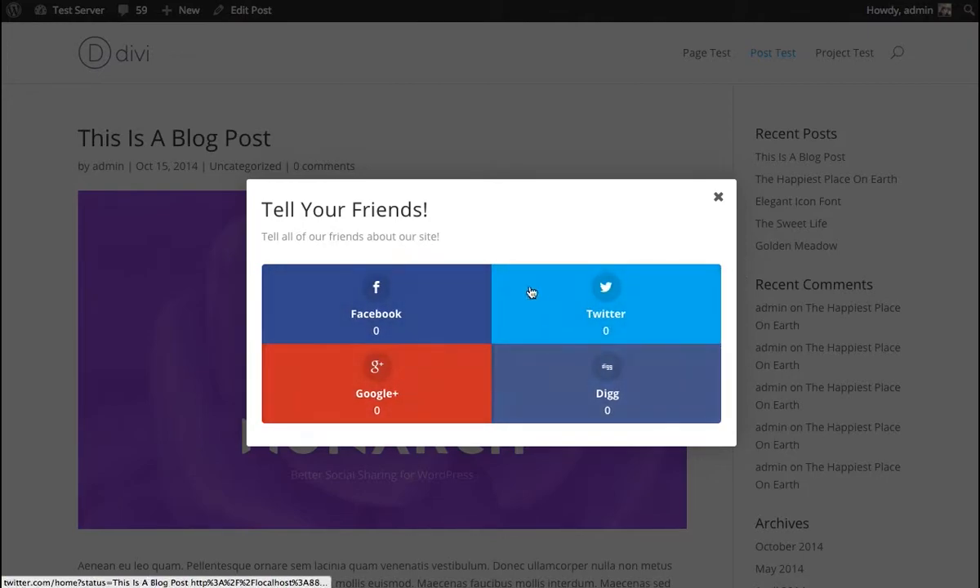
mouse_move(477, 168)
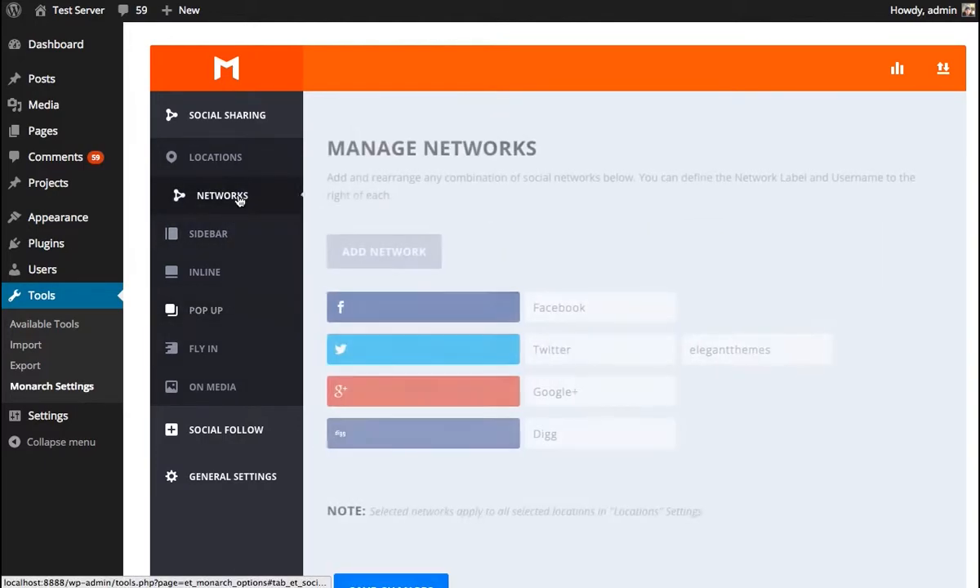
Add Buffer, Evernote, Pinterest, FriendFeed, Hacker News, LiveJournal, Newsvine and AOL via Add Network and apply
scroll(down, 3)
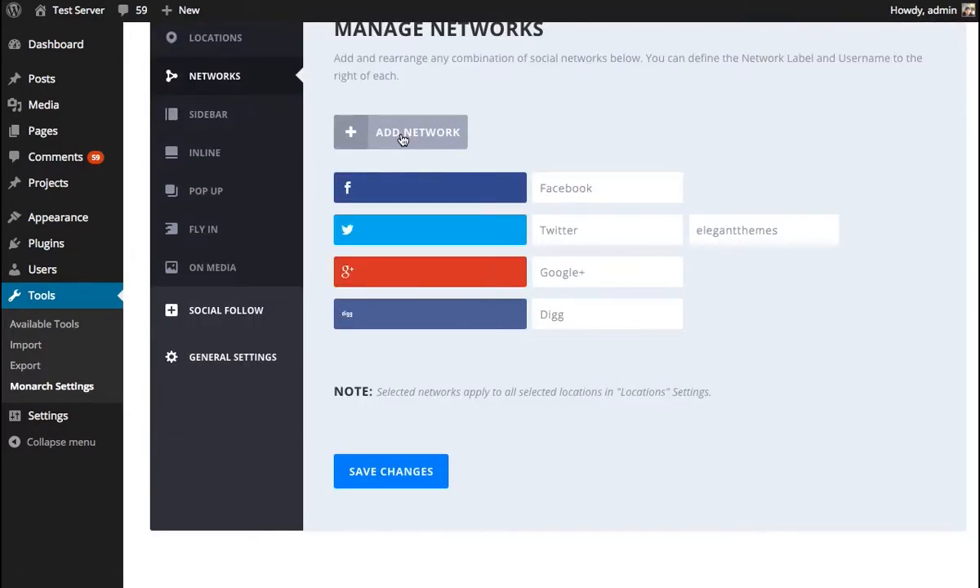
click(400, 130)
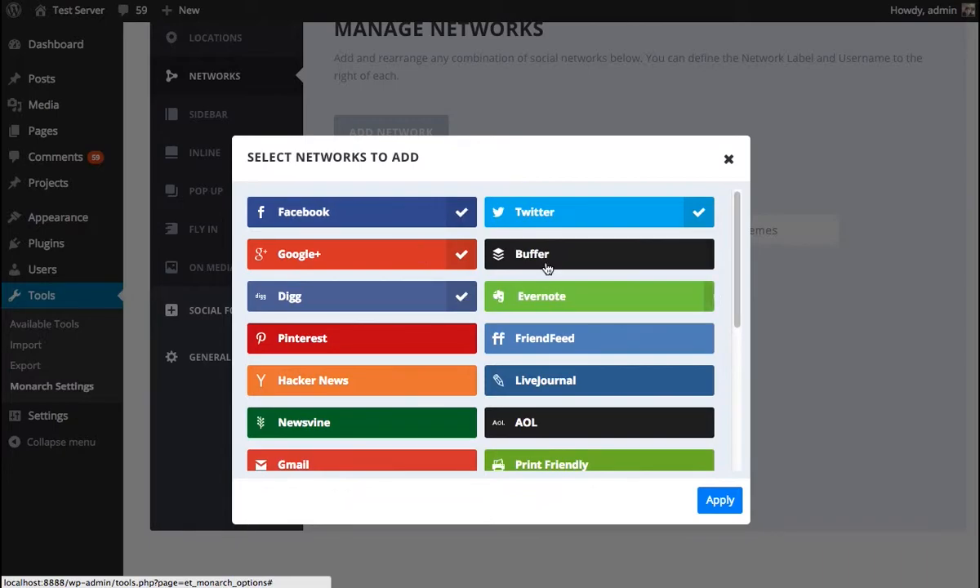
click(598, 255)
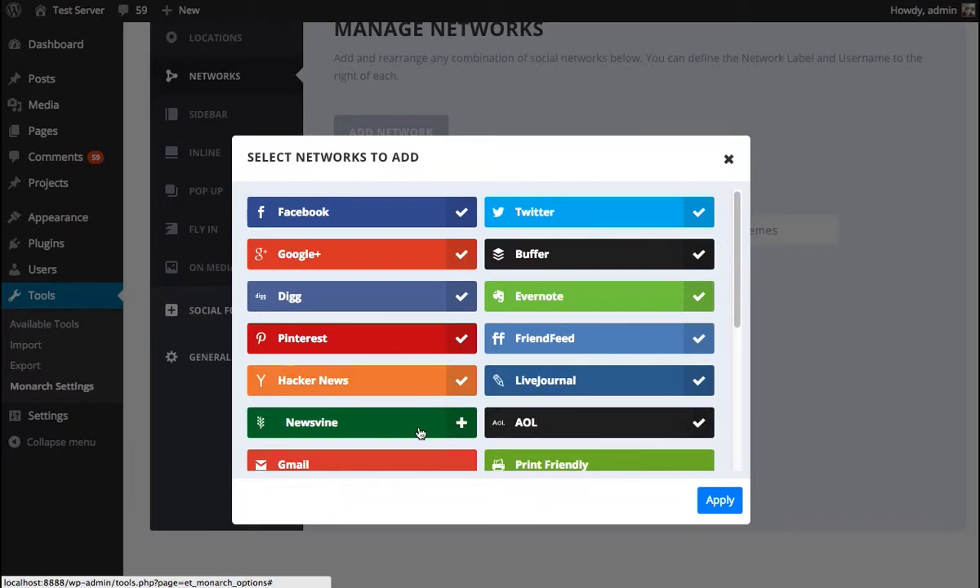
click(361, 421)
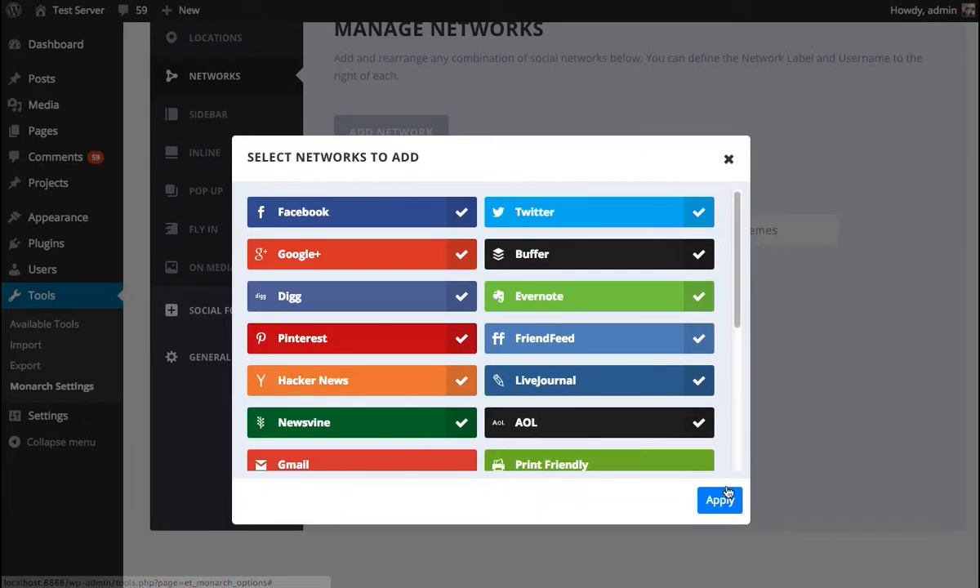
click(718, 500)
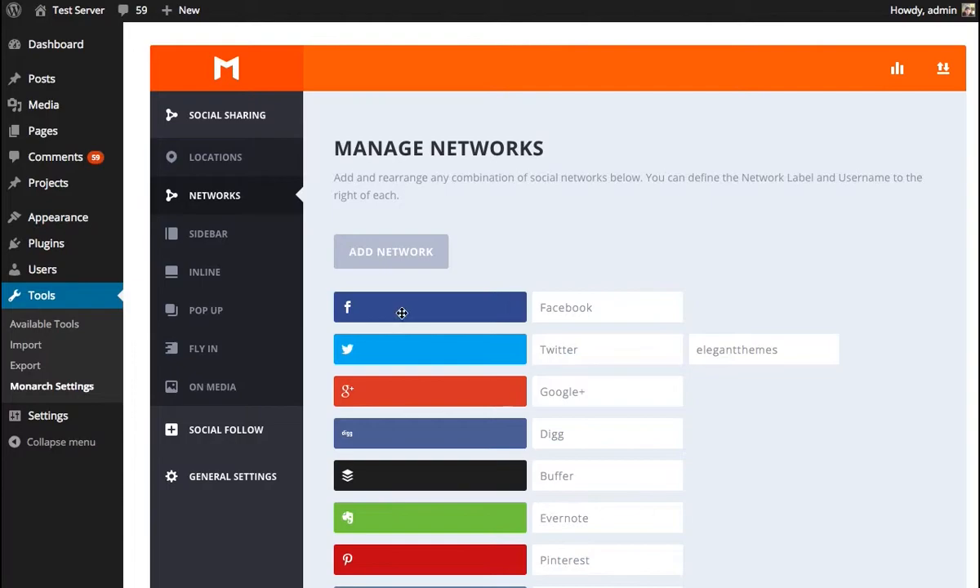
mouse_move(232, 317)
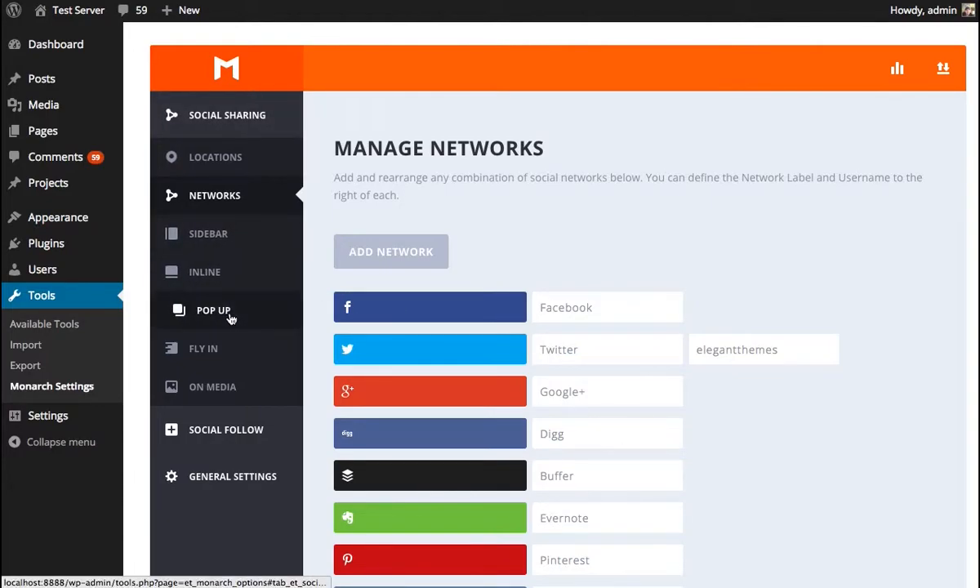
scroll(down, 3)
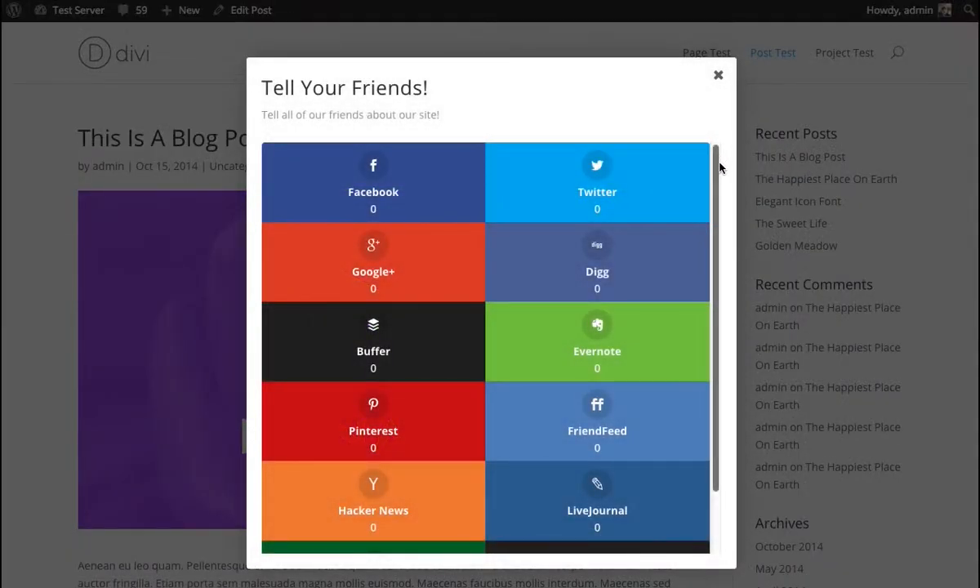
Scroll through the post's two-column share pop-up, then return to the pop-up display settings
scroll(down, 3)
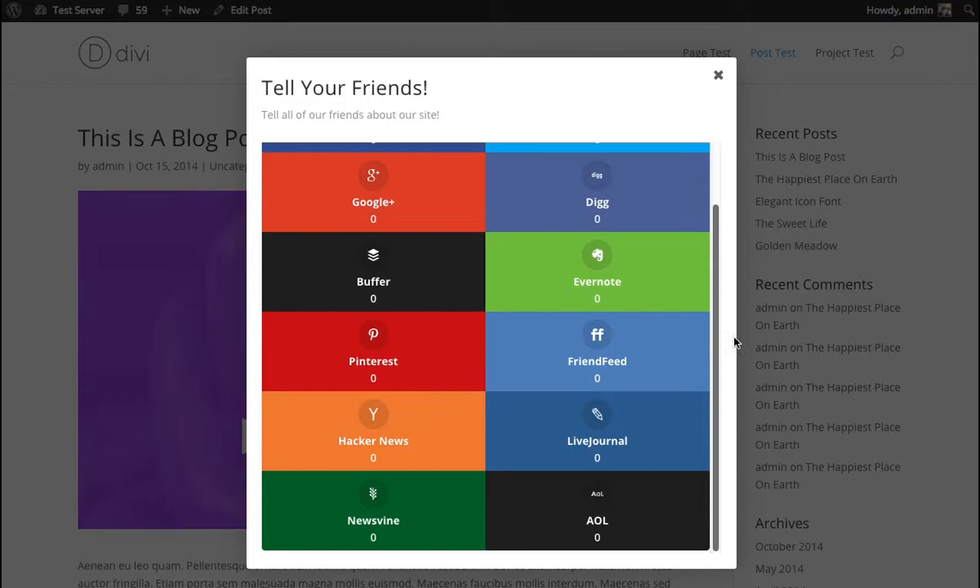
scroll(up, 3)
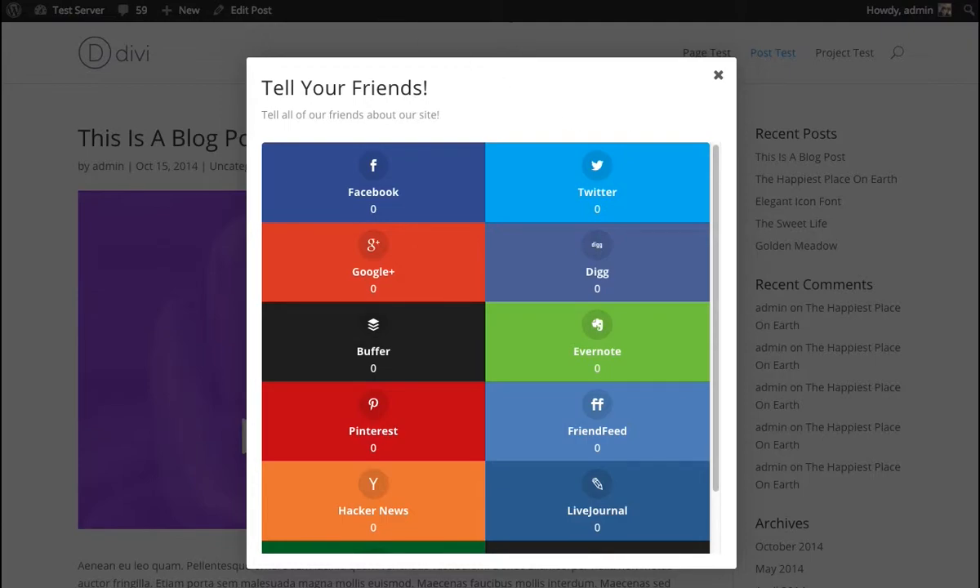
click(719, 75)
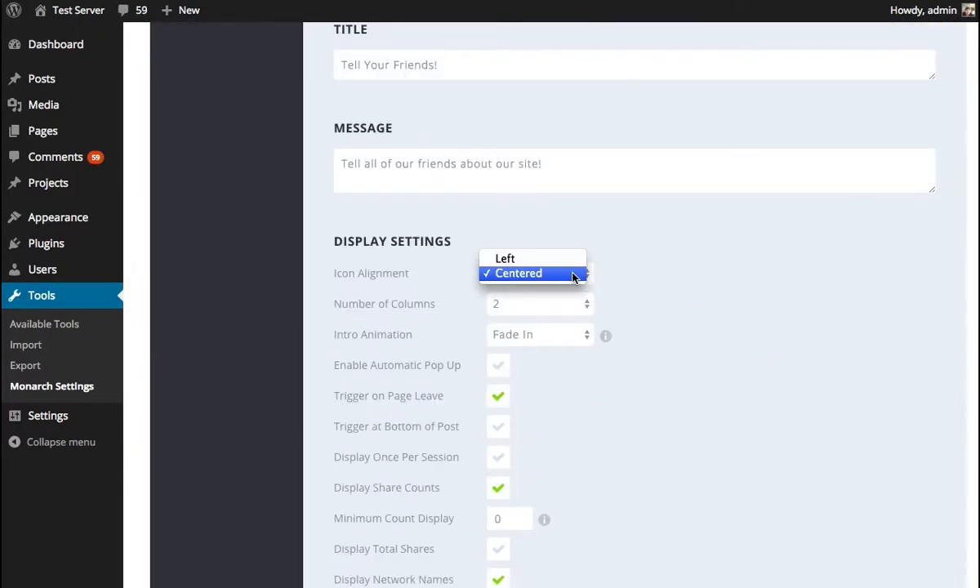
Set Icon Alignment to Left, Number of Columns to 4, and uncheck Display Network Names
click(539, 303)
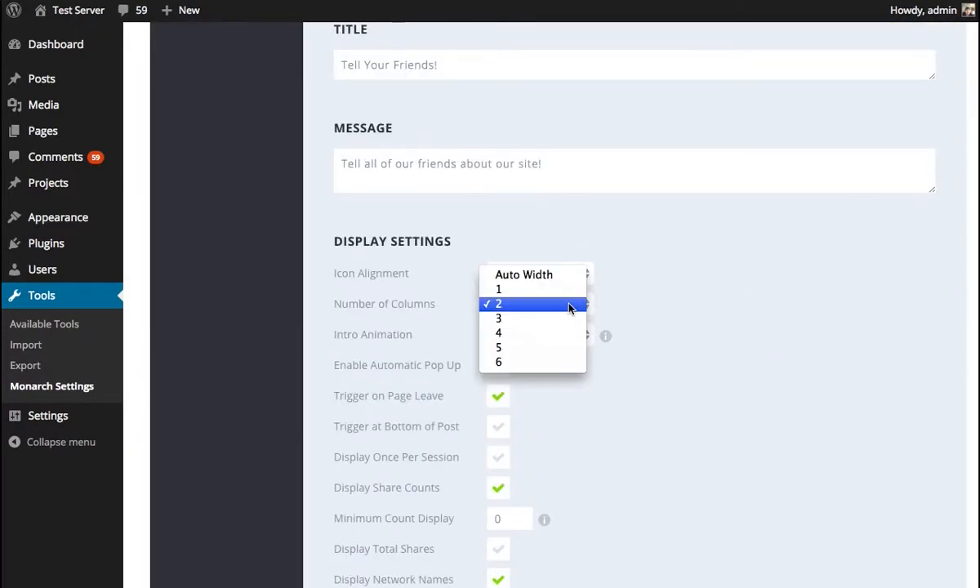
click(498, 317)
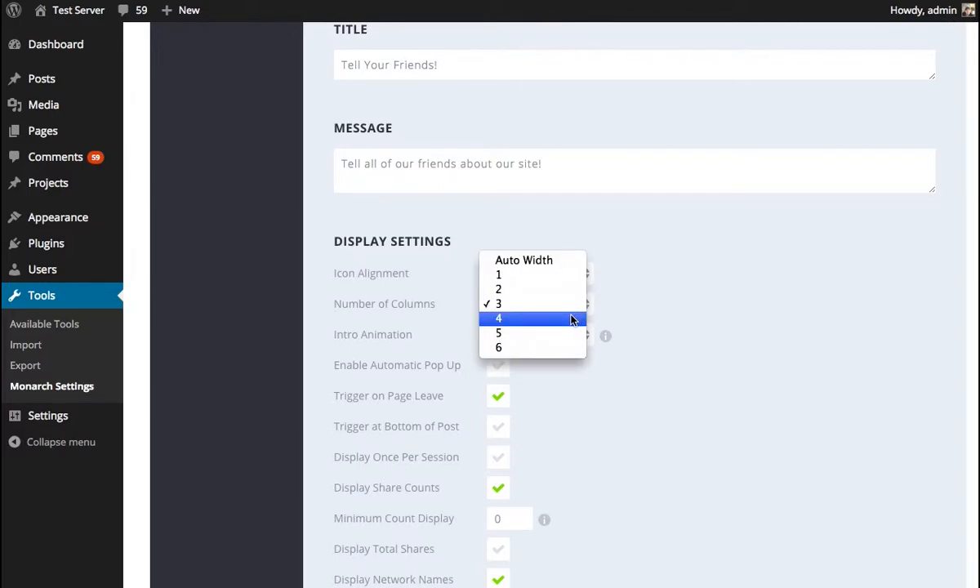
click(498, 317)
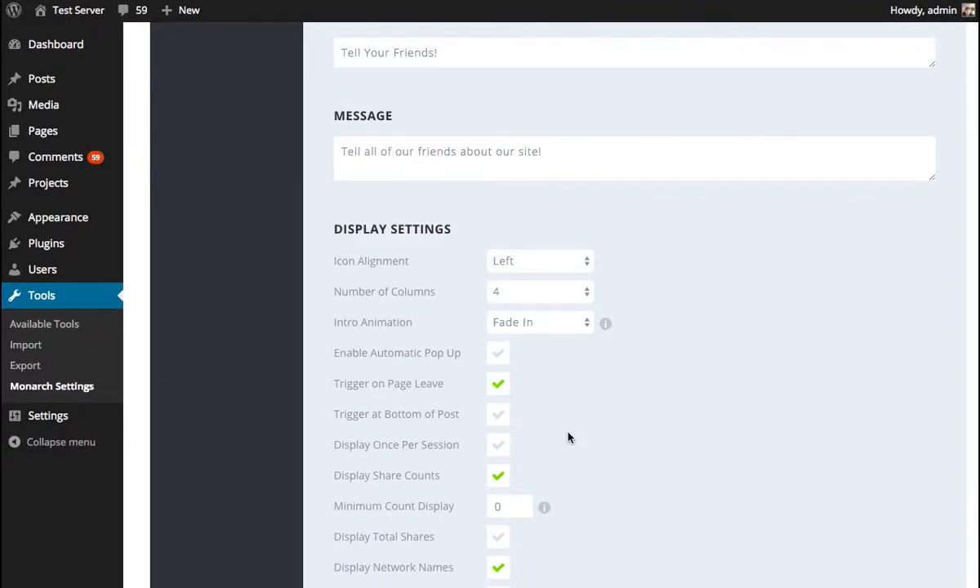
scroll(down, 3)
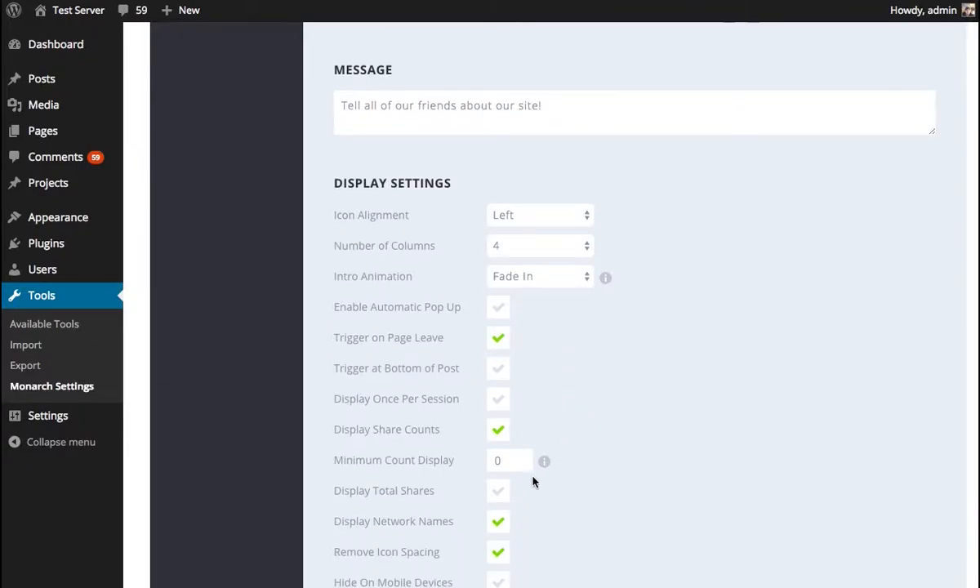
click(499, 521)
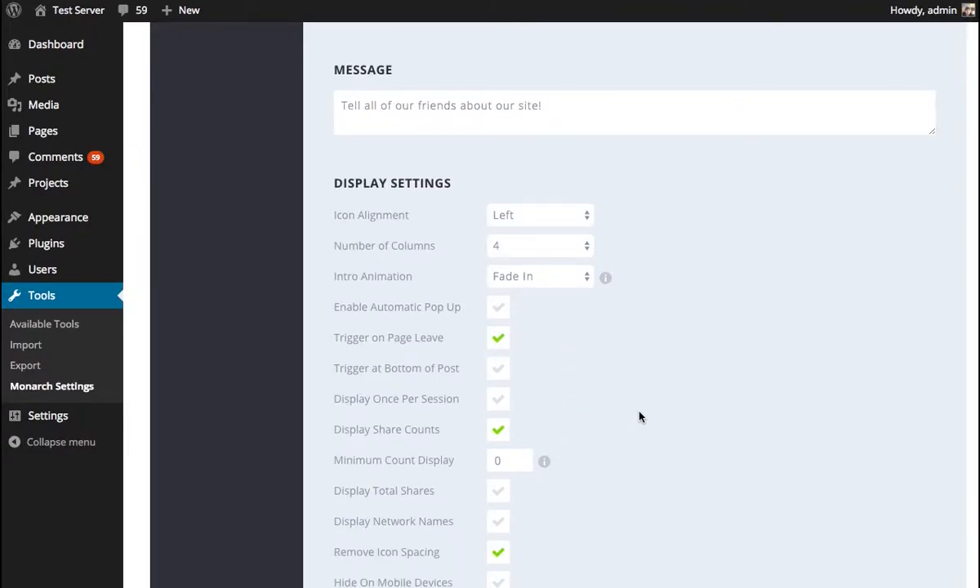
scroll(down, 3)
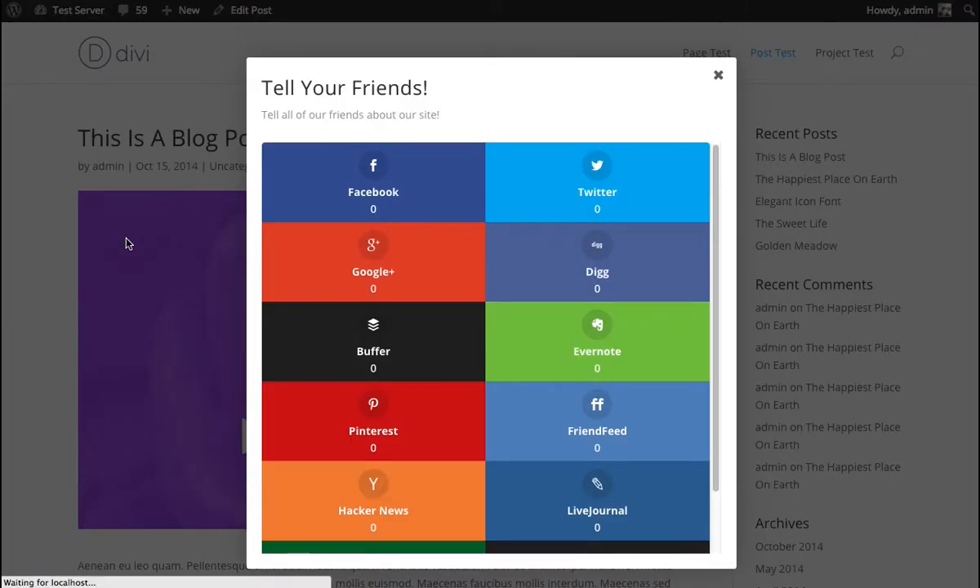
Reload the post to see compact left-aligned four-column tiles with counts and no names
click(719, 75)
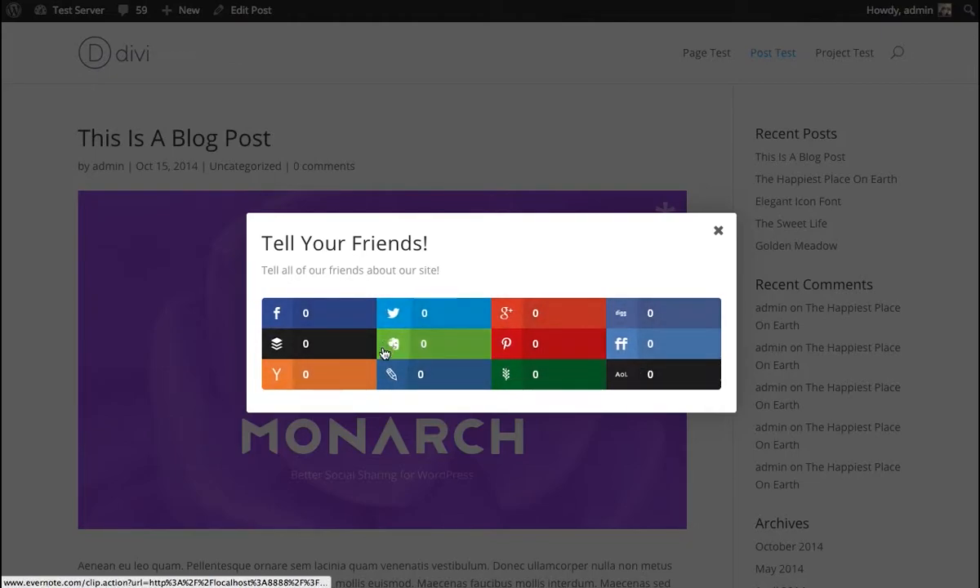
mouse_move(843, 92)
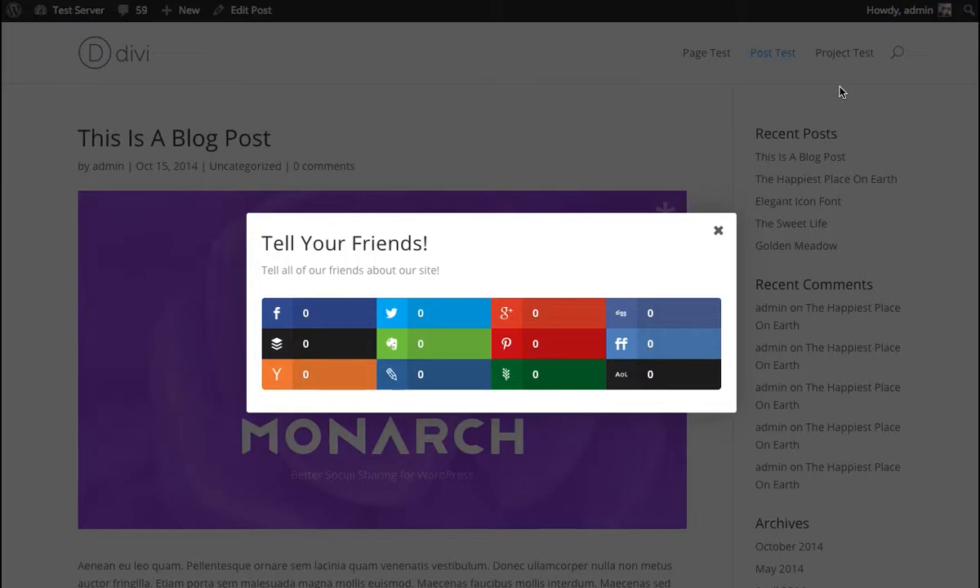
mouse_move(666, 301)
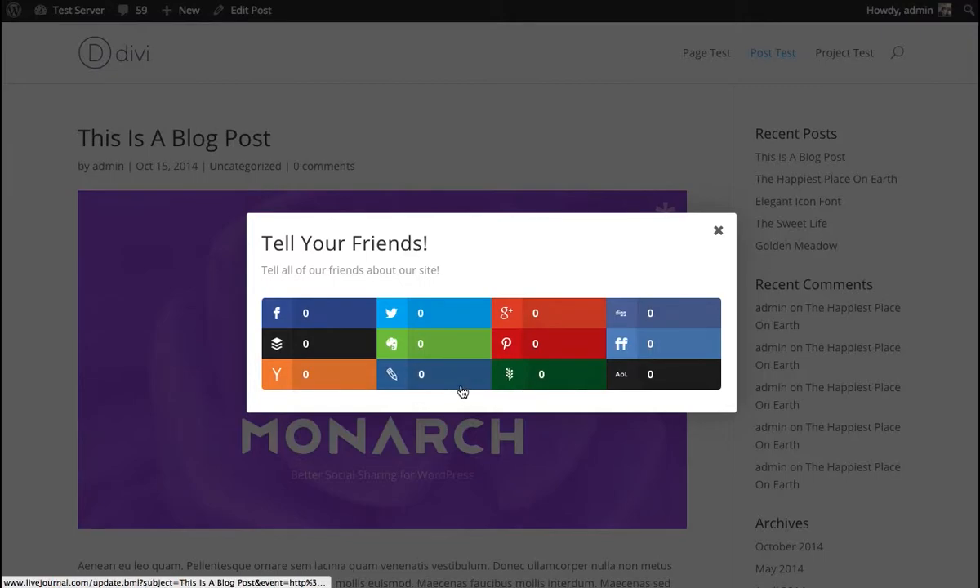
mouse_move(637, 418)
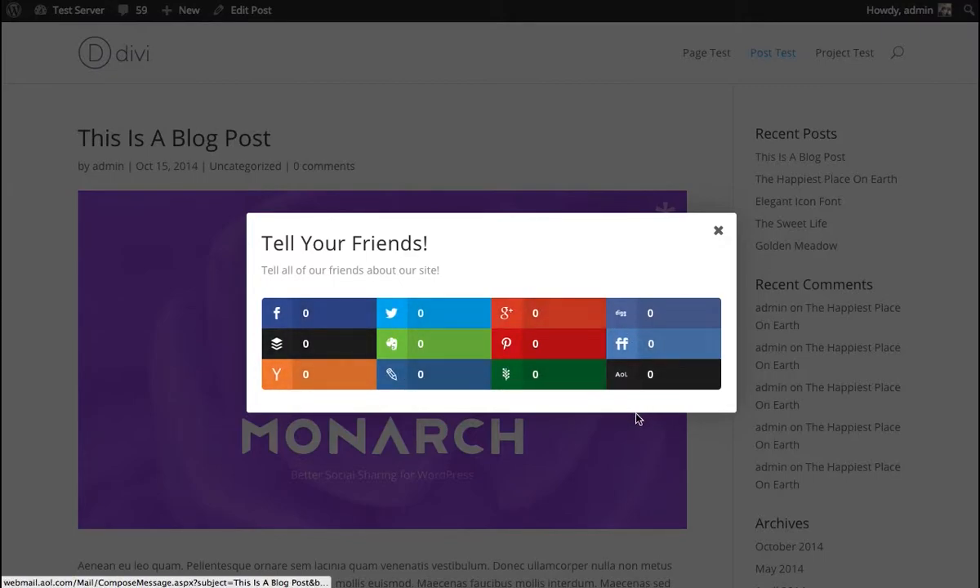
mouse_move(692, 369)
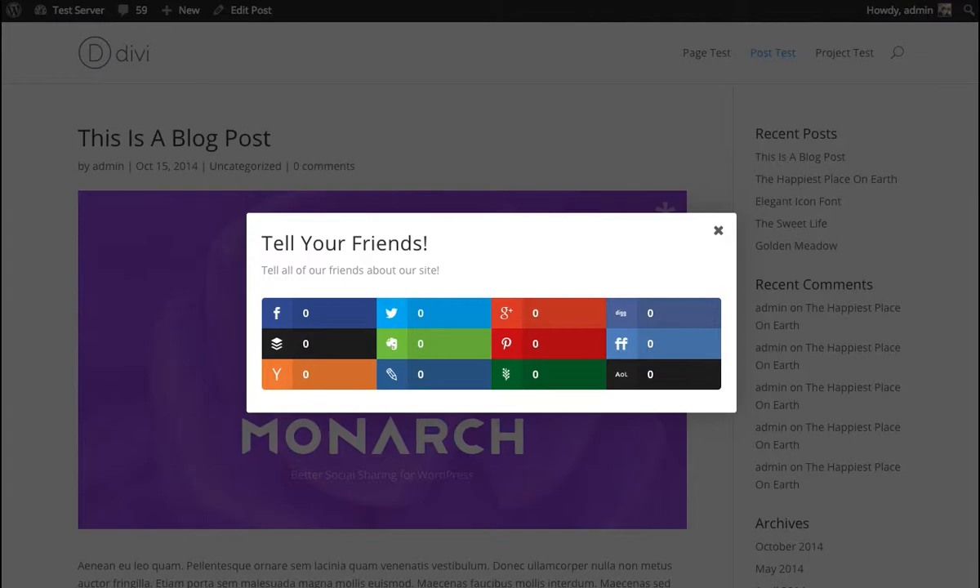
mouse_move(711, 415)
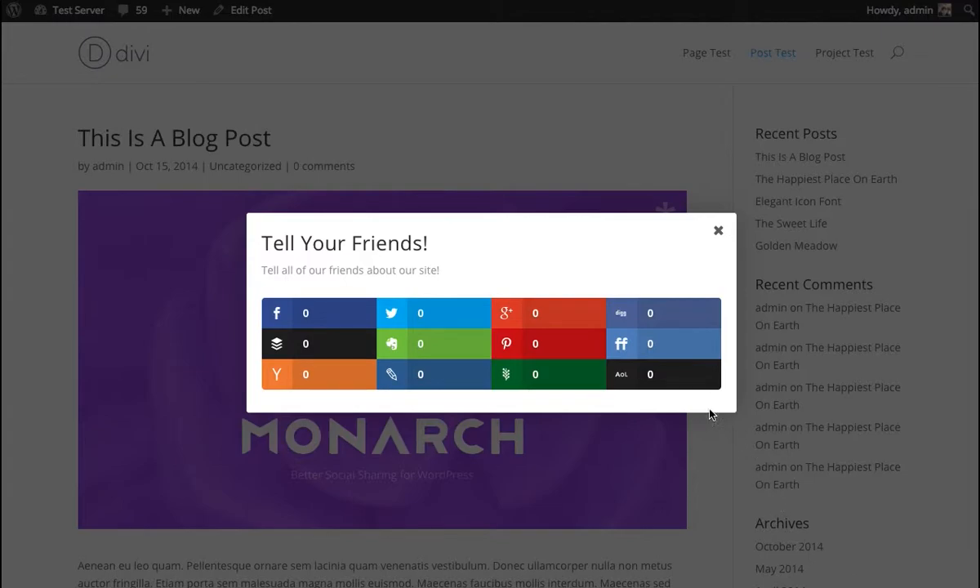
mouse_move(355, 366)
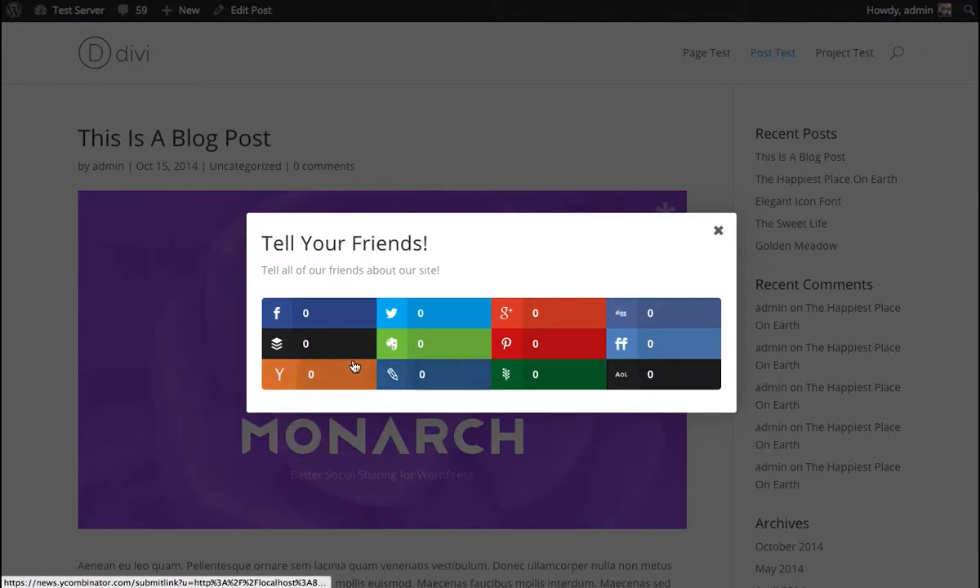
mouse_move(526, 377)
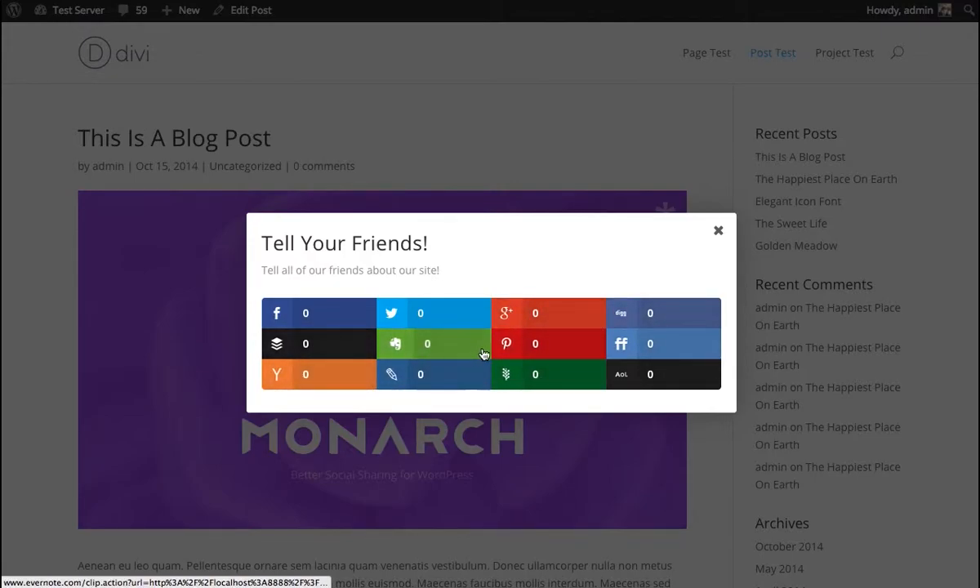
mouse_move(829, 551)
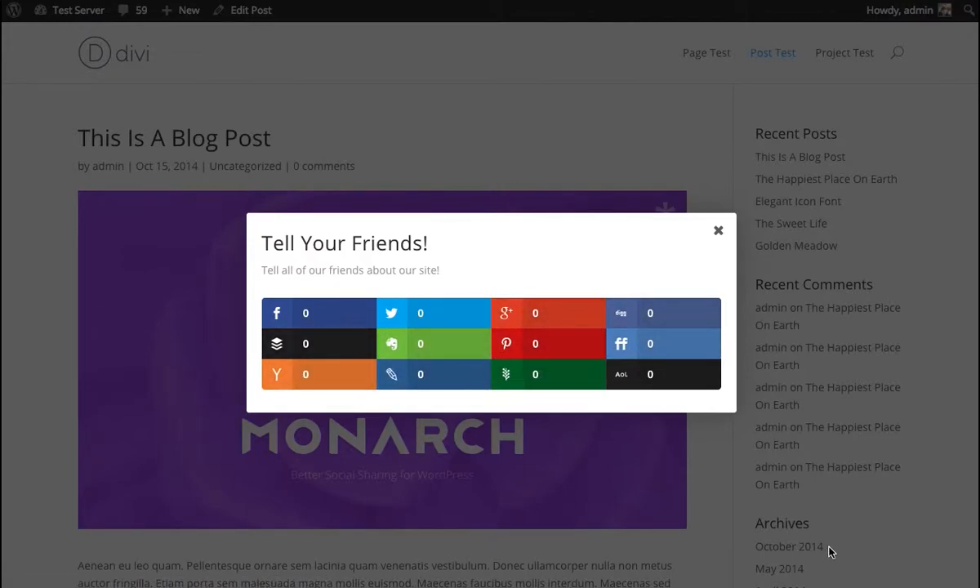
mouse_move(822, 103)
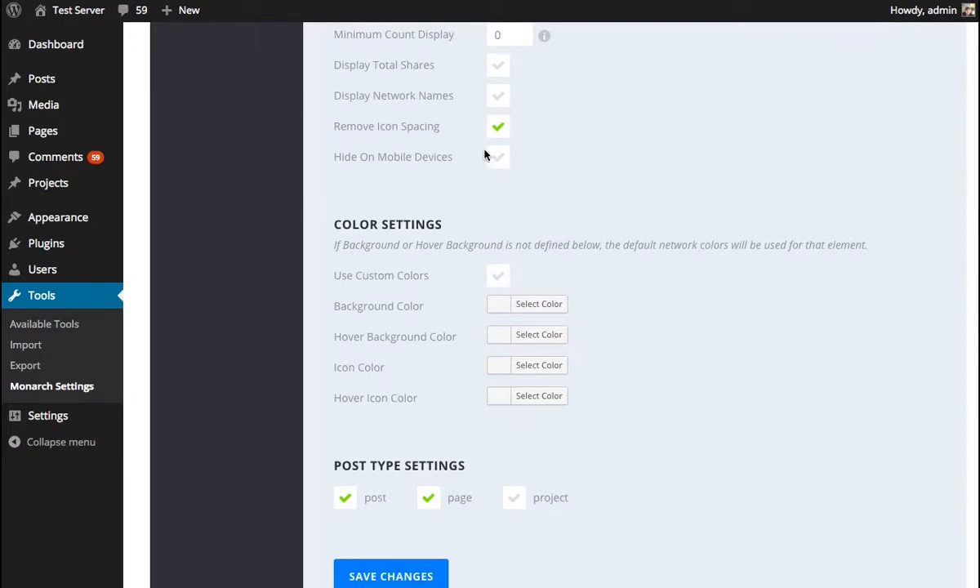
Save the pop-up display settings with Save Changes
scroll(down, 3)
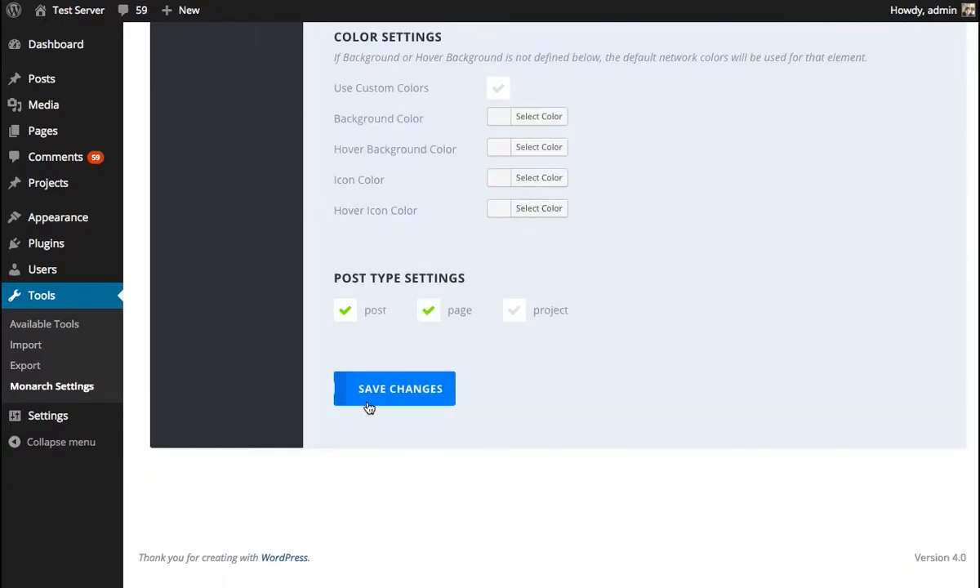
click(394, 389)
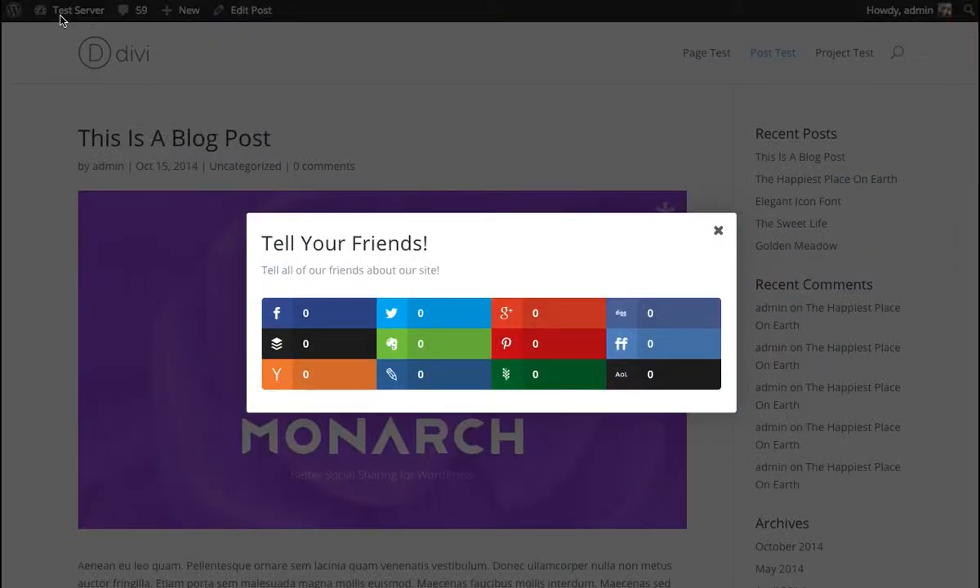